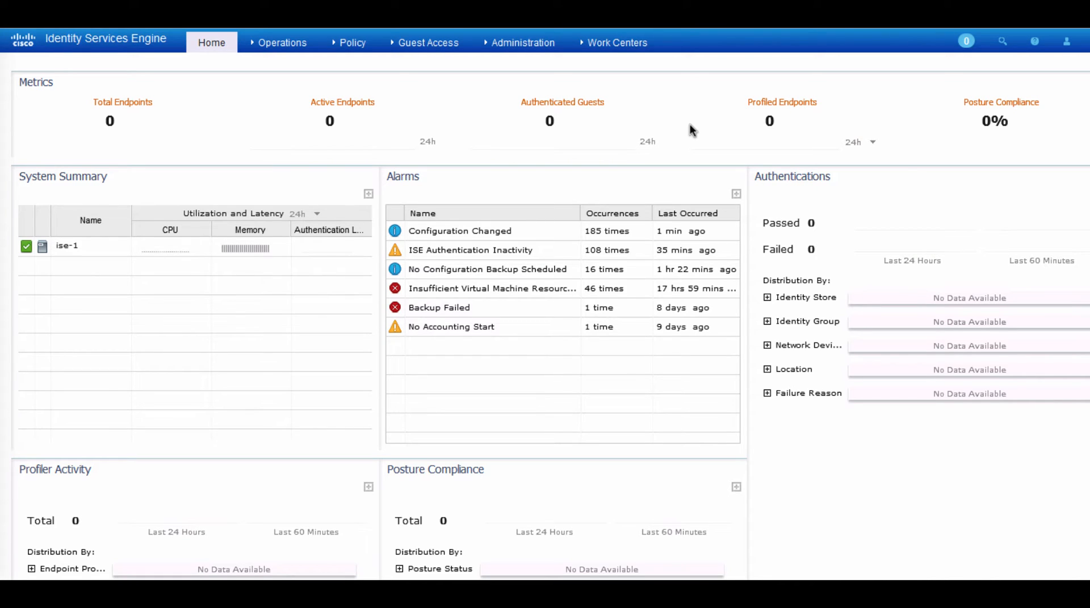
mouse_move(620, 50)
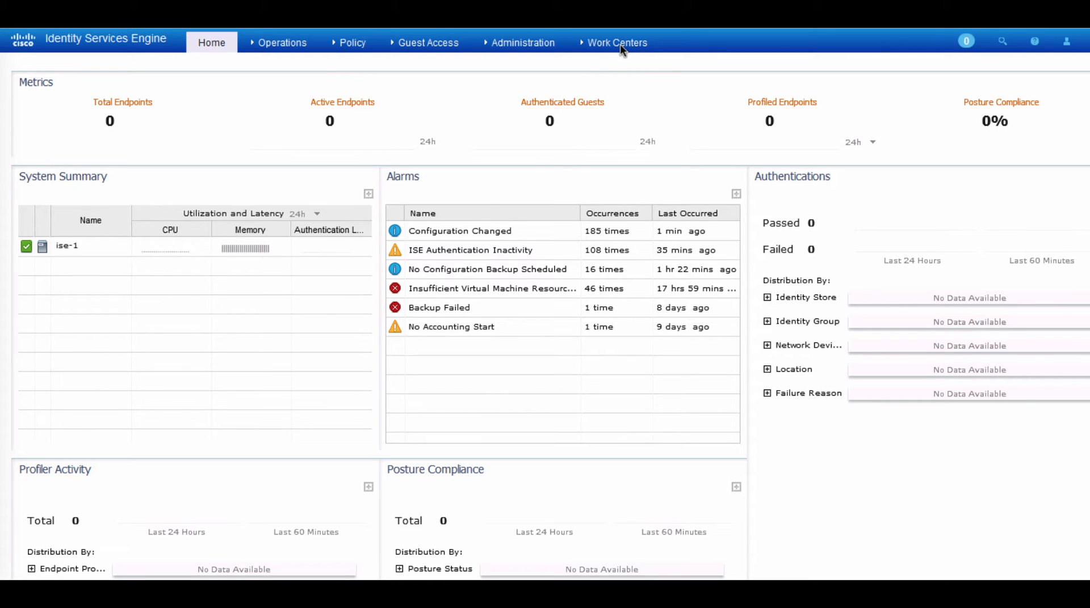
- Show the Work Centers menu listing the TrustSec and Device Administration areas
click(617, 42)
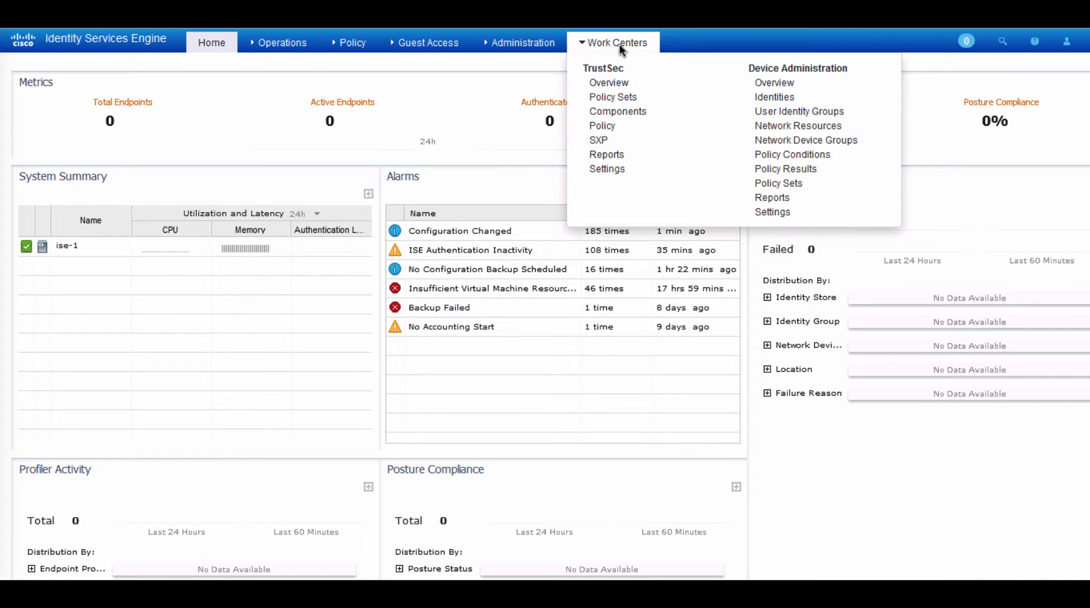
mouse_move(678, 81)
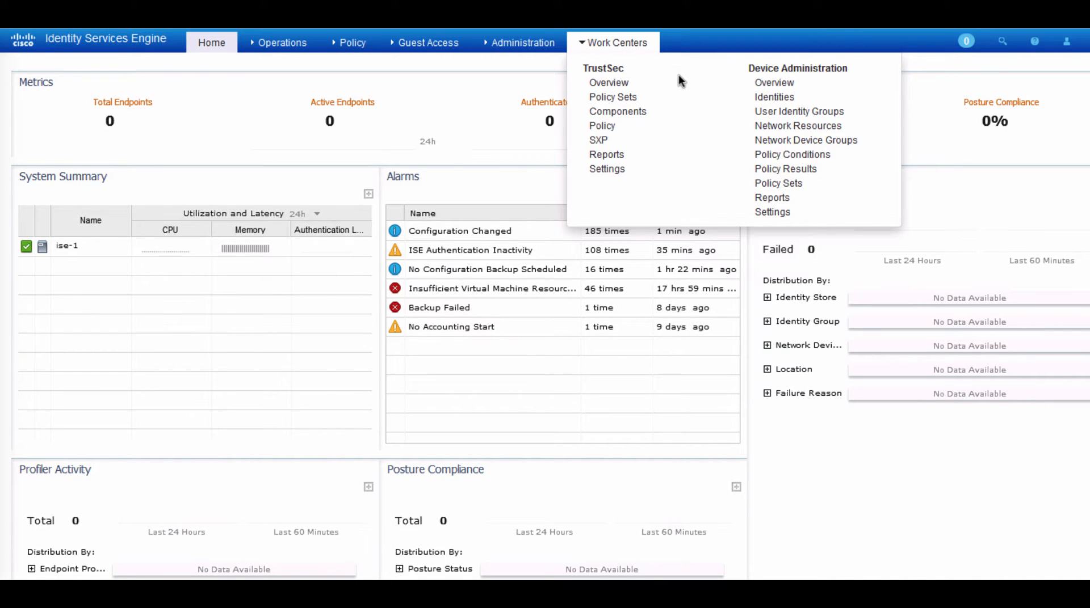
mouse_move(769, 86)
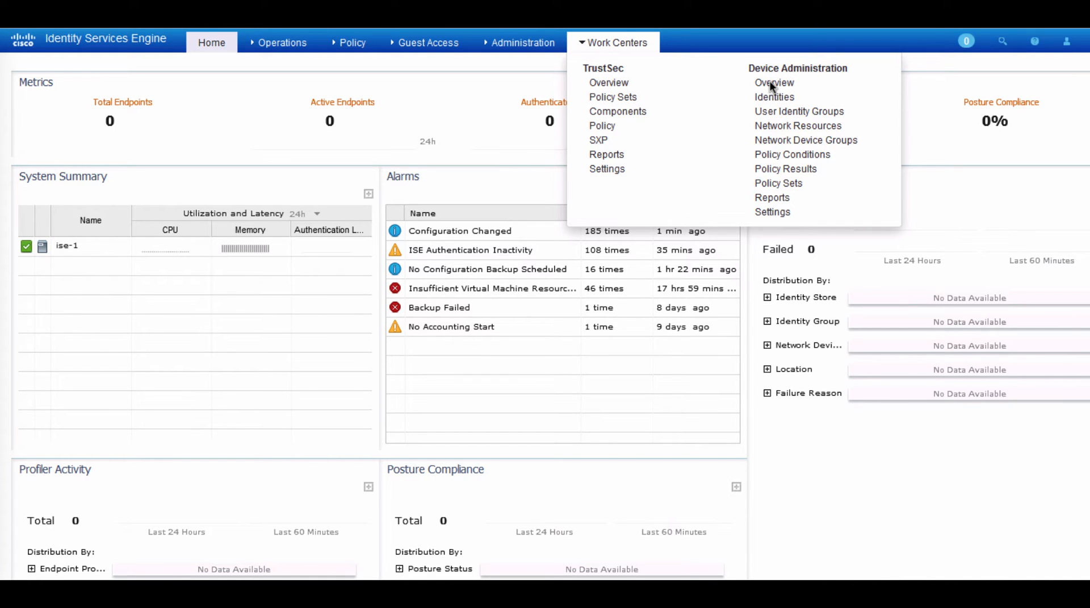
- Go to the Device Administration Overview with its Prepare, Define and Go Live & Monitor stages
click(773, 83)
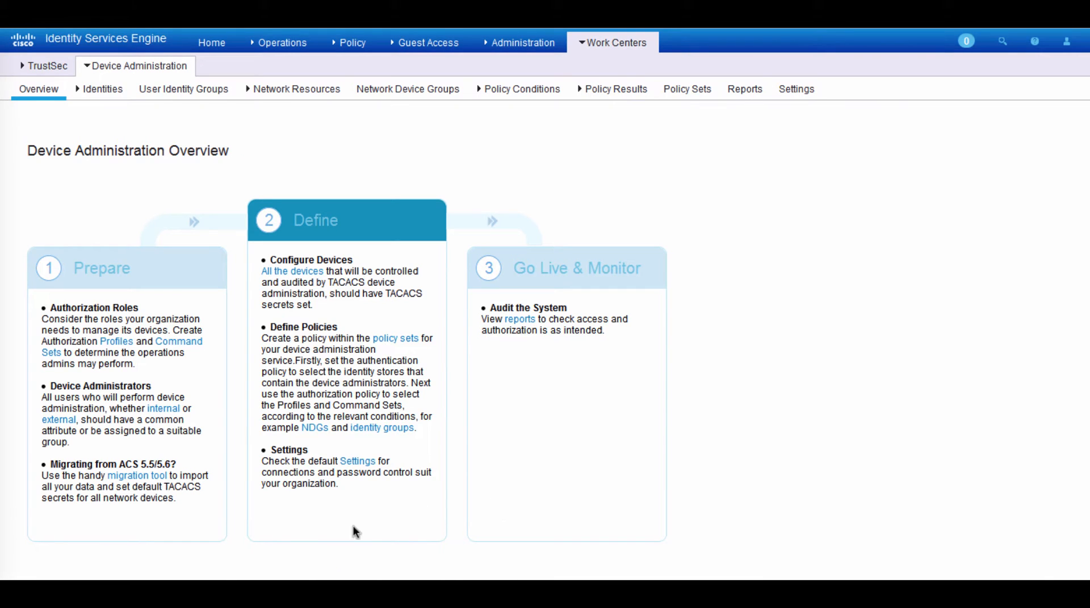
mouse_move(236, 571)
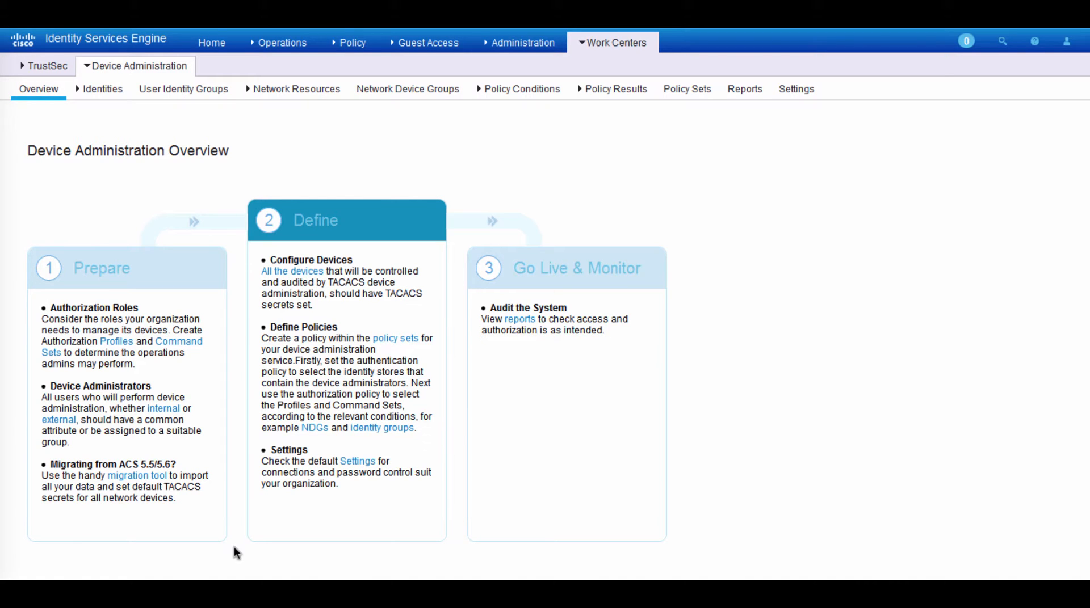
mouse_move(334, 229)
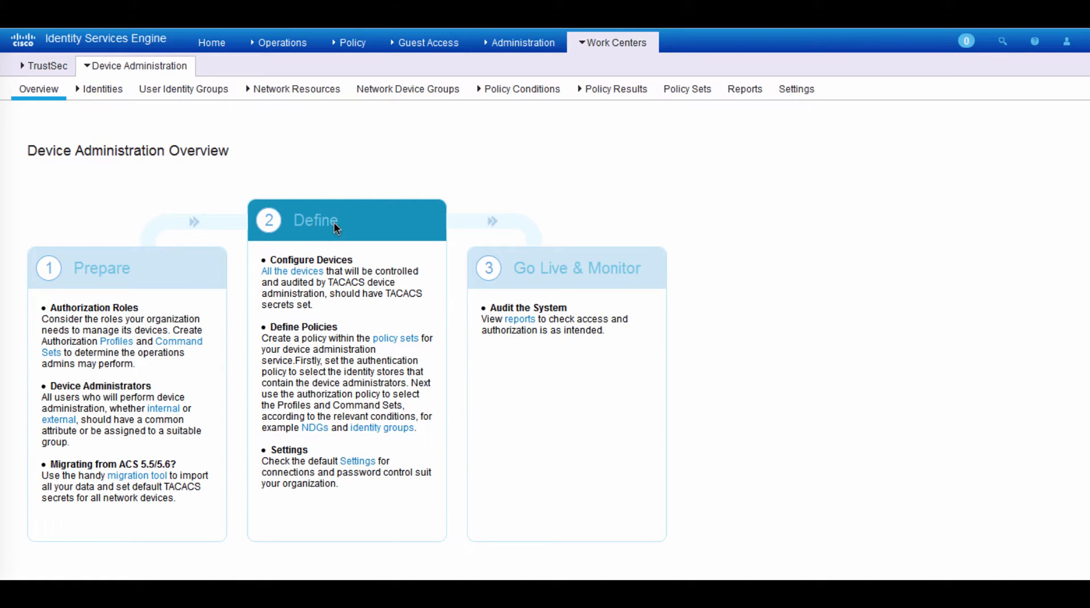
mouse_move(674, 294)
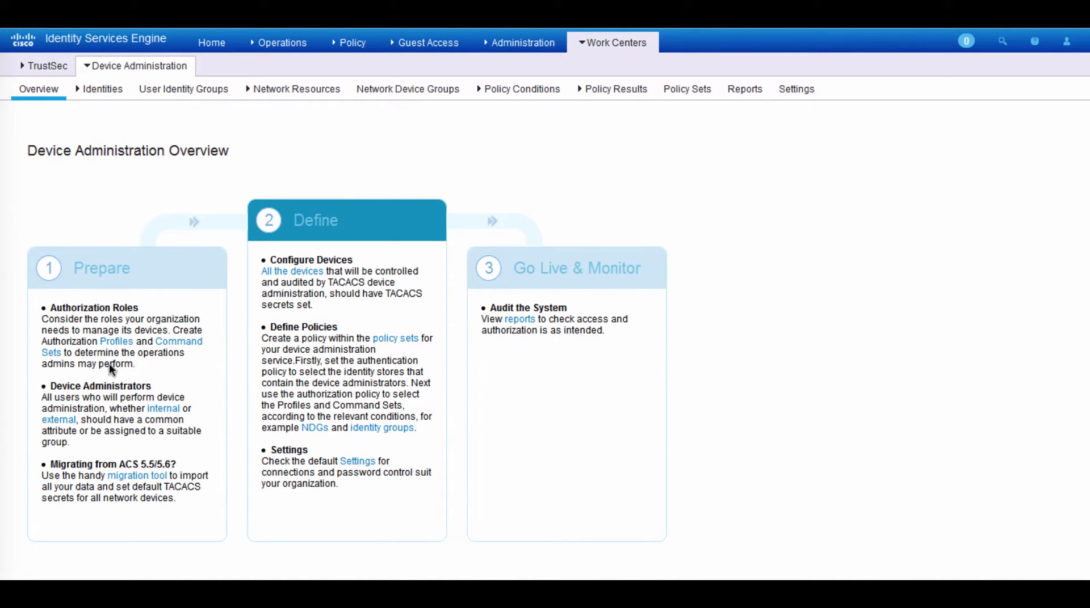
mouse_move(134, 363)
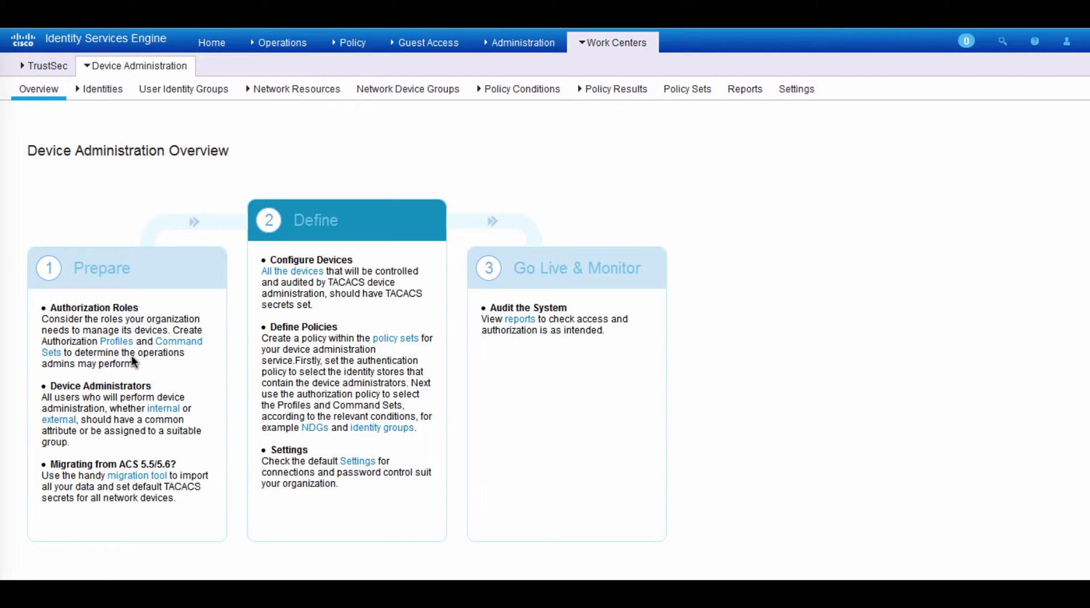
mouse_move(193, 371)
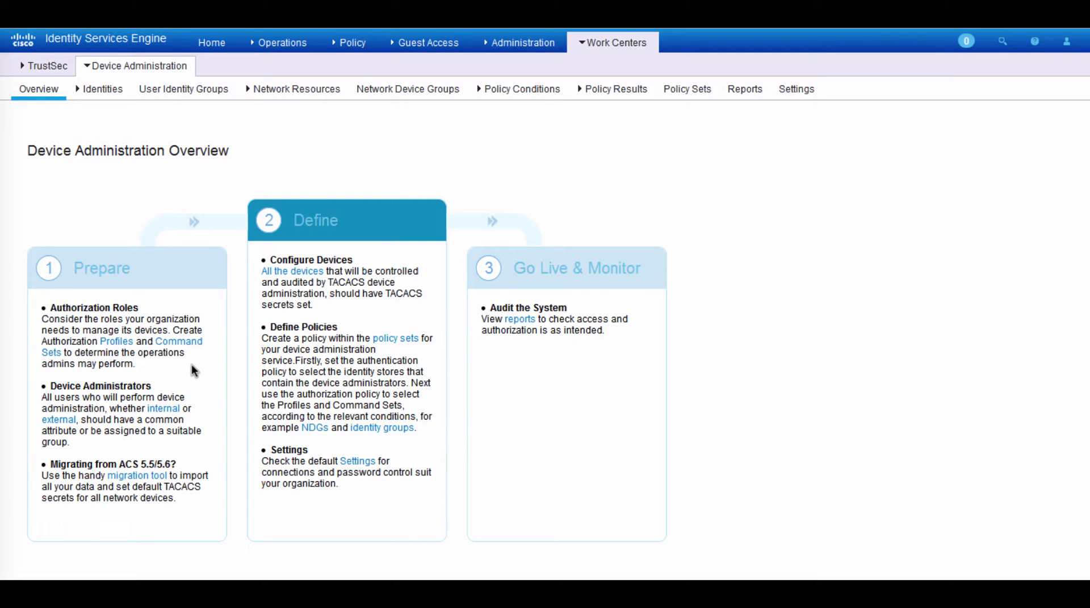
mouse_move(152, 548)
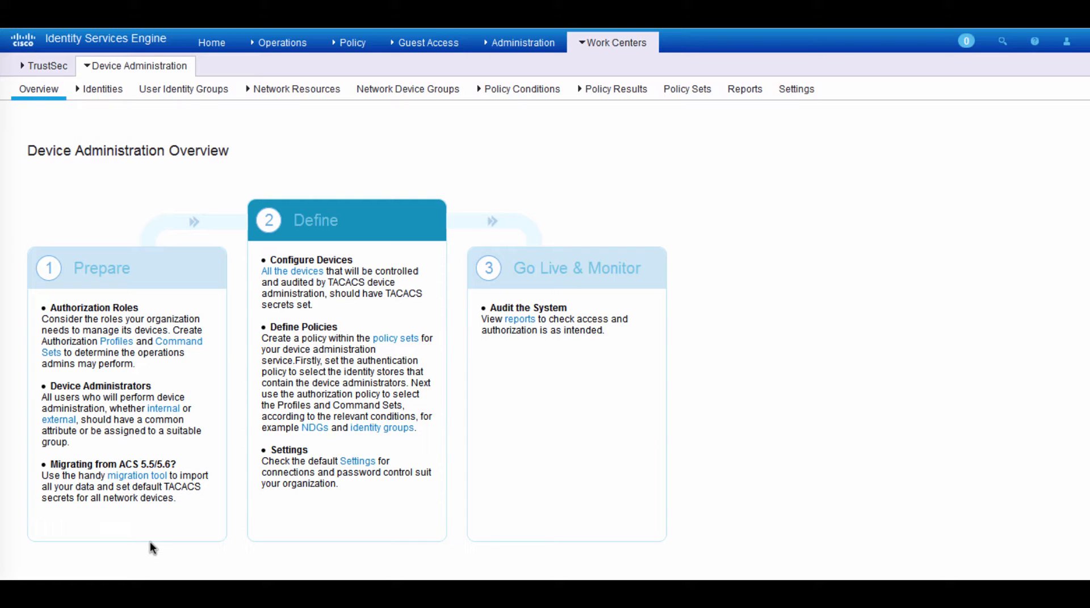
mouse_move(145, 524)
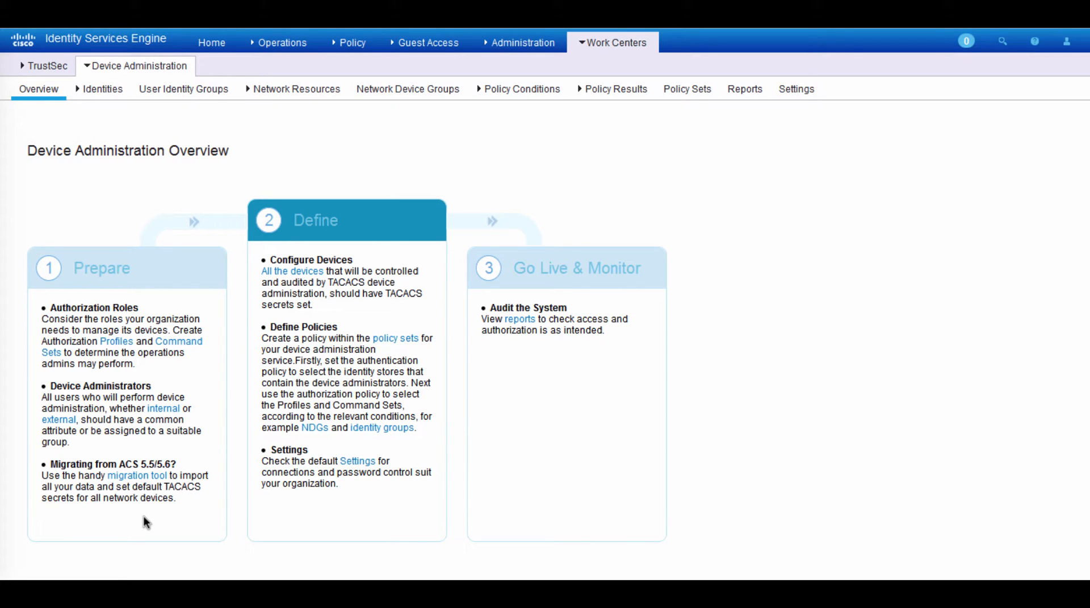
mouse_move(333, 563)
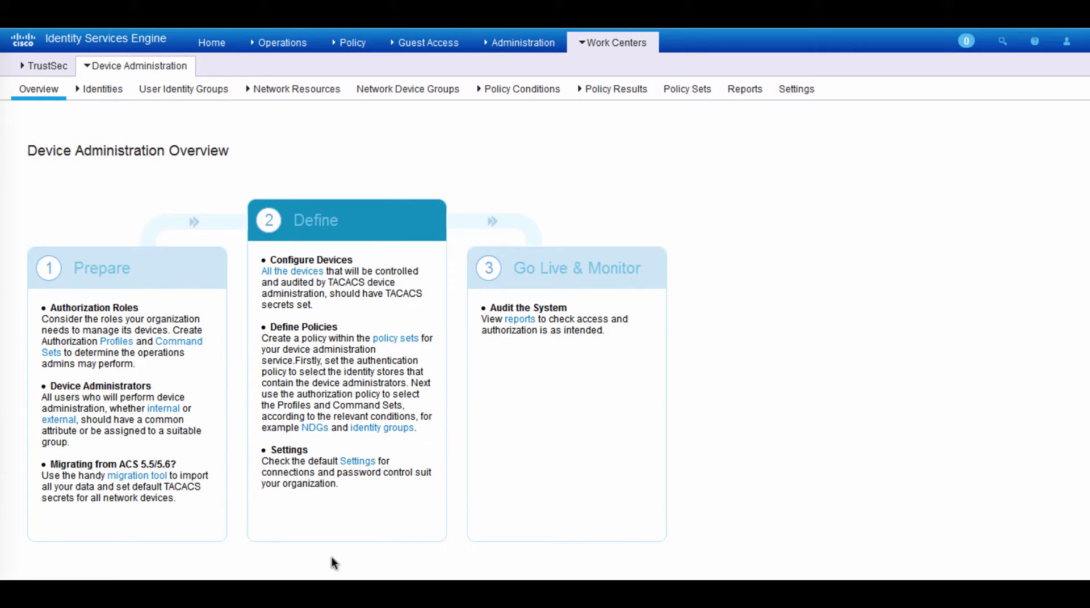
mouse_move(328, 494)
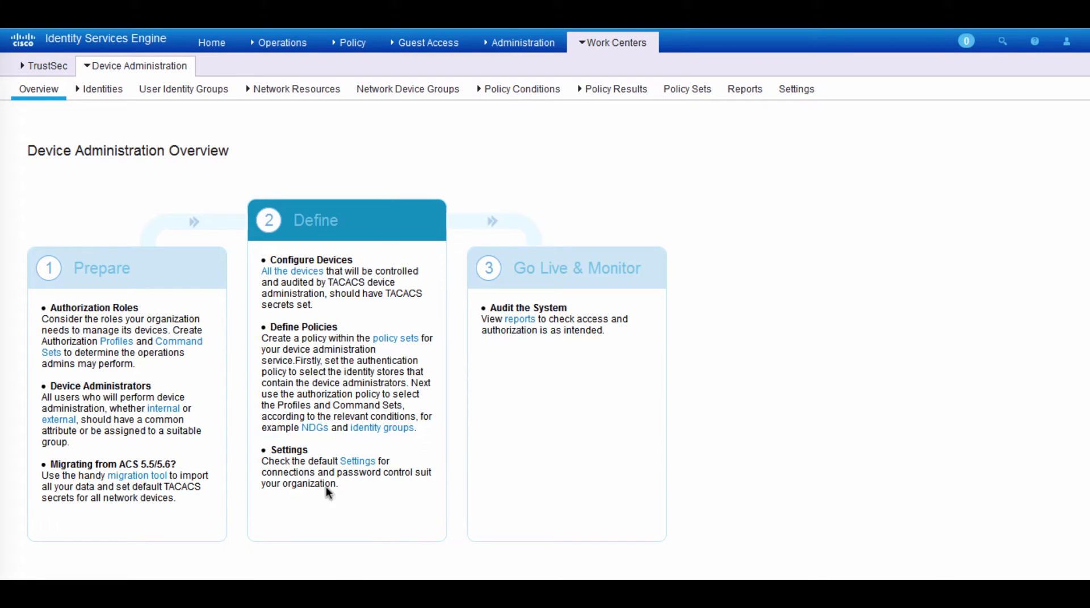
mouse_move(379, 531)
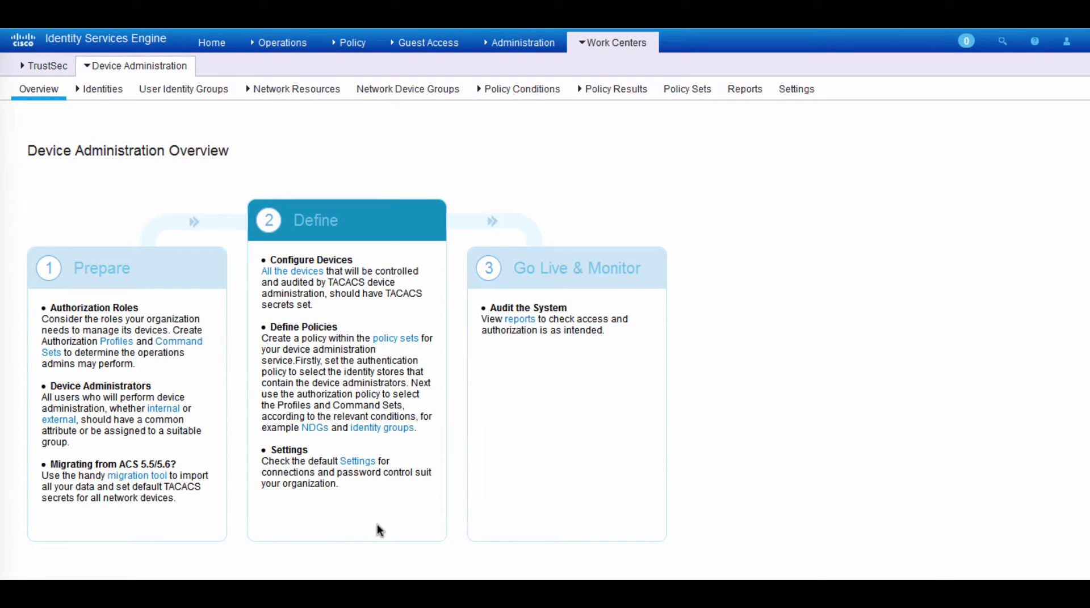
mouse_move(633, 497)
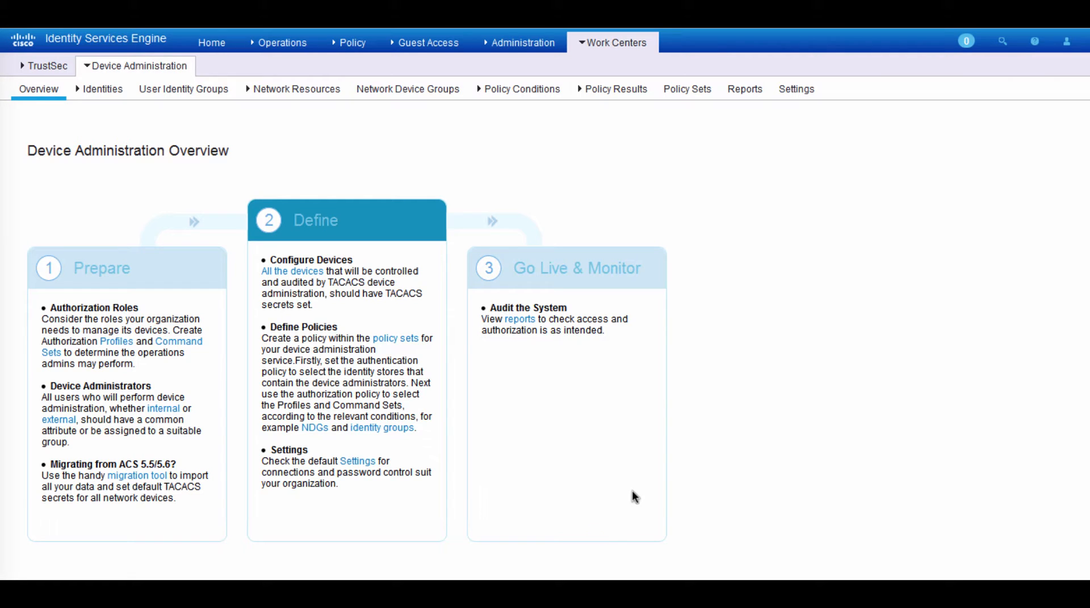
mouse_move(582, 378)
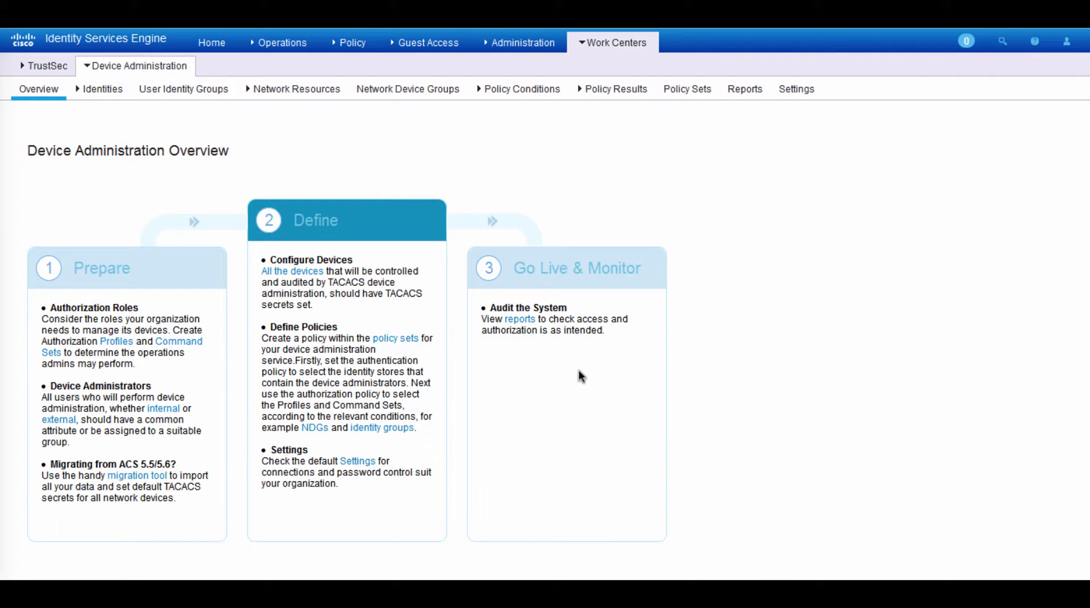
mouse_move(606, 380)
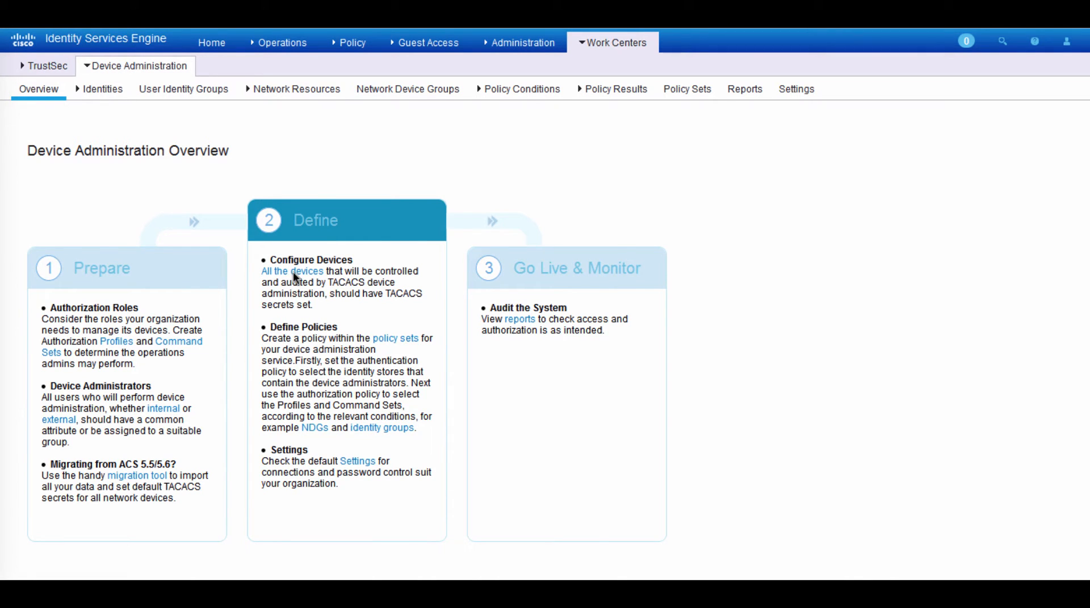
- Show the Network Devices list of all 30 devices under Network Resources
click(290, 271)
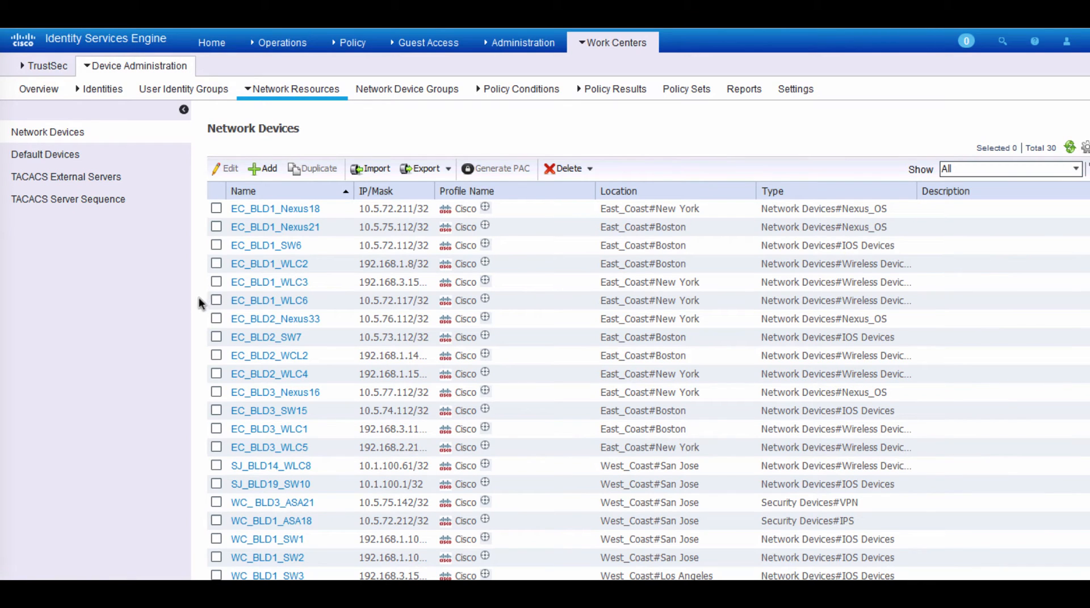
mouse_move(190, 298)
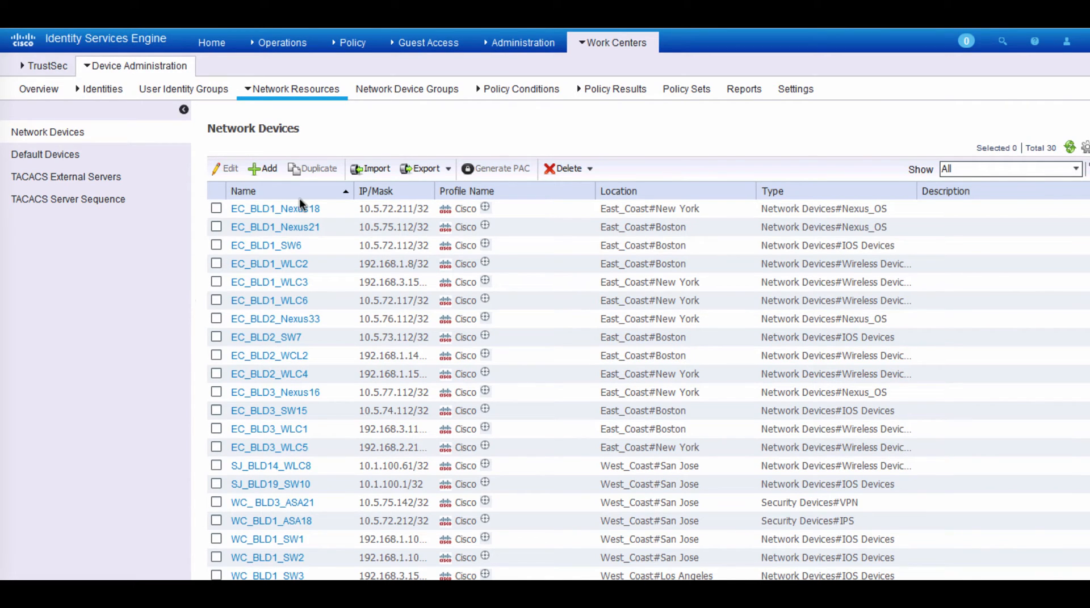
mouse_move(404, 90)
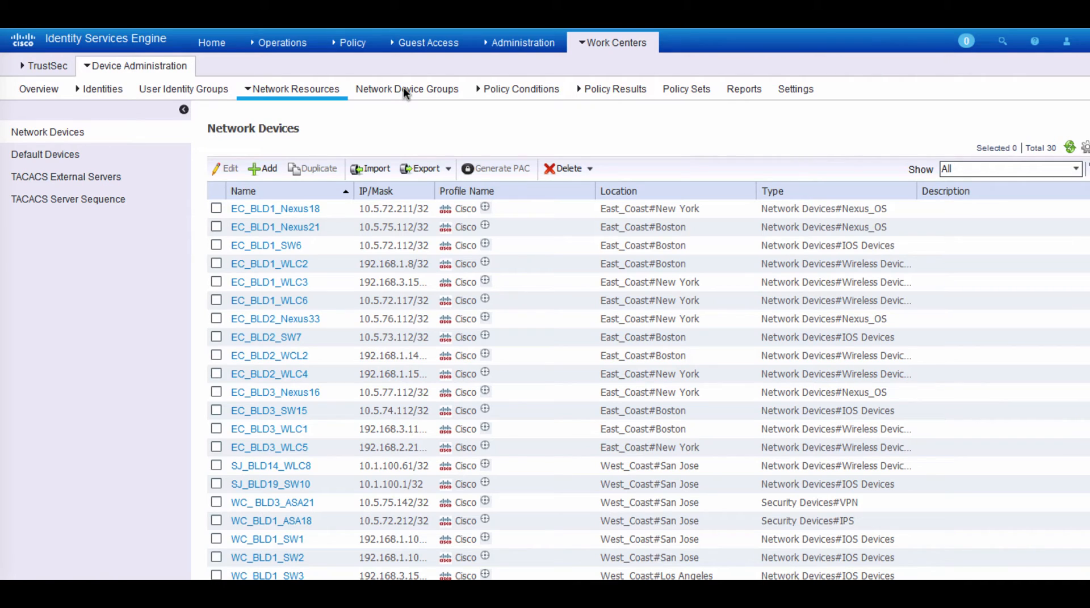
- Show the Network Device Groups tree with the All Device Types and All Locations branches expanded
click(406, 89)
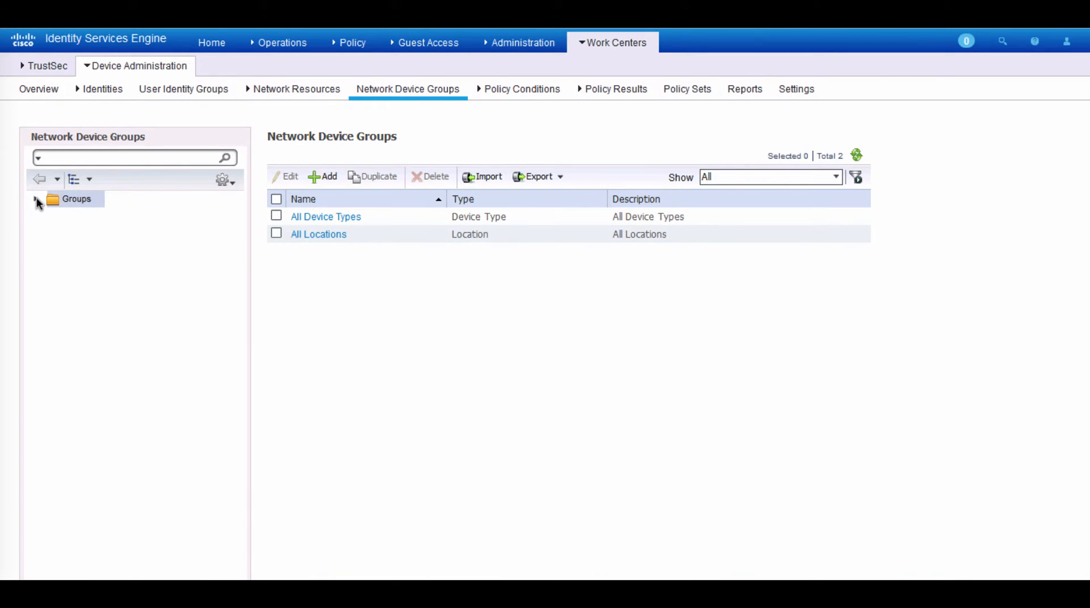
click(34, 199)
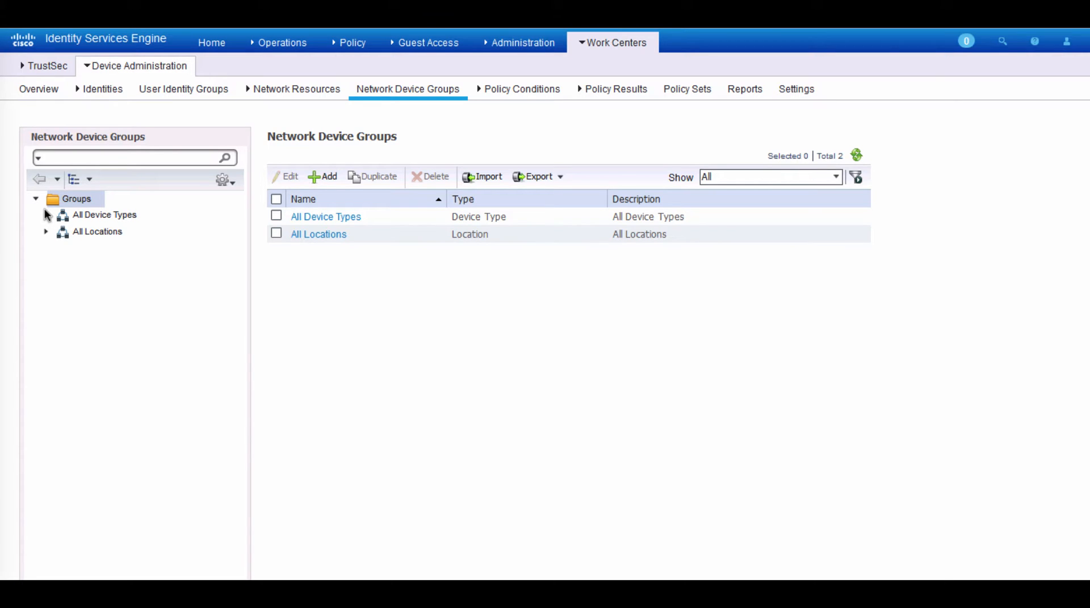
click(46, 216)
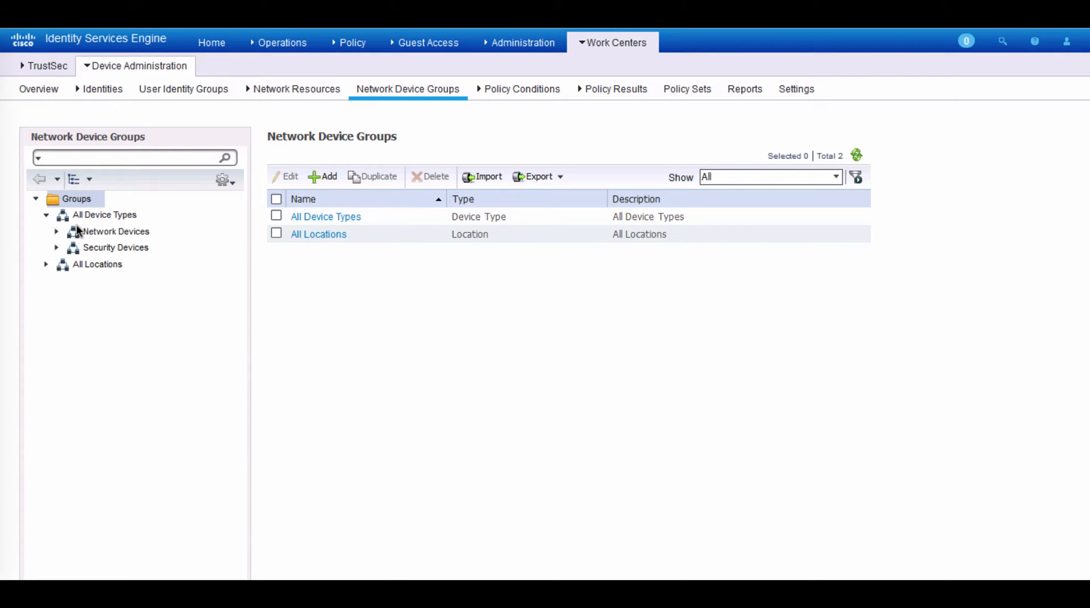
mouse_move(150, 240)
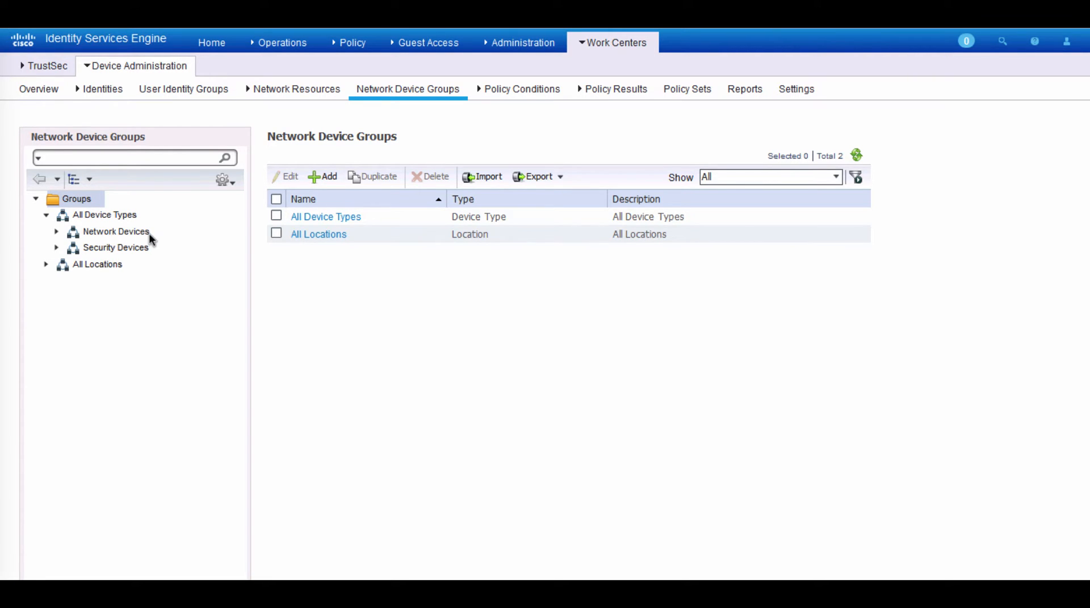
mouse_move(45, 270)
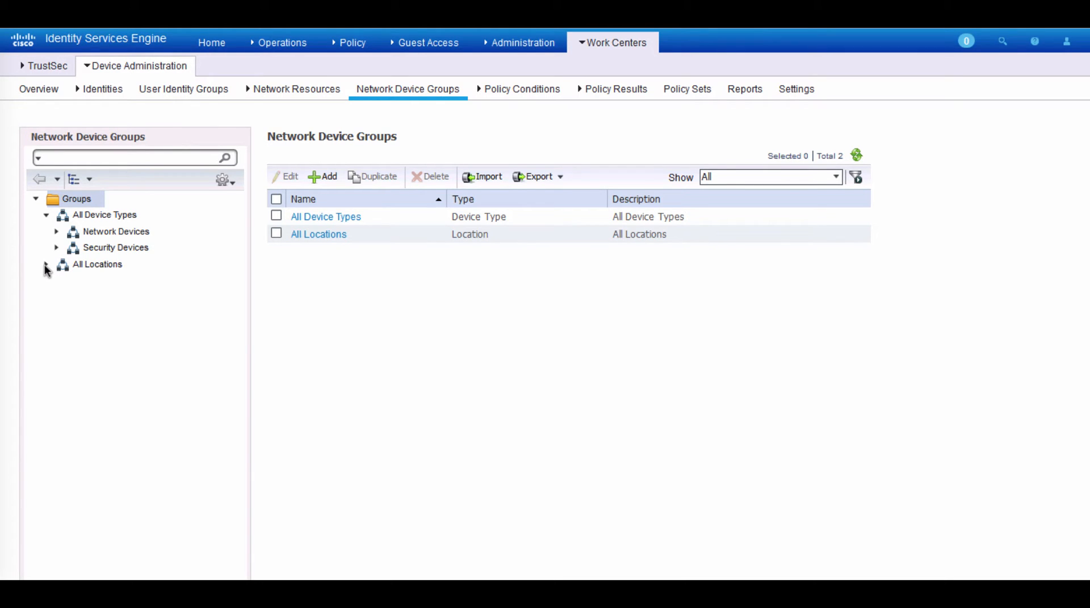
click(47, 264)
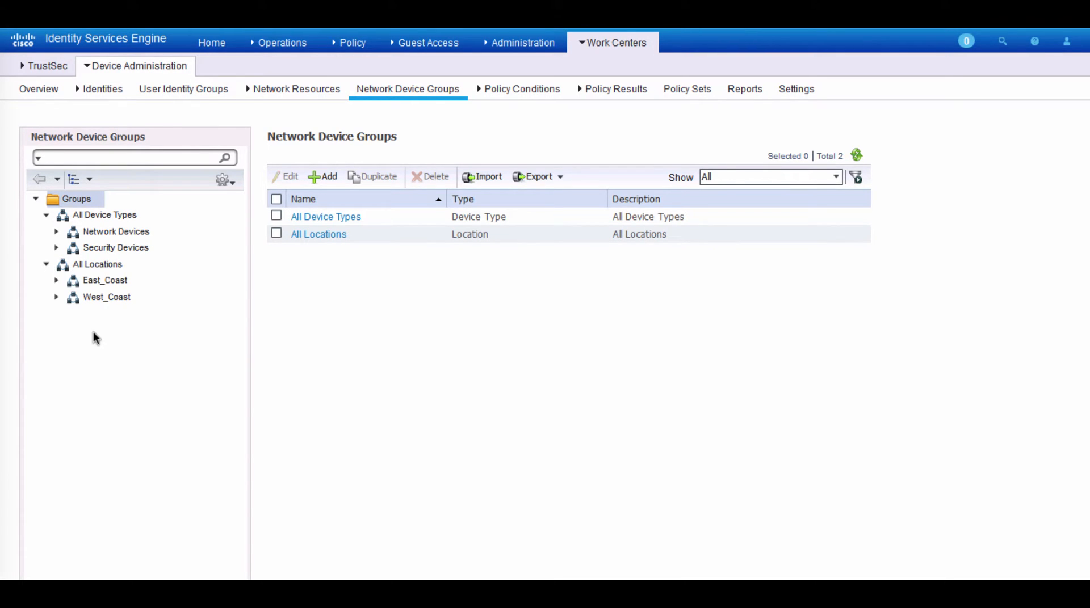
mouse_move(98, 340)
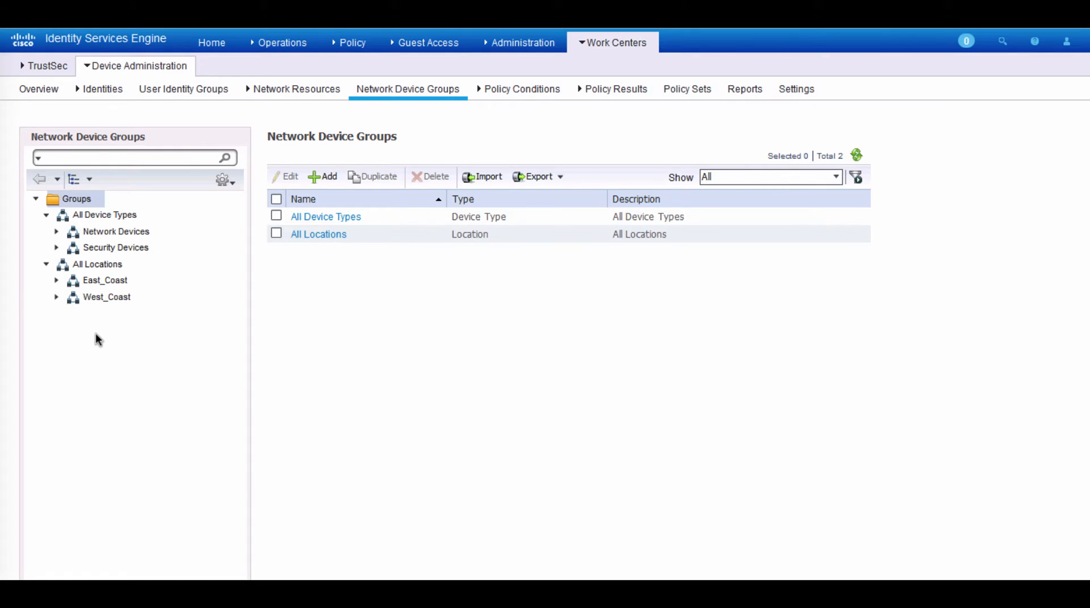
mouse_move(116, 331)
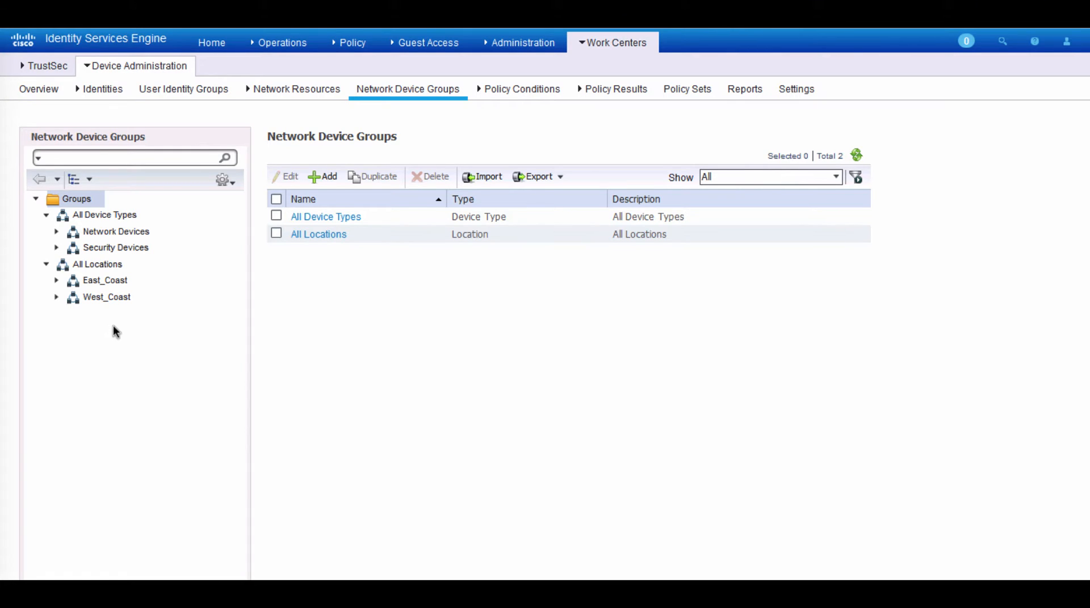
mouse_move(103, 306)
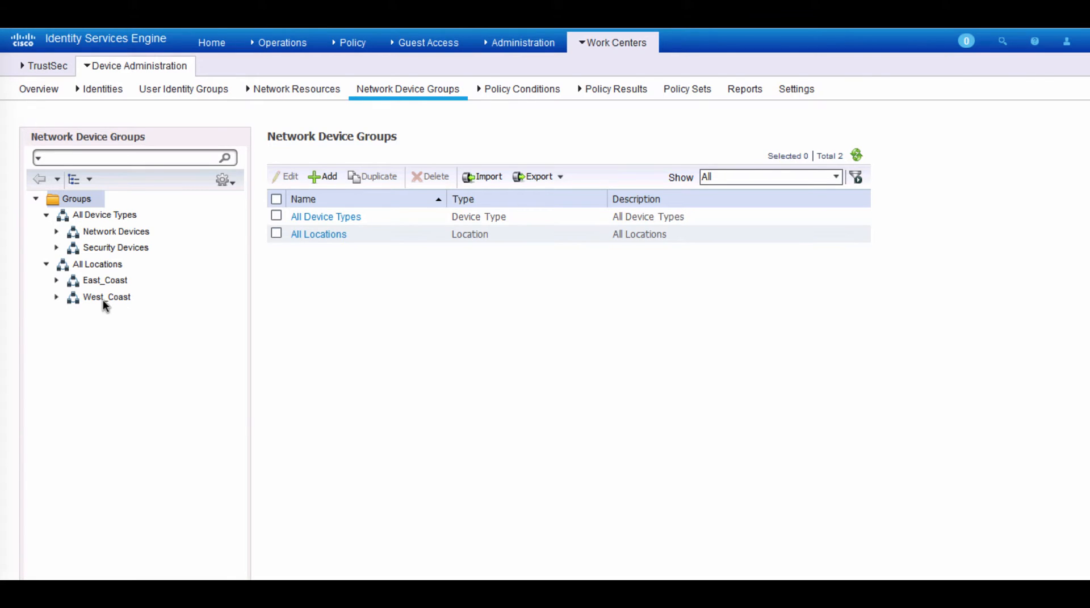
mouse_move(56, 232)
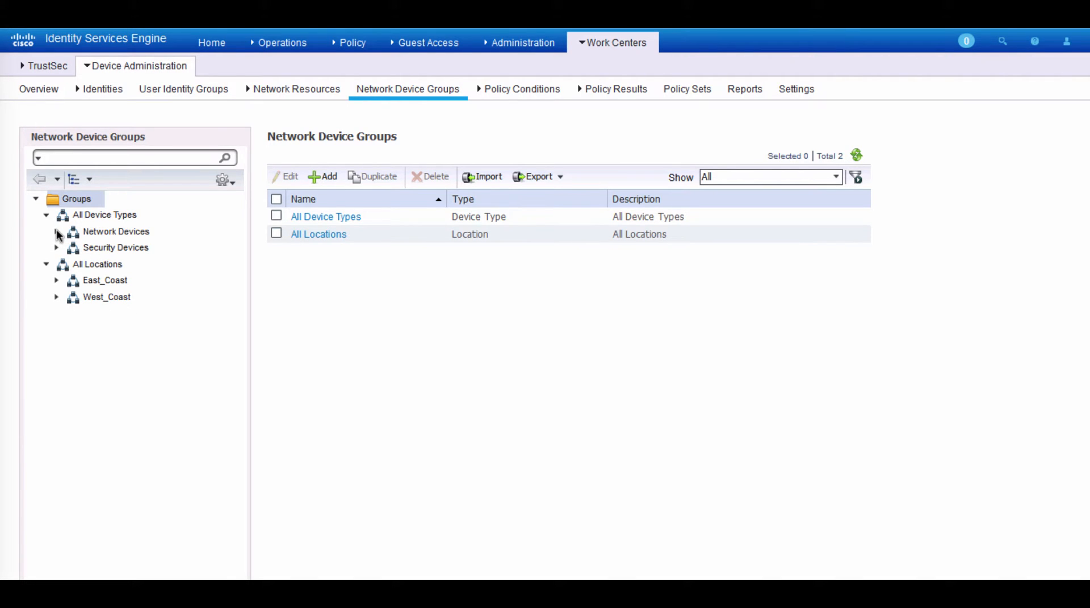
- Expand Network Devices, Security Devices, East_Coast and West_Coast, then show the Policy Sets summary
click(57, 231)
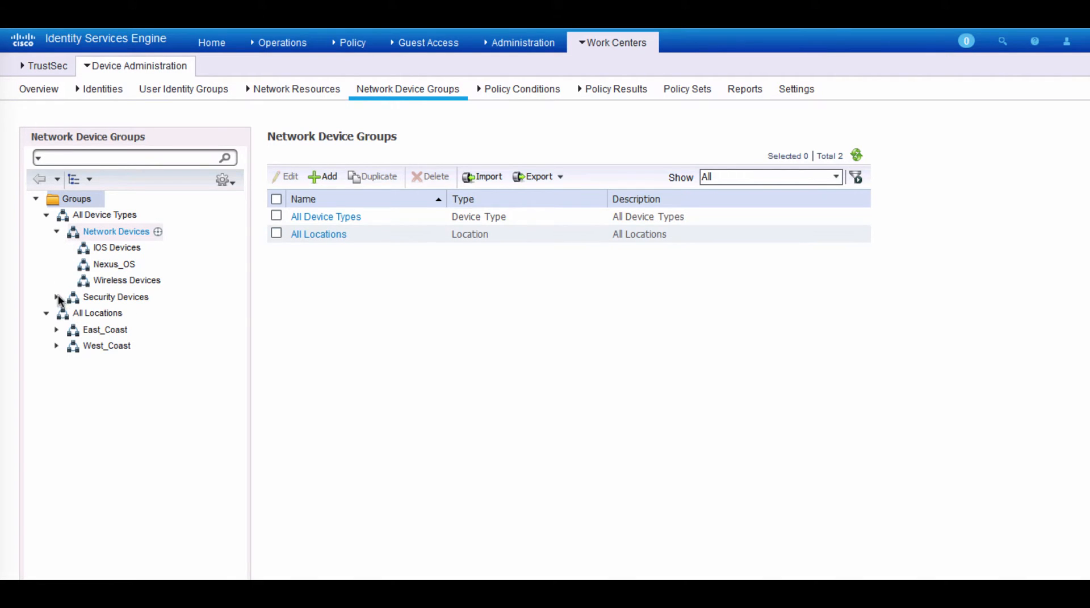
click(56, 297)
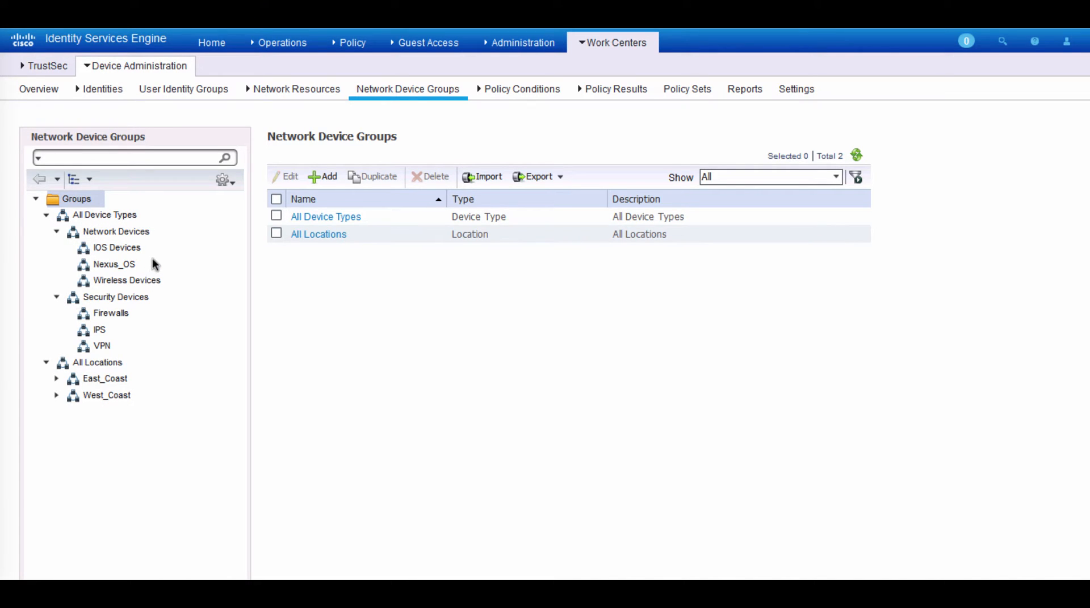
mouse_move(161, 279)
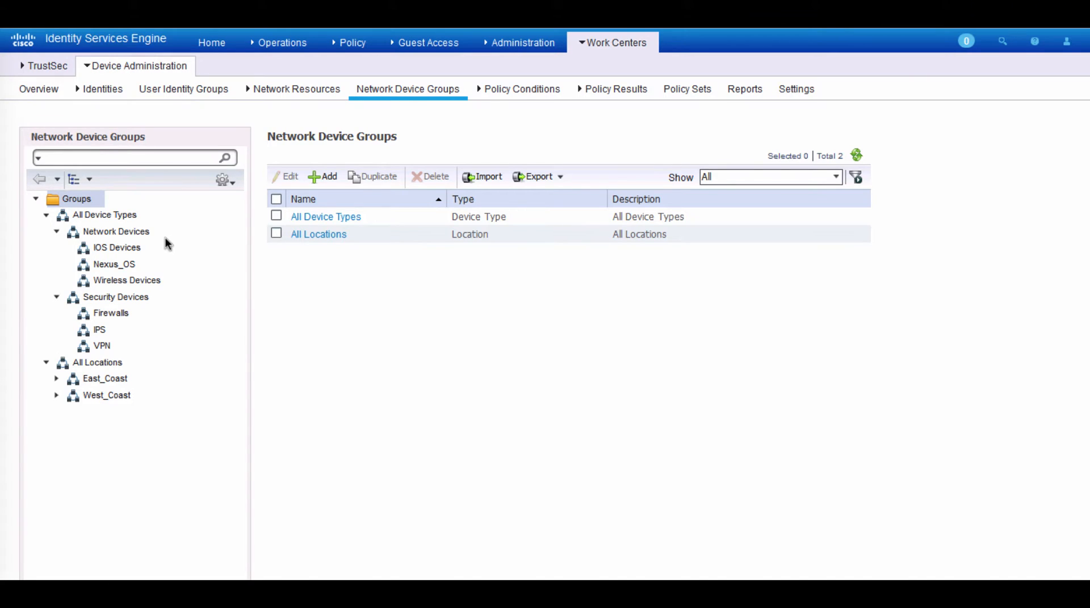
mouse_move(119, 338)
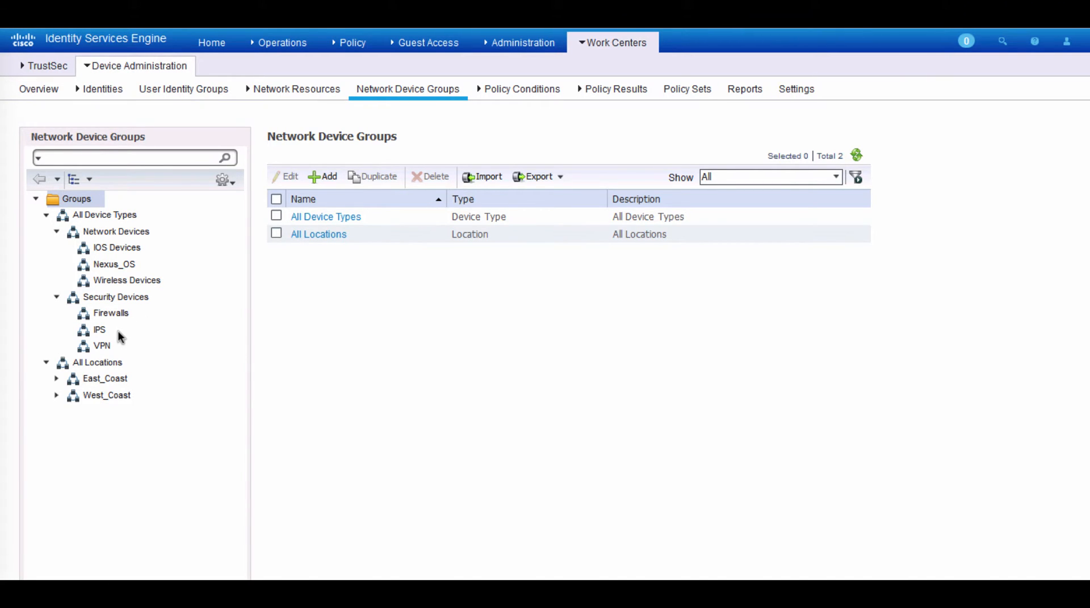
mouse_move(86, 371)
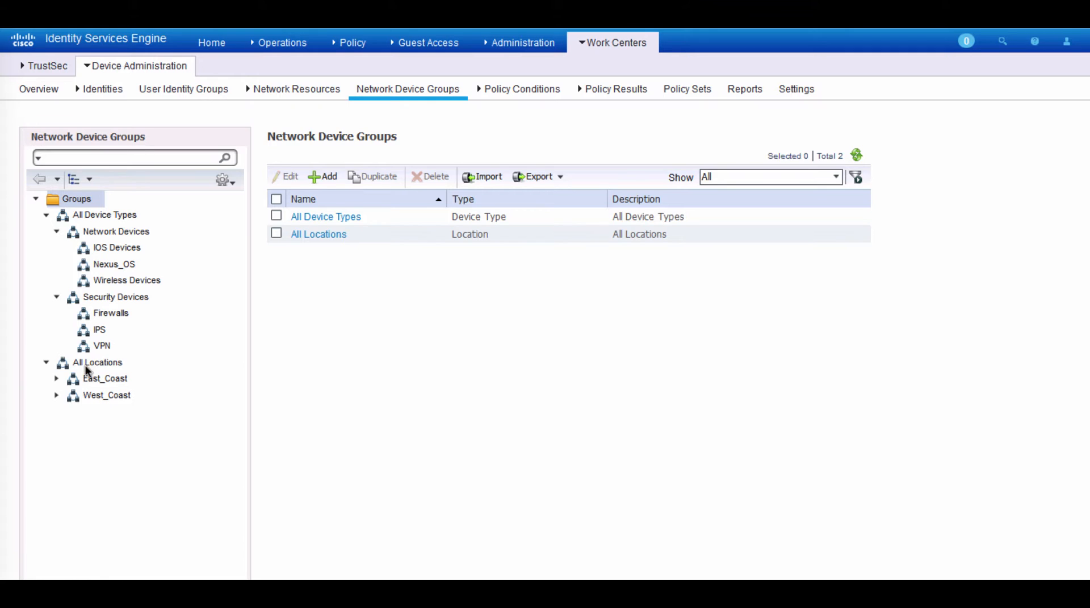
click(56, 379)
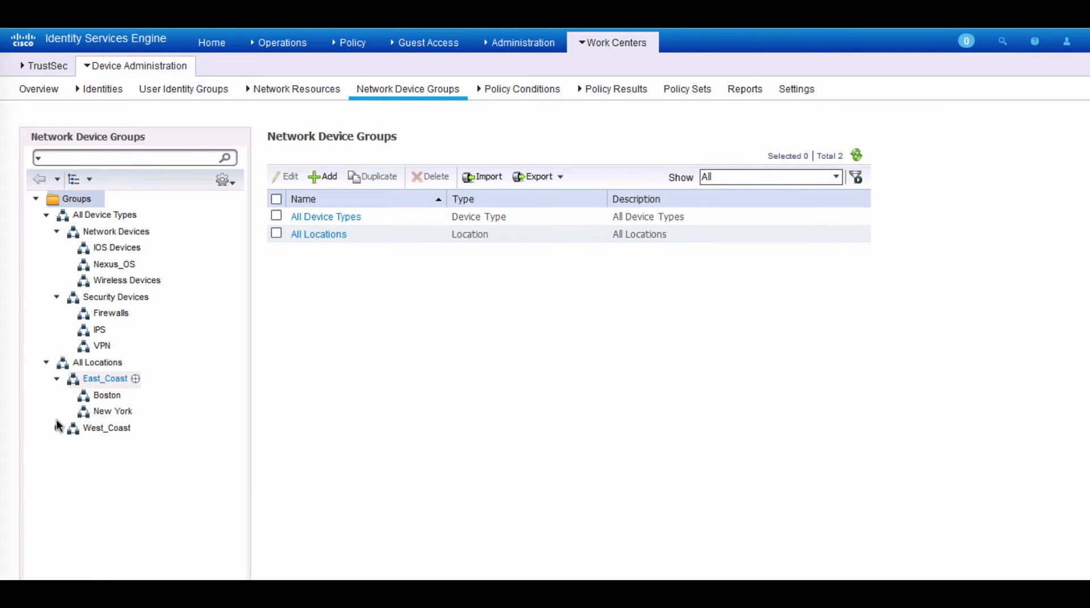
click(57, 428)
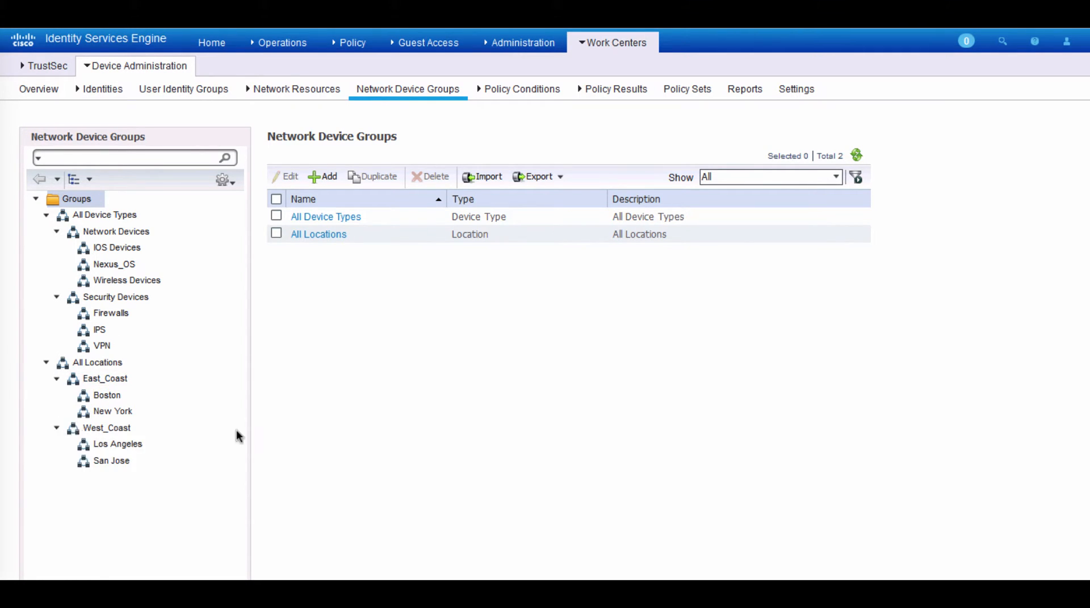
mouse_move(127, 284)
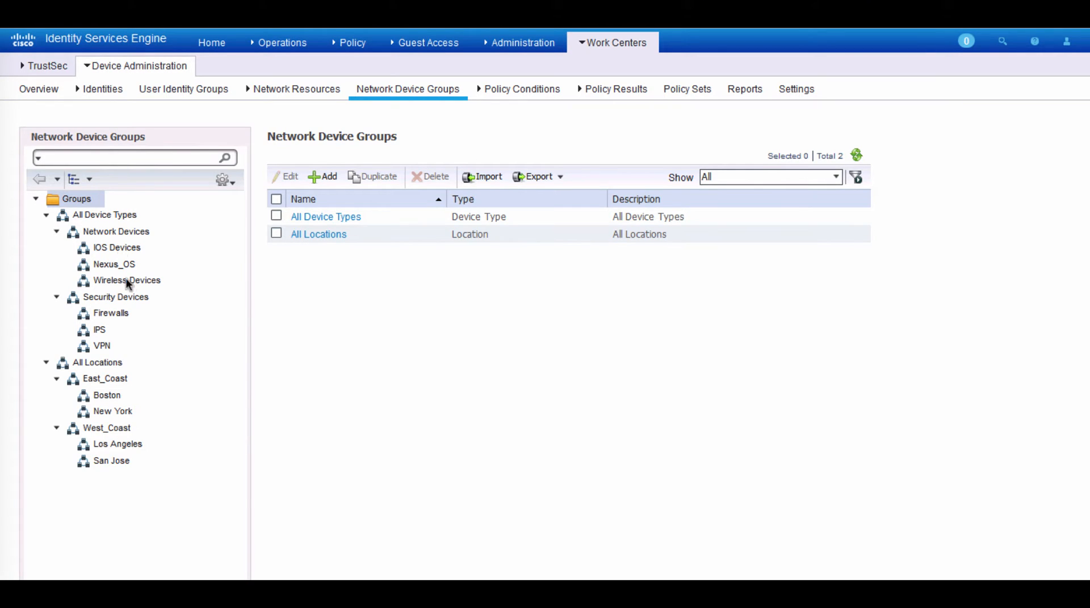
mouse_move(209, 480)
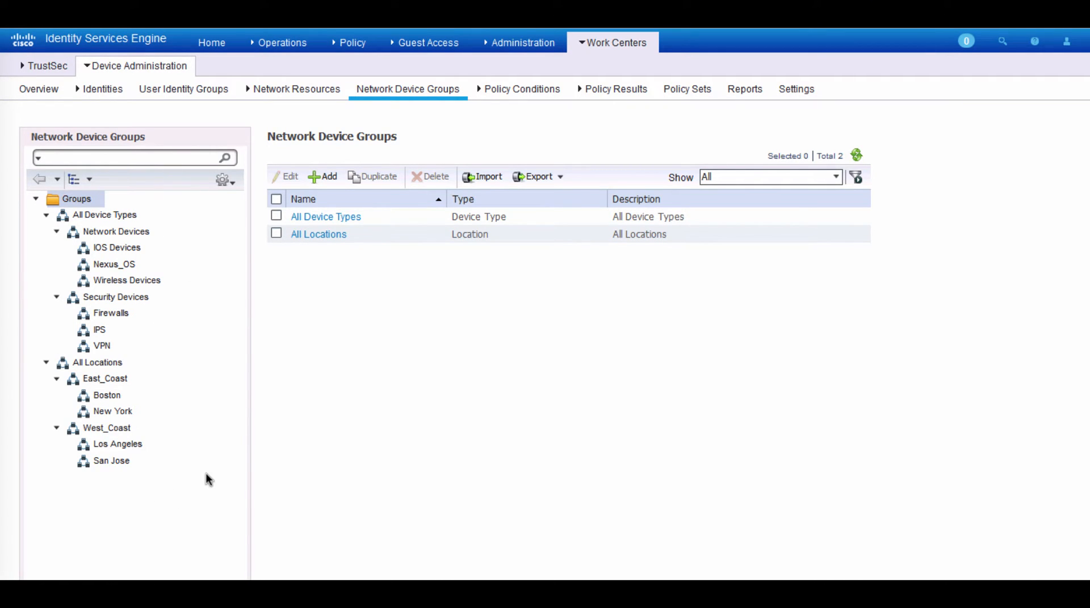
mouse_move(614, 91)
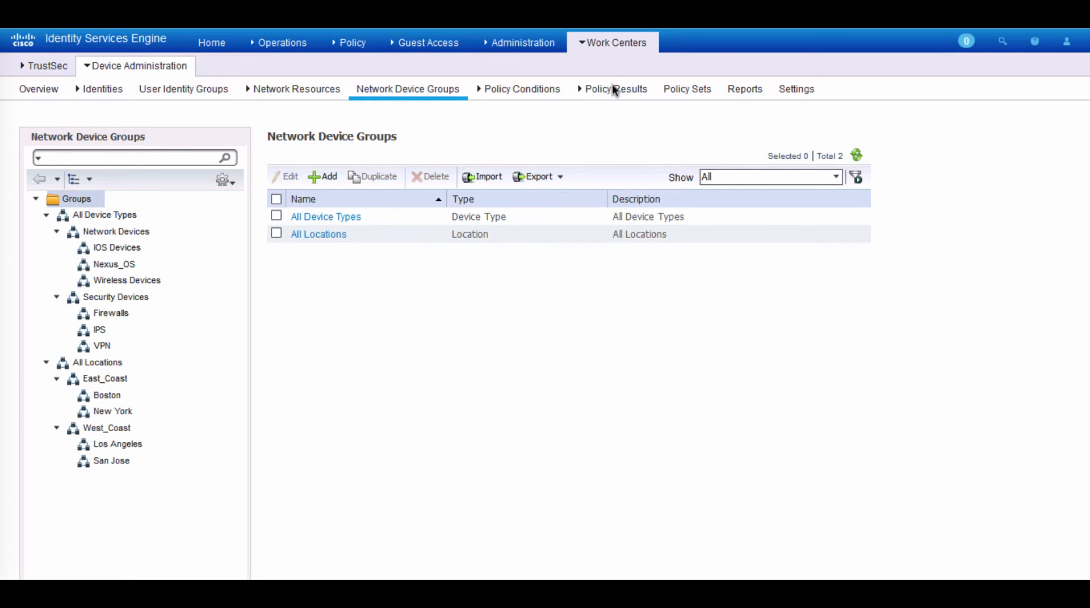
mouse_move(694, 95)
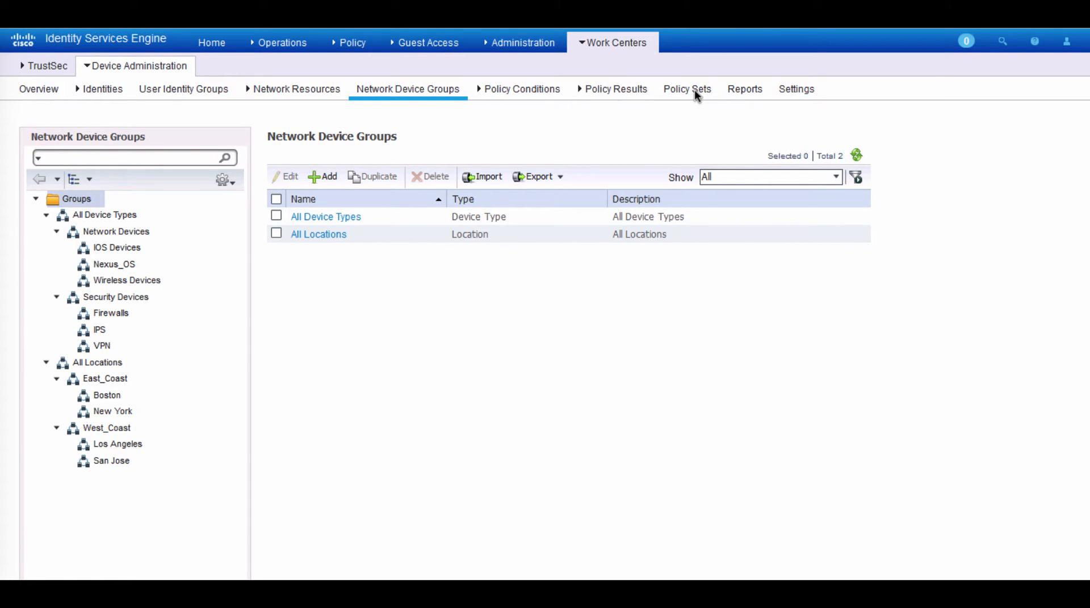
click(687, 90)
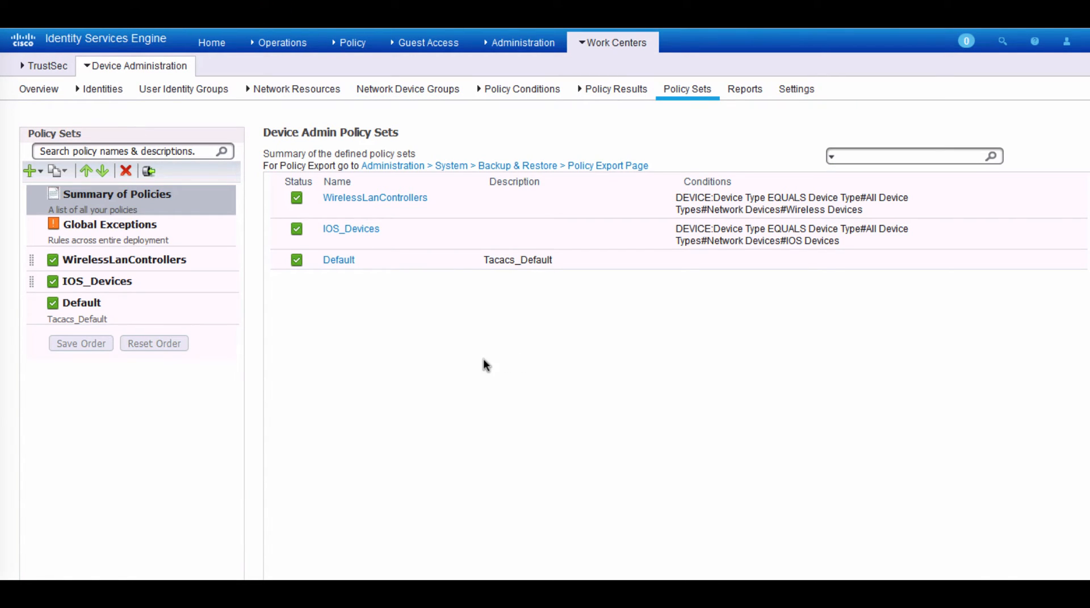
mouse_move(310, 430)
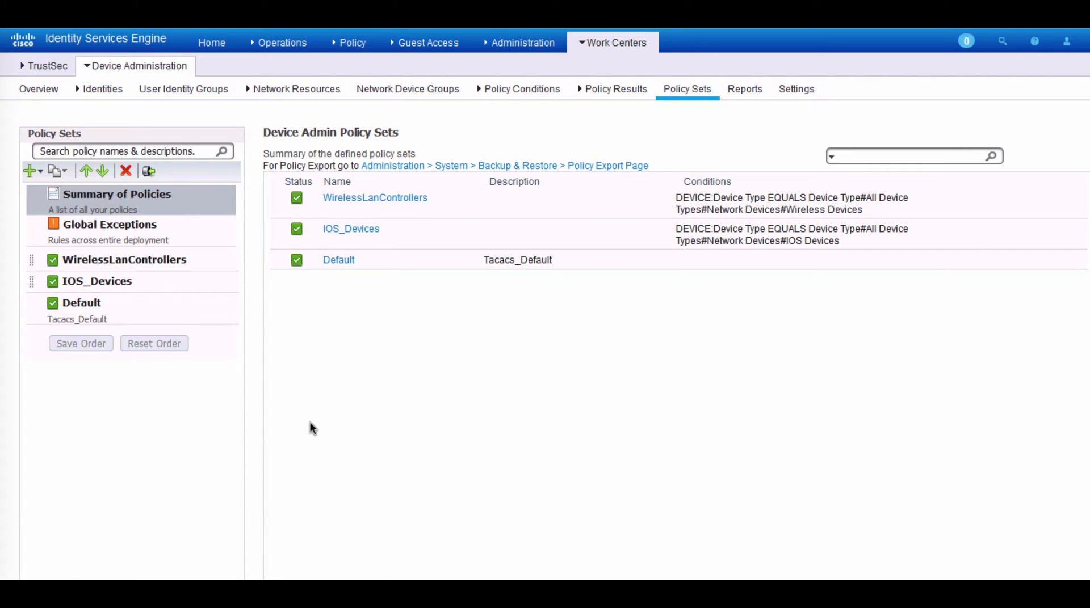
mouse_move(216, 400)
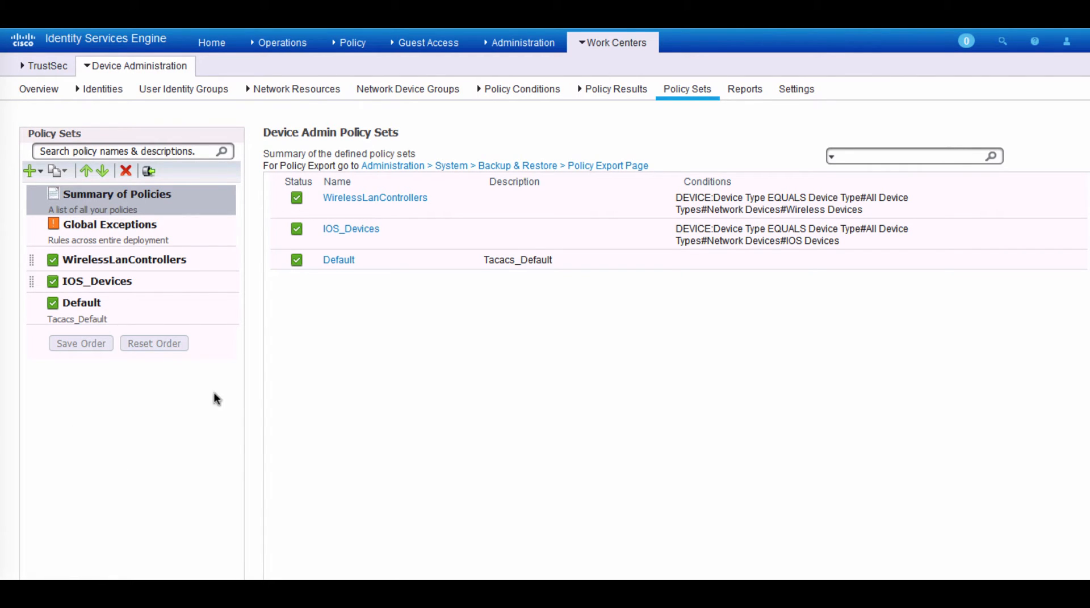
mouse_move(202, 371)
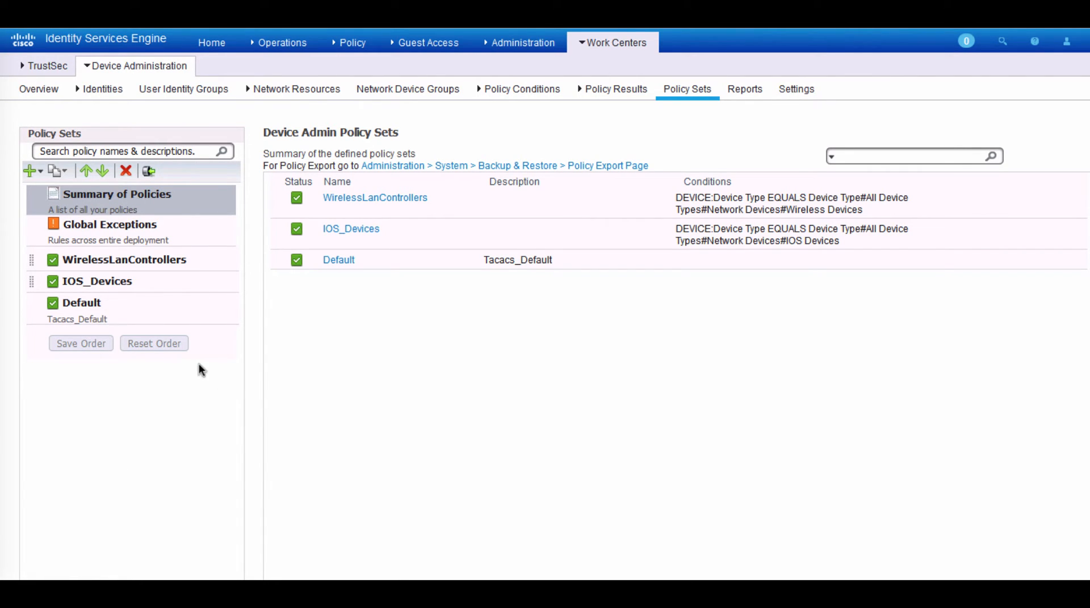
mouse_move(207, 318)
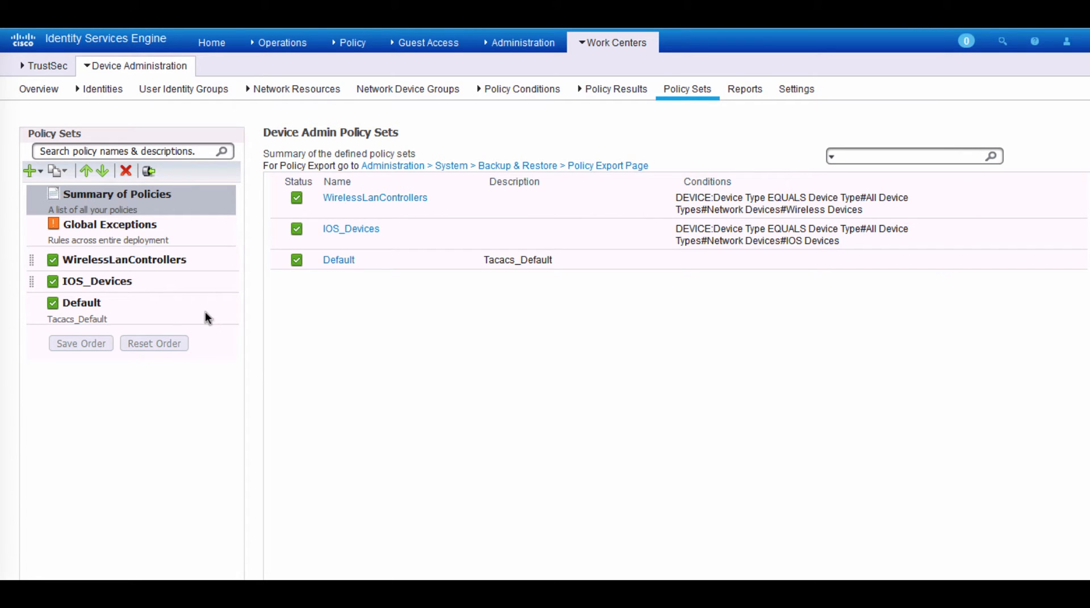
mouse_move(136, 291)
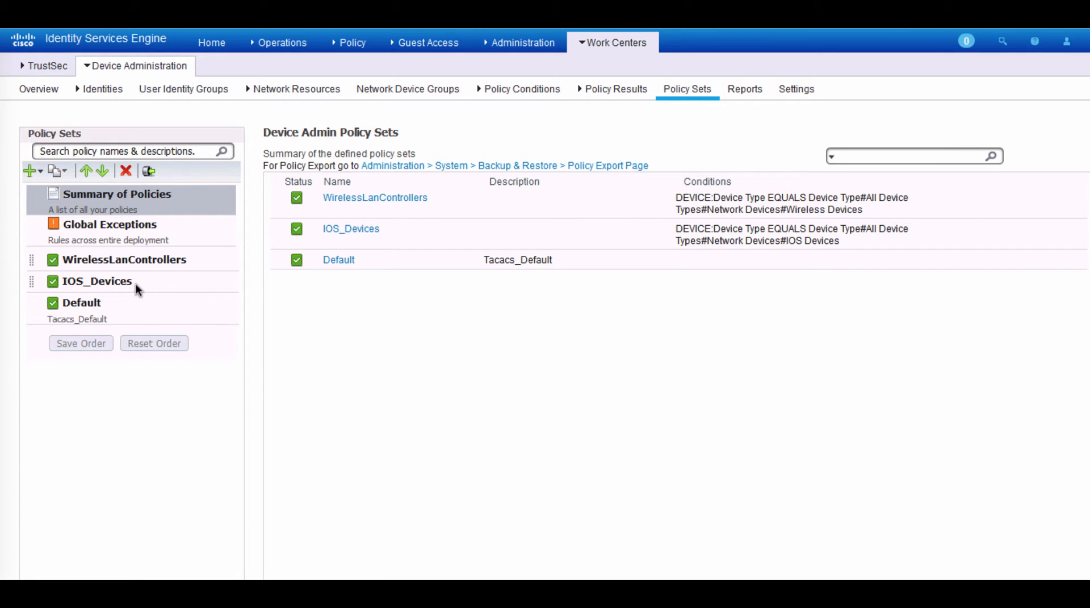
mouse_move(158, 281)
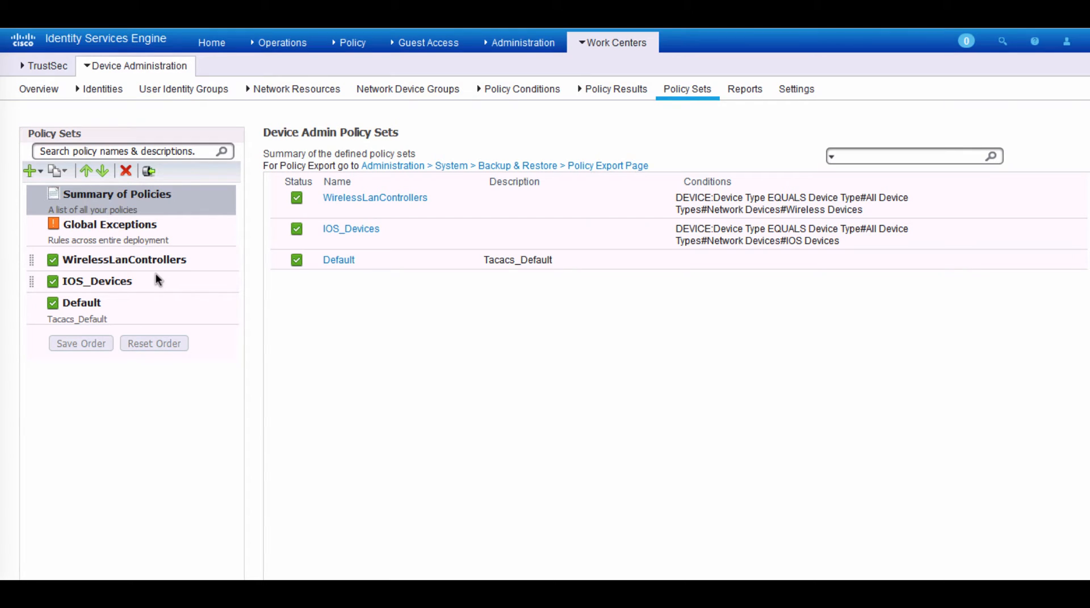
mouse_move(105, 286)
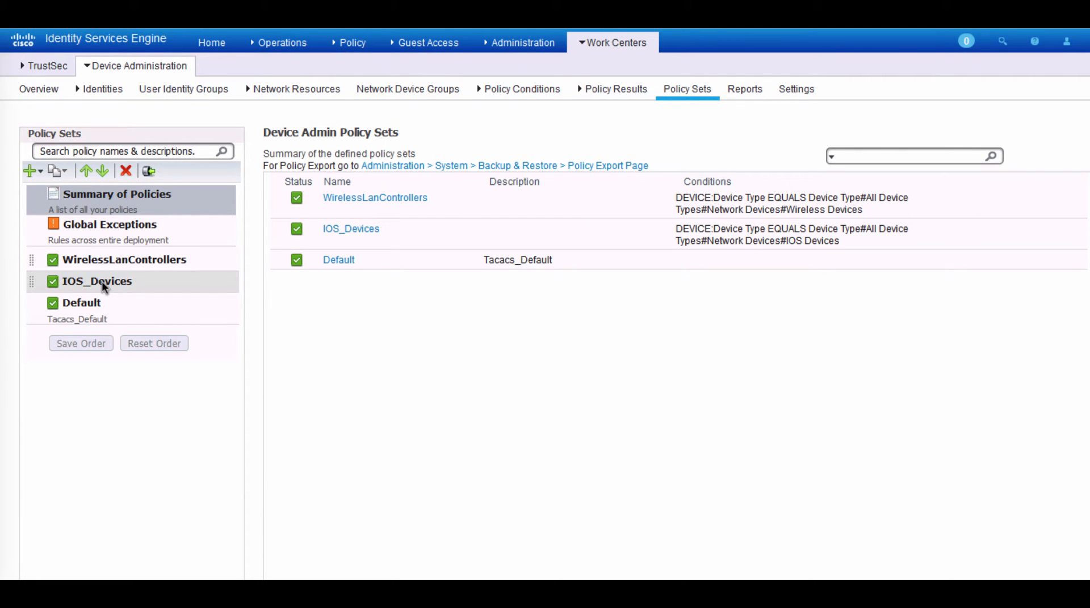
- Review the IOS_Devices authentication policy sending the default rule to demoAD, then collapse it
click(98, 281)
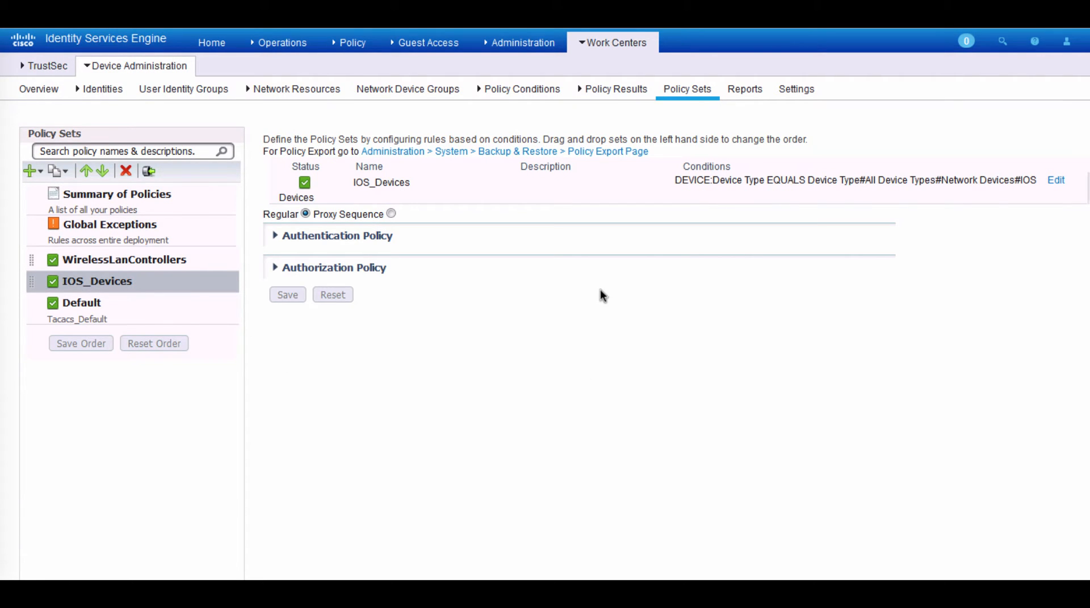
mouse_move(515, 202)
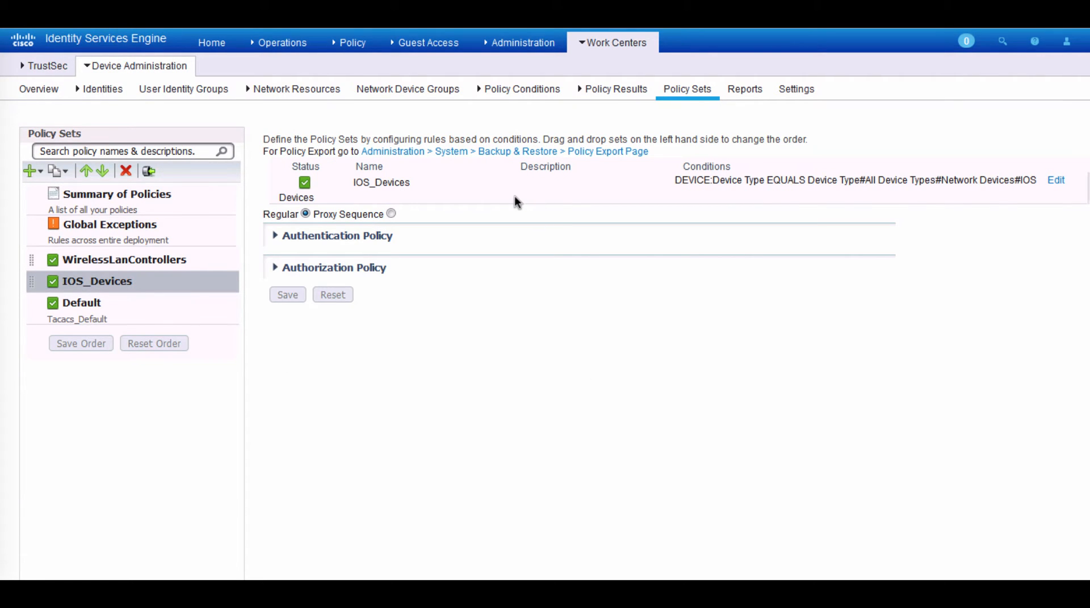
mouse_move(745, 195)
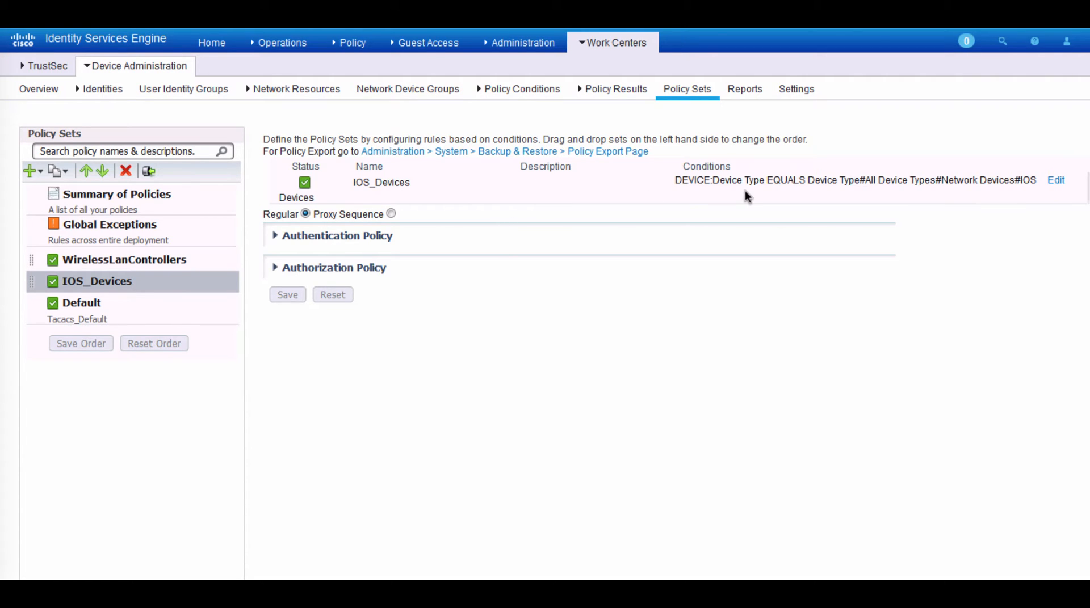
mouse_move(953, 196)
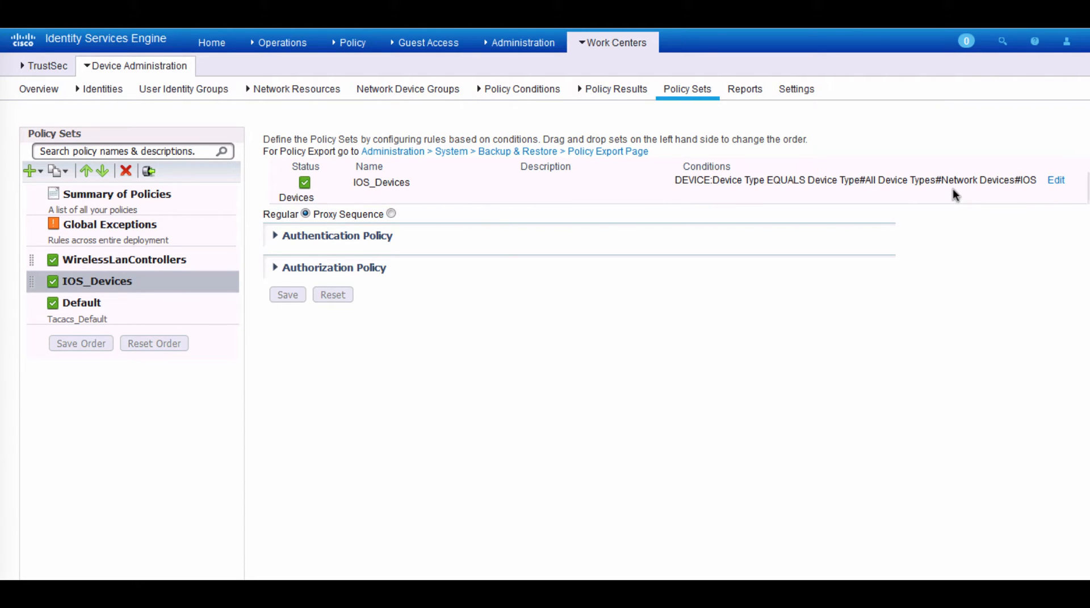
mouse_move(1024, 198)
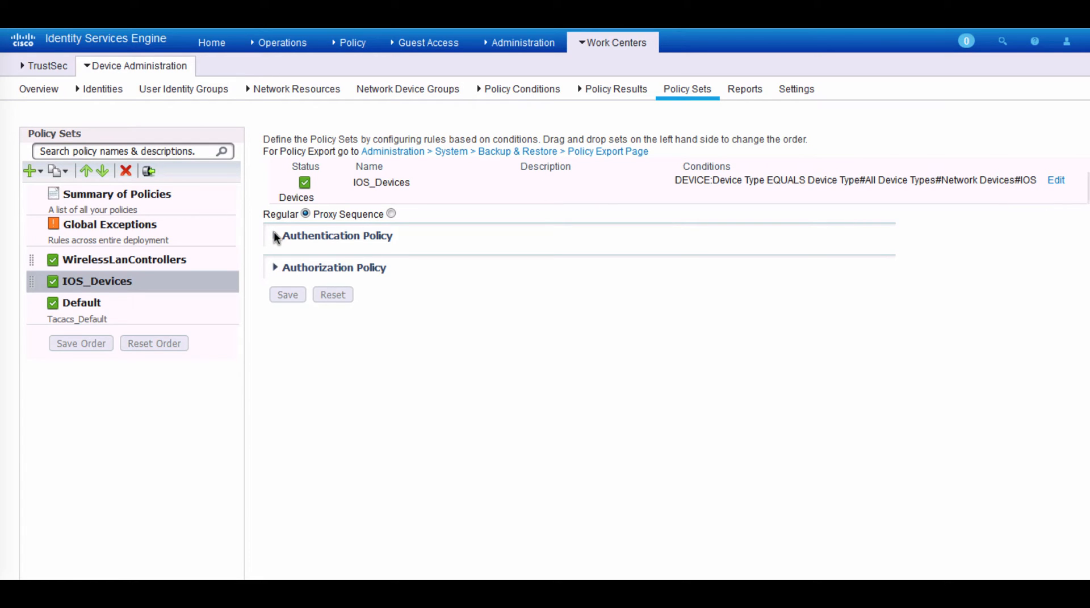
click(274, 236)
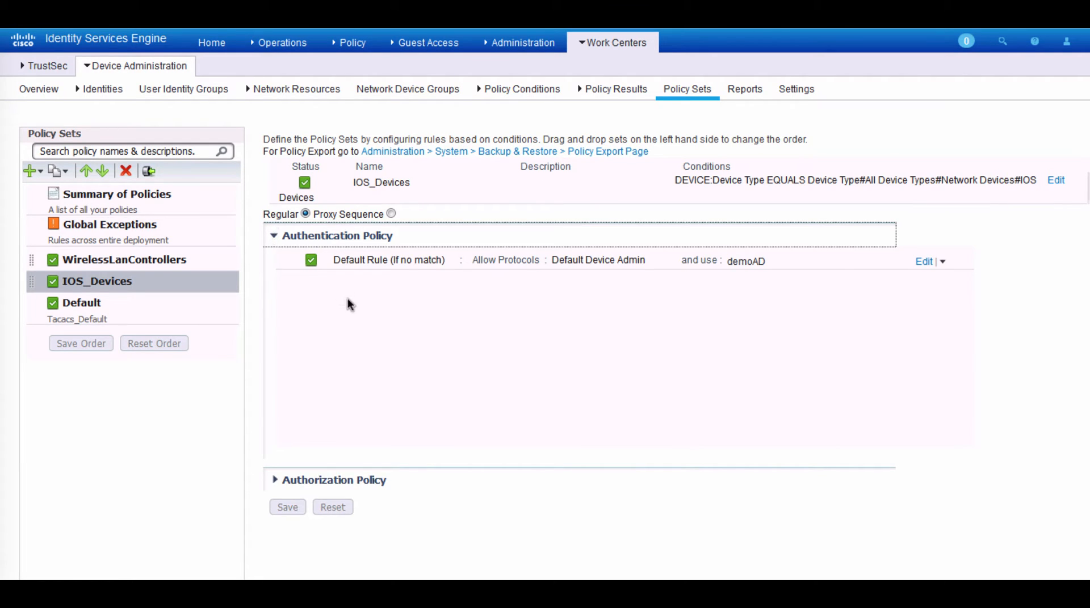
mouse_move(758, 294)
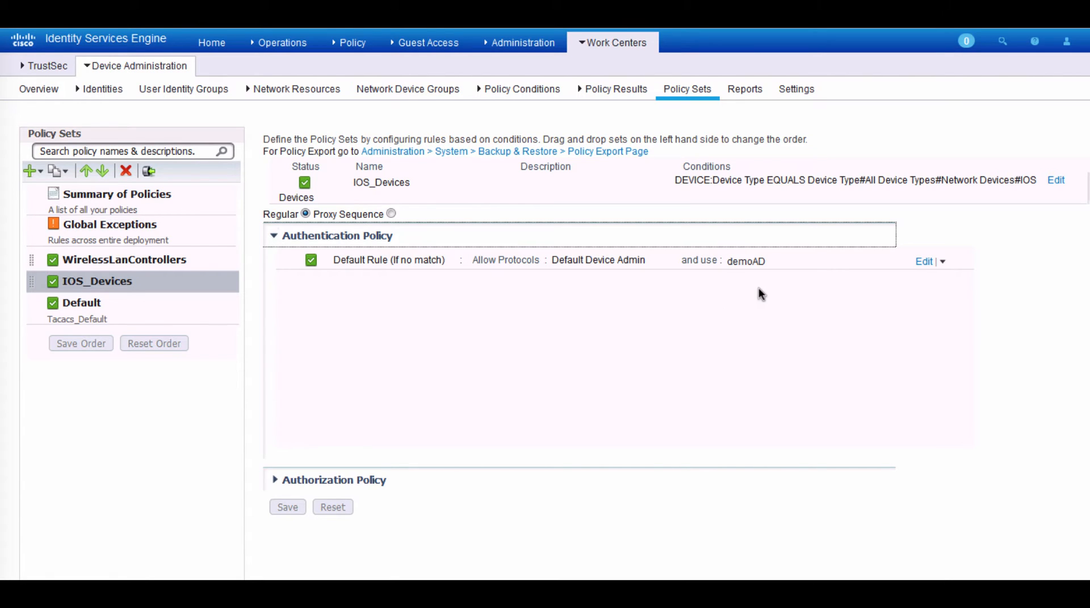
mouse_move(754, 283)
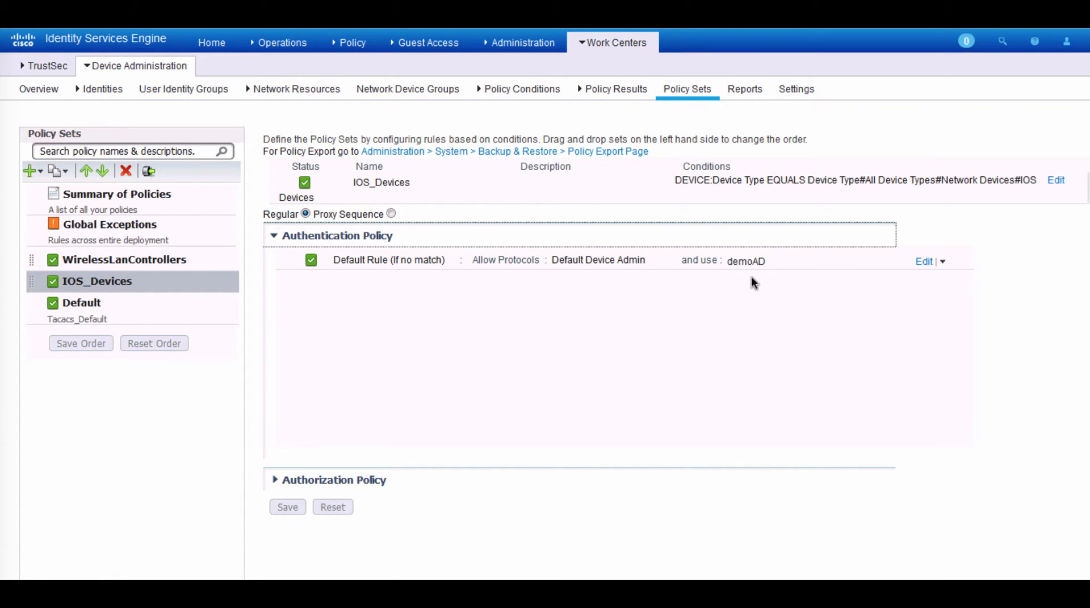
mouse_move(739, 323)
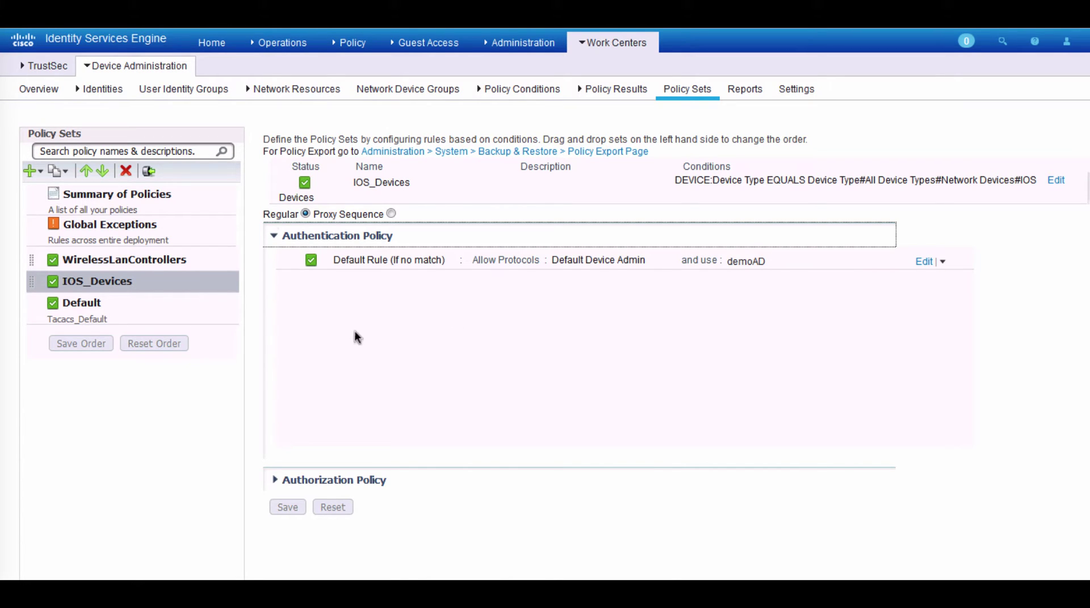
click(275, 236)
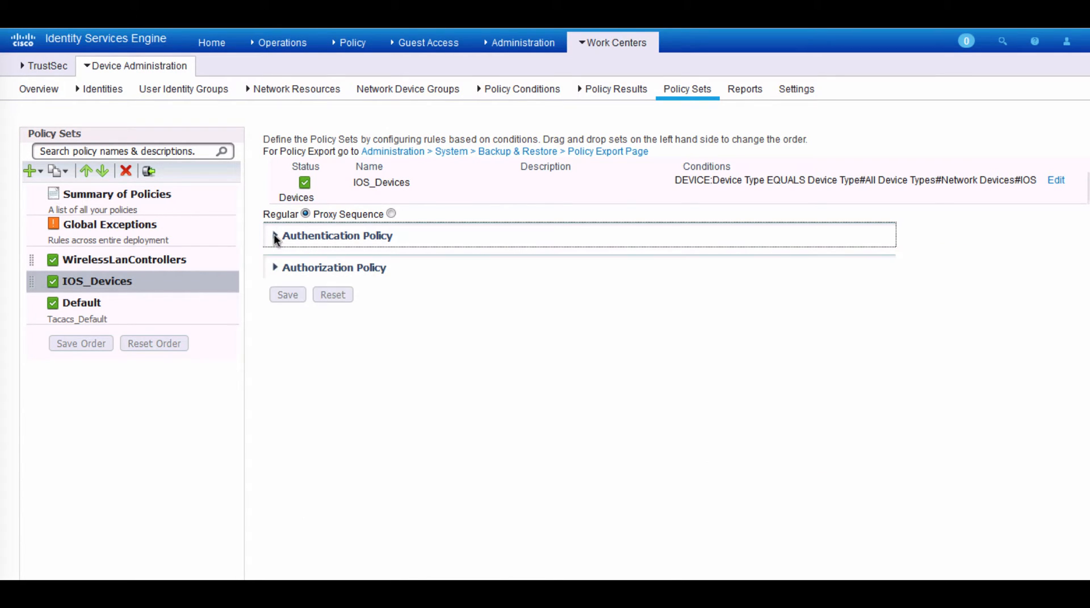
- Expand the IOS_Devices authorization policy to show the HelpDesk, Security and NetworkAdmin rules
click(275, 268)
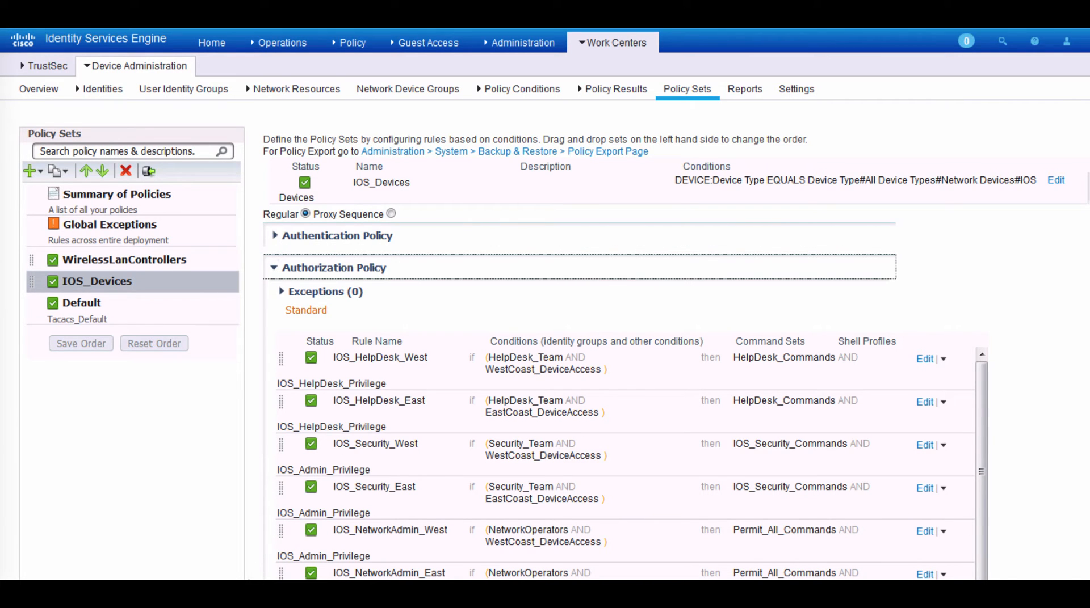
scroll(down, 3)
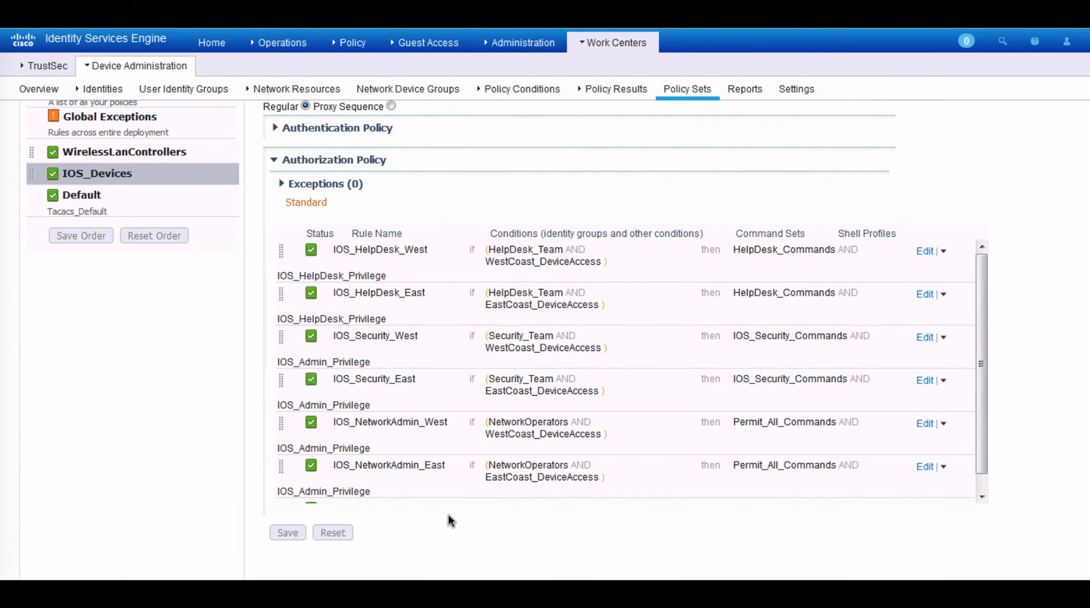
mouse_move(511, 297)
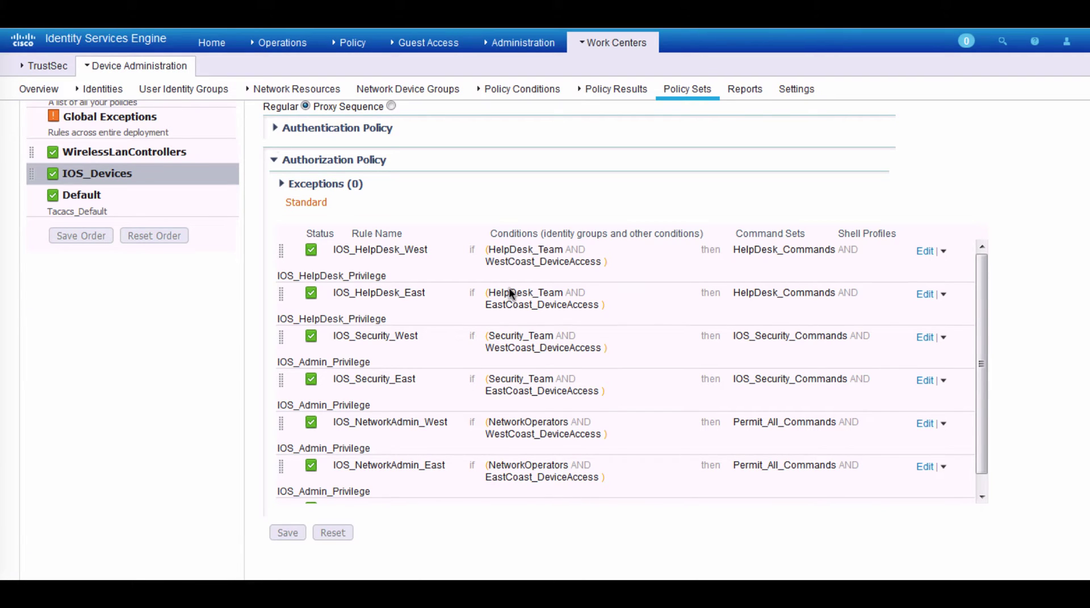
mouse_move(627, 304)
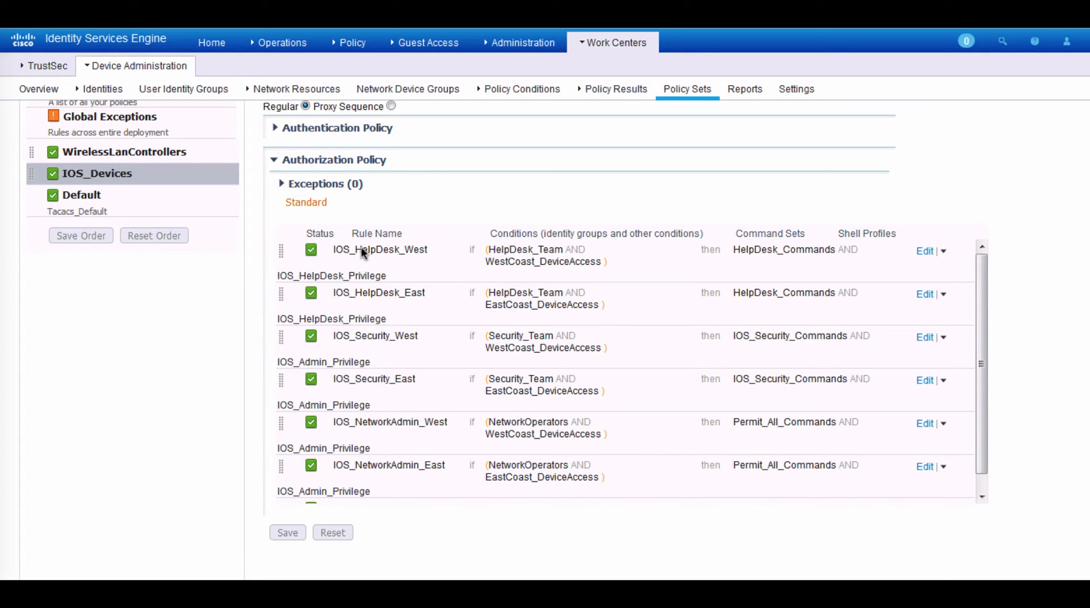
mouse_move(416, 271)
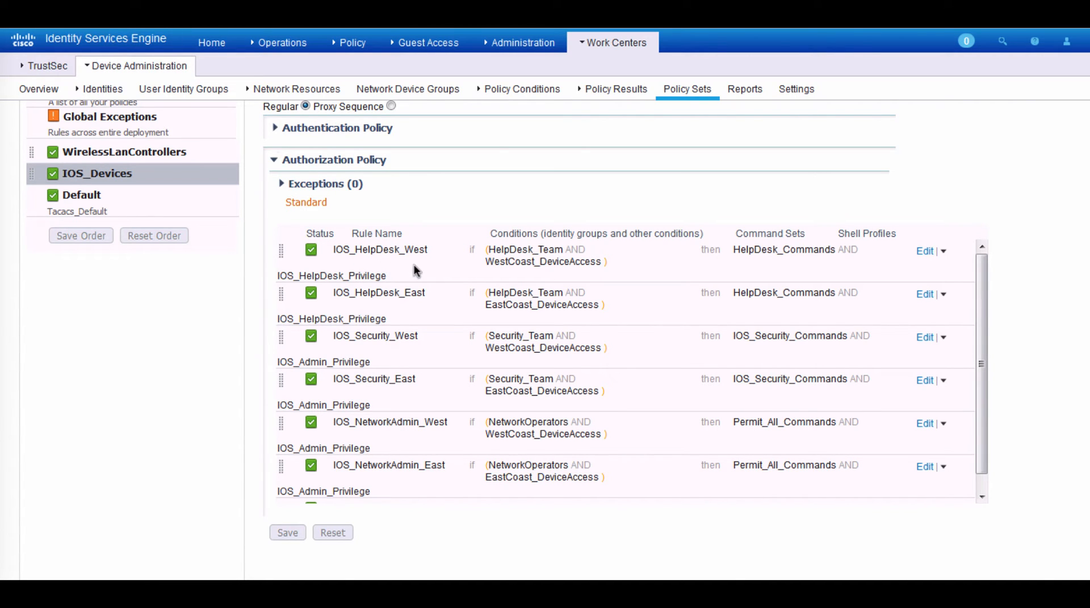
mouse_move(388, 360)
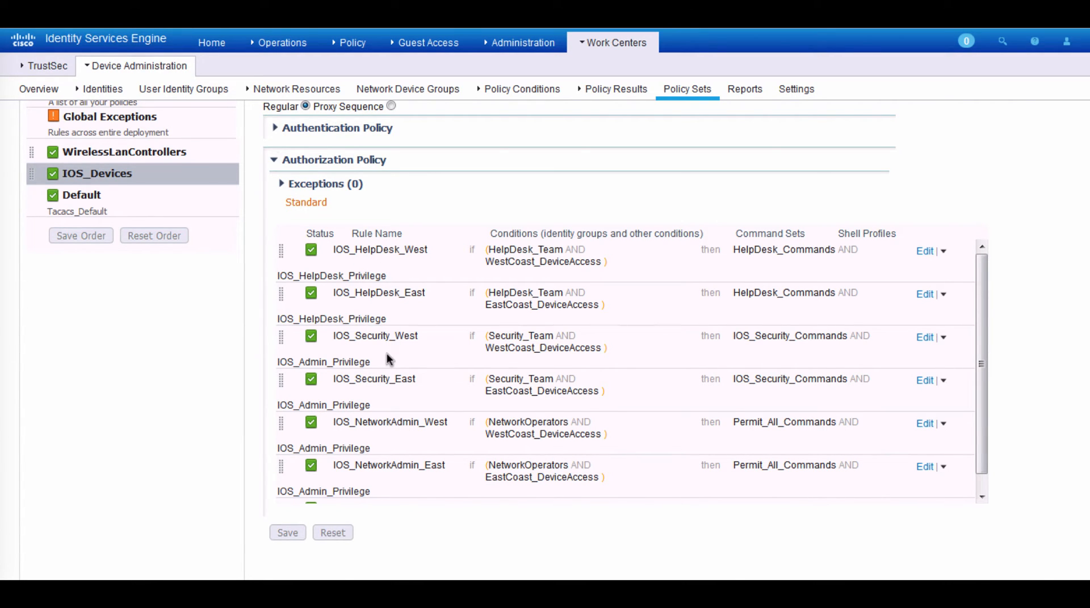
mouse_move(433, 311)
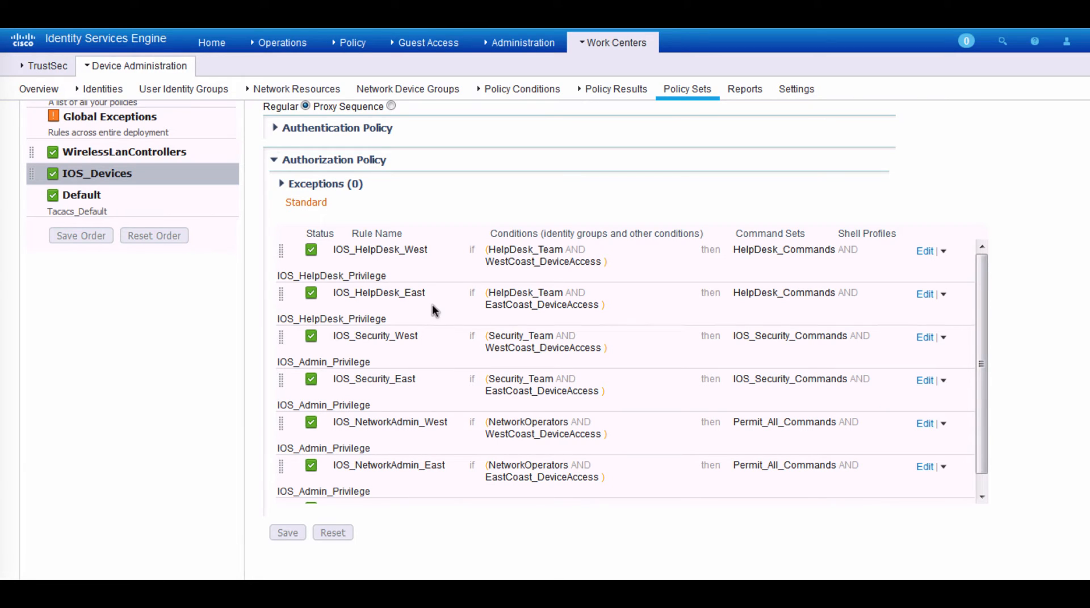
mouse_move(405, 281)
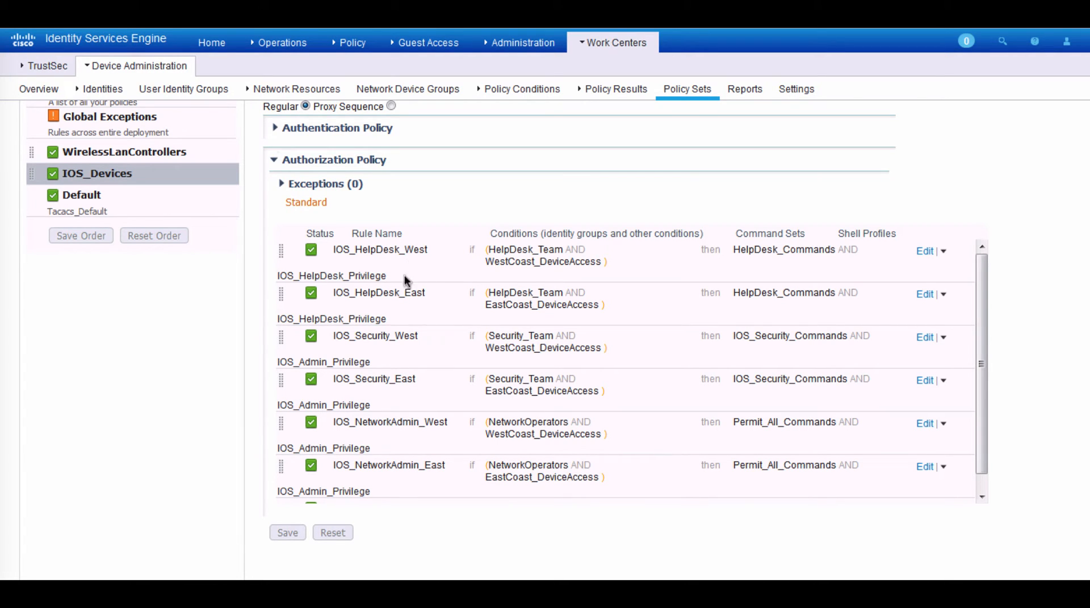
mouse_move(401, 352)
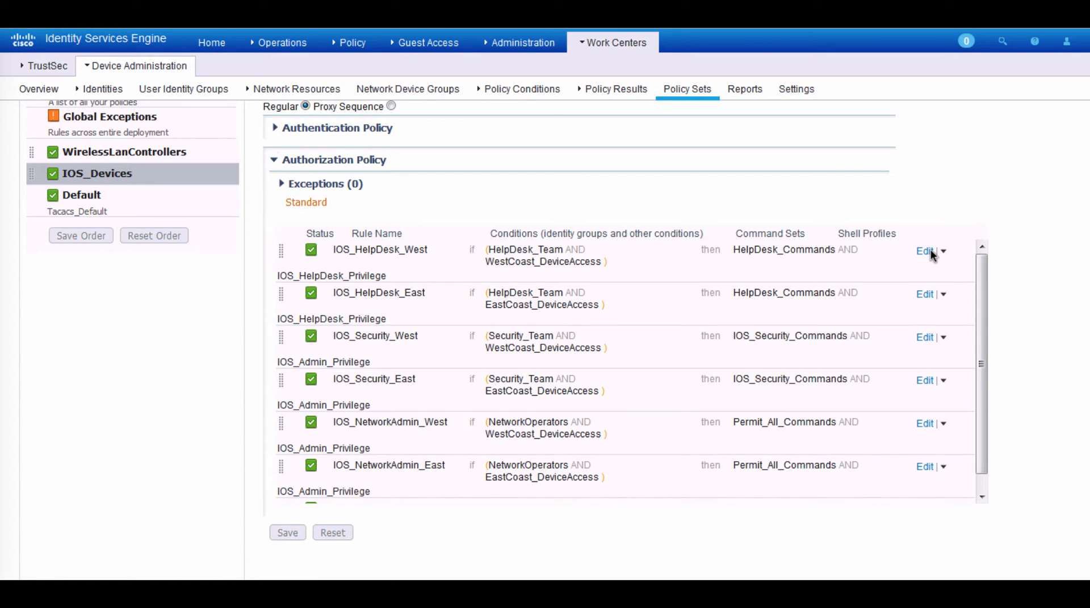
- Edit the IOS_HelpDesk_West rule and check the WestCoast_DeviceAccess condition's group and location requirements
click(923, 251)
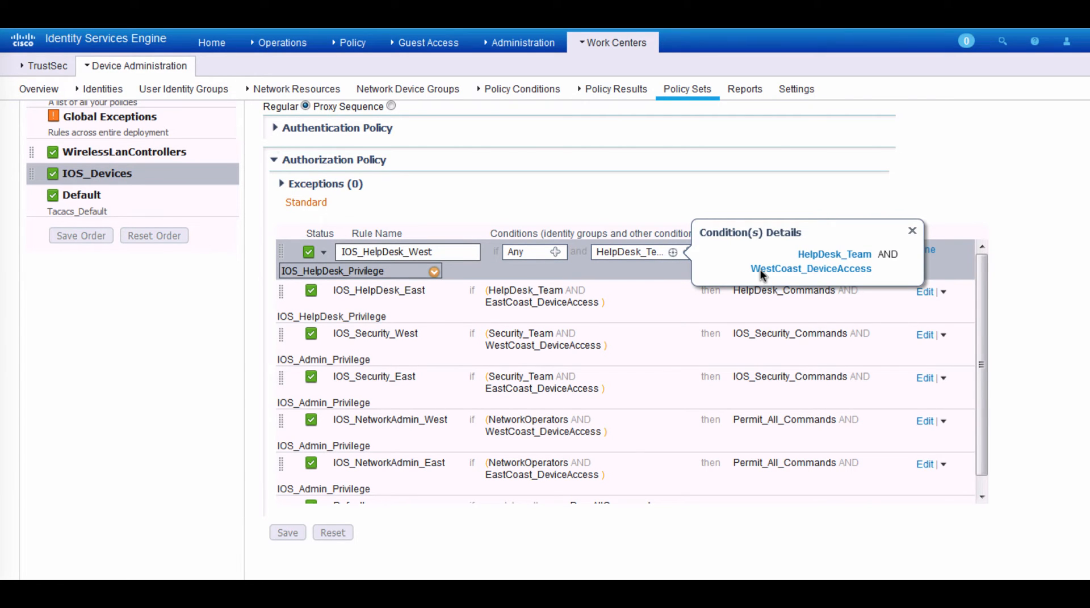
click(810, 269)
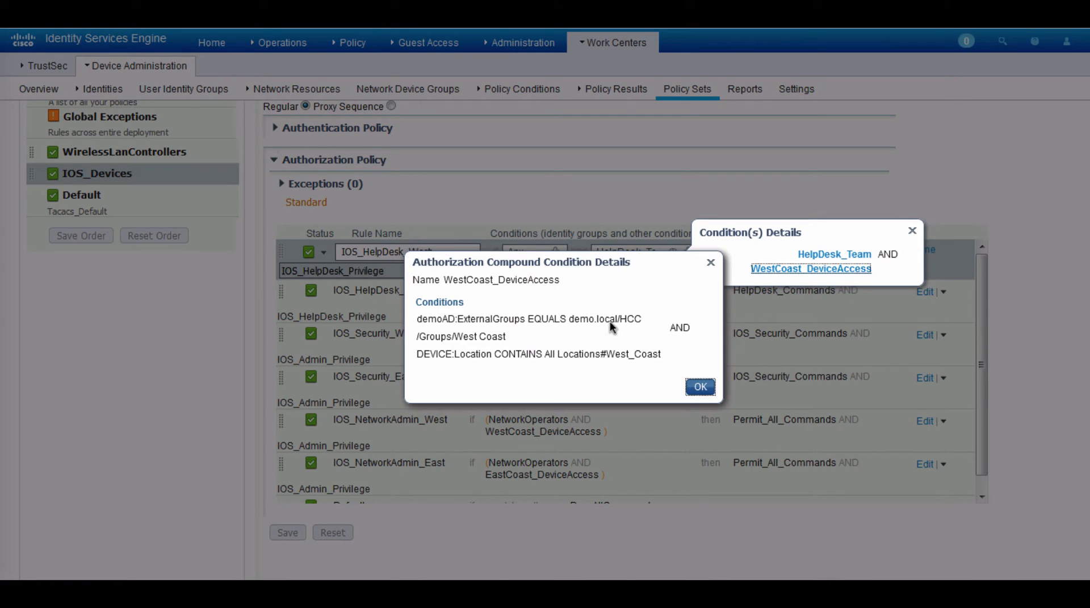
mouse_move(536, 357)
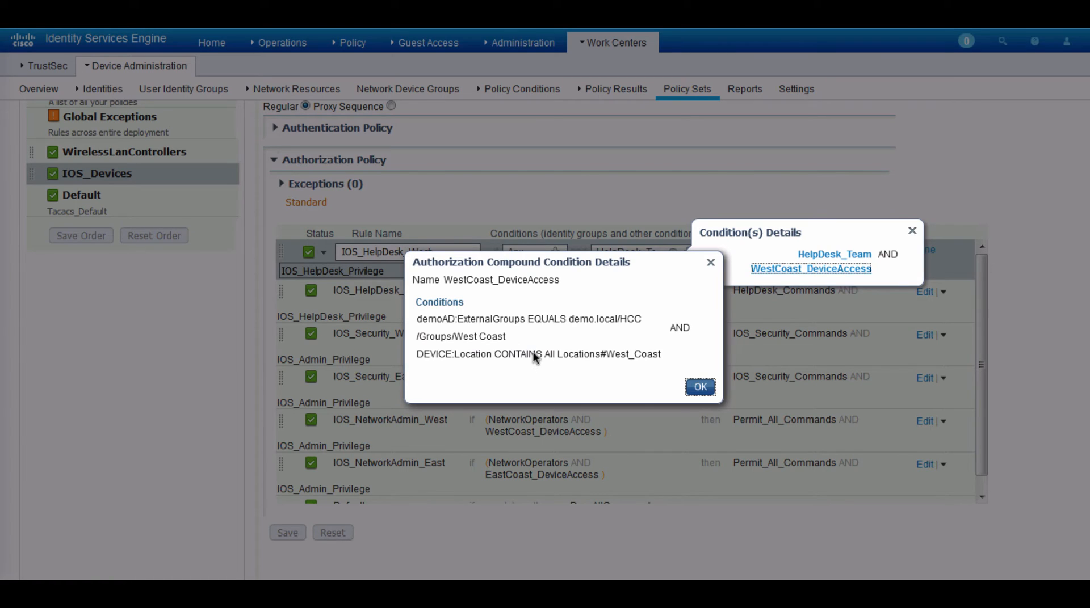
mouse_move(525, 339)
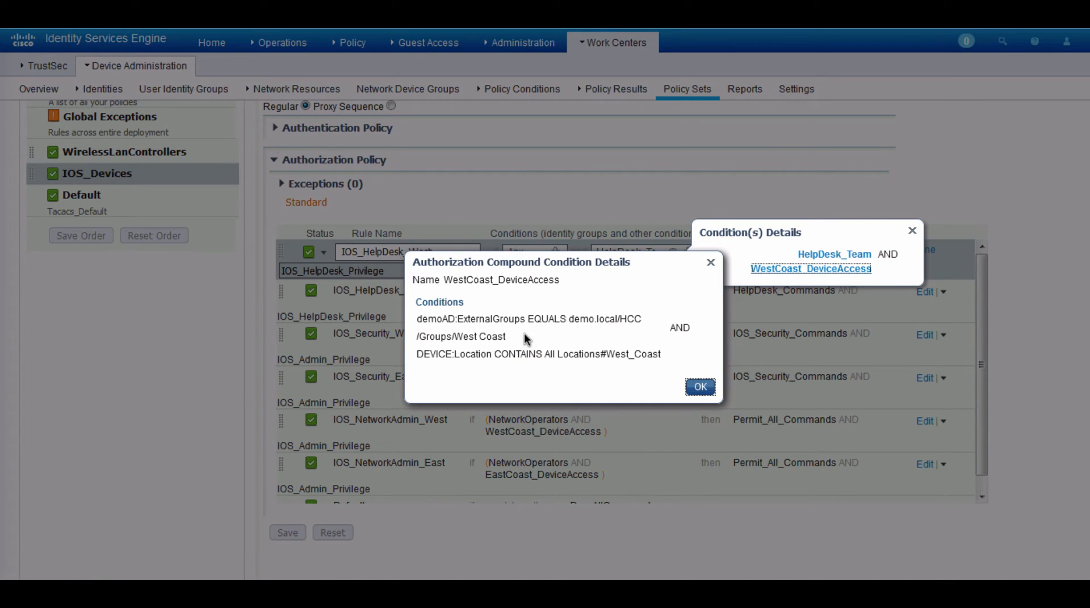
mouse_move(624, 391)
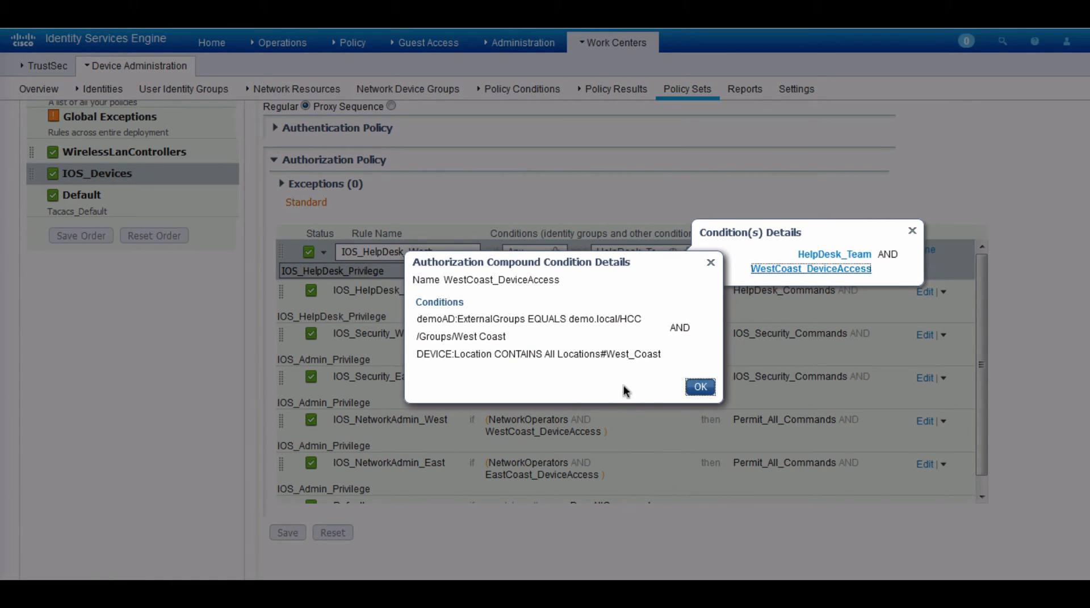
mouse_move(543, 378)
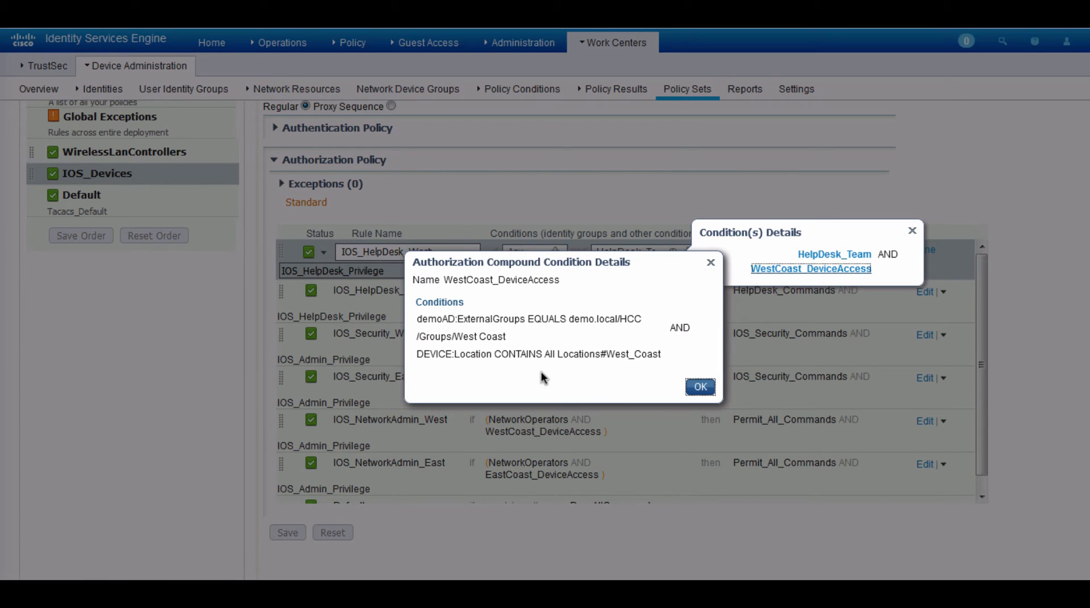
mouse_move(633, 378)
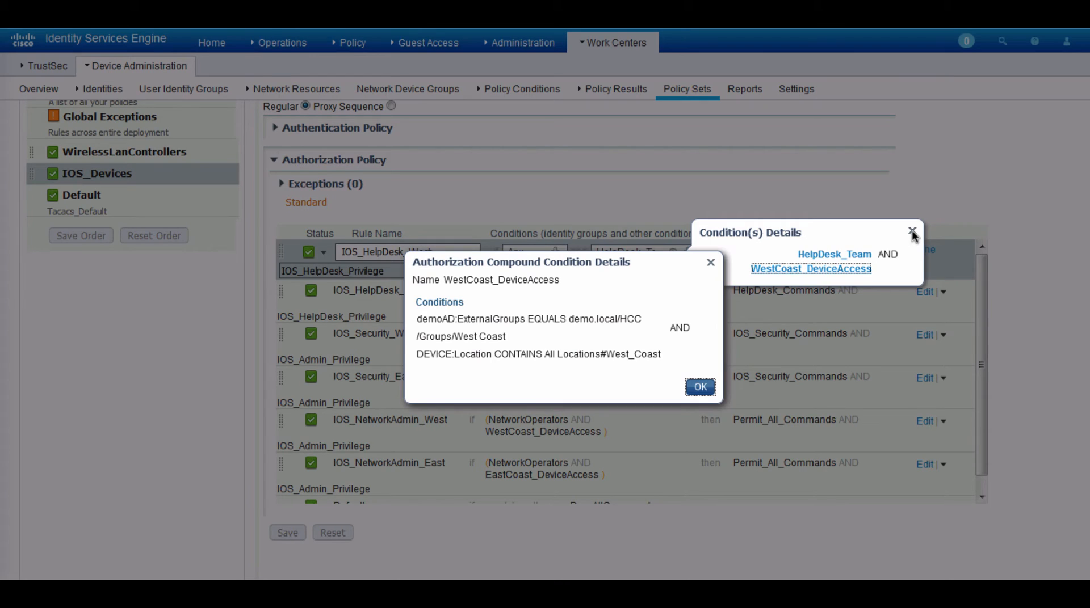
click(913, 231)
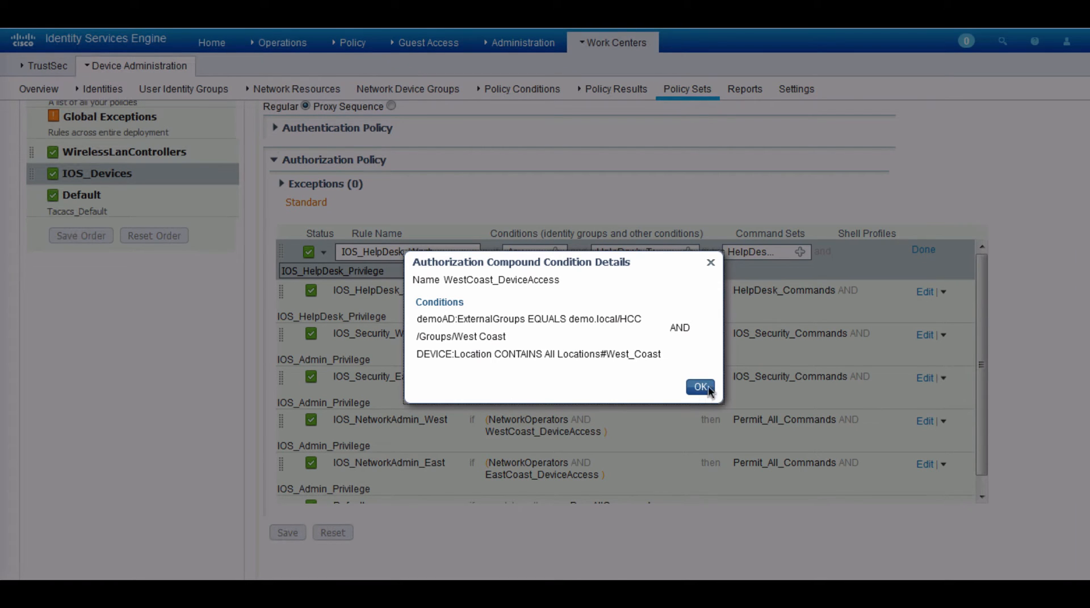
click(700, 387)
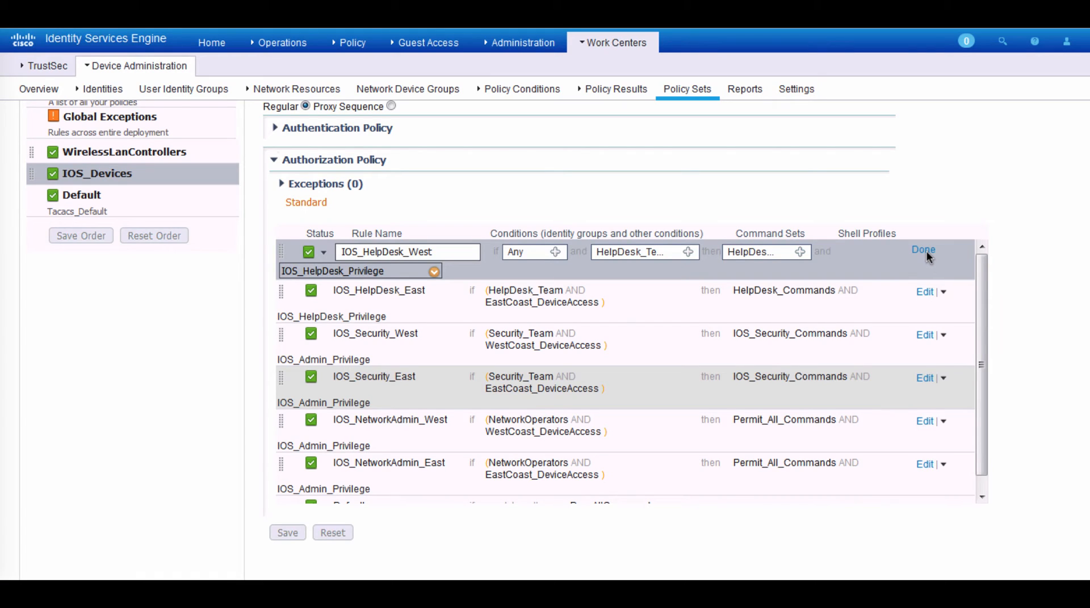
- Finish editing the IOS_HelpDesk_West rule, leaving the authorization rules unchanged
click(922, 250)
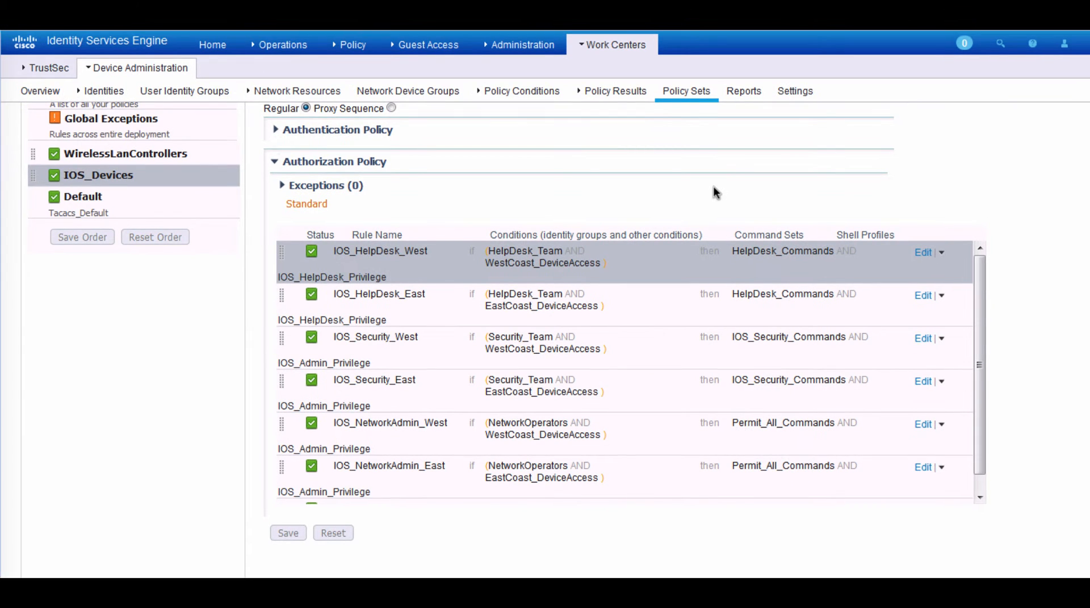
mouse_move(571, 130)
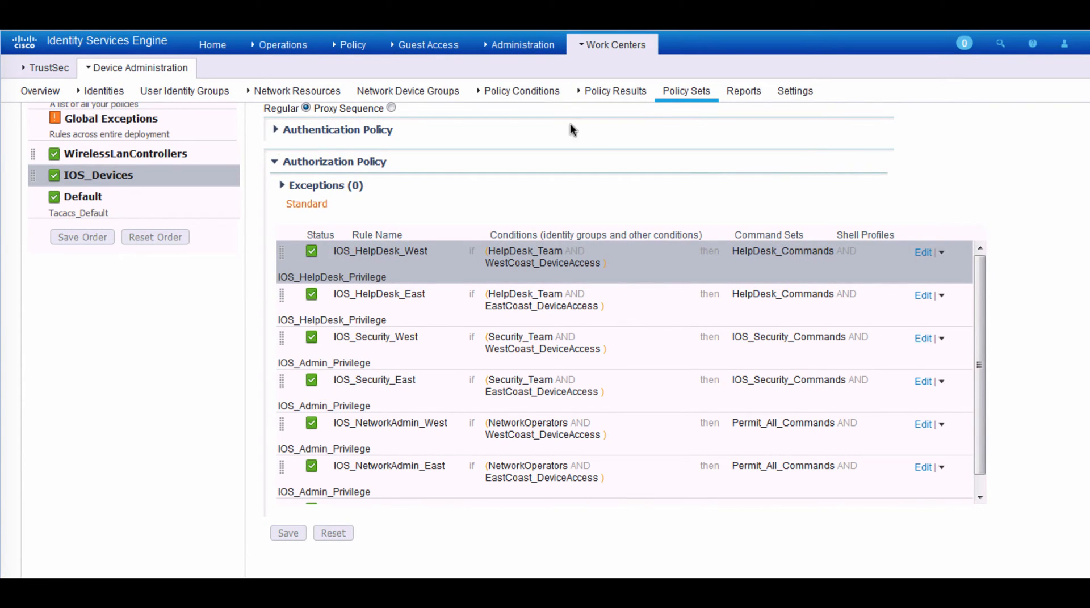
mouse_move(743, 233)
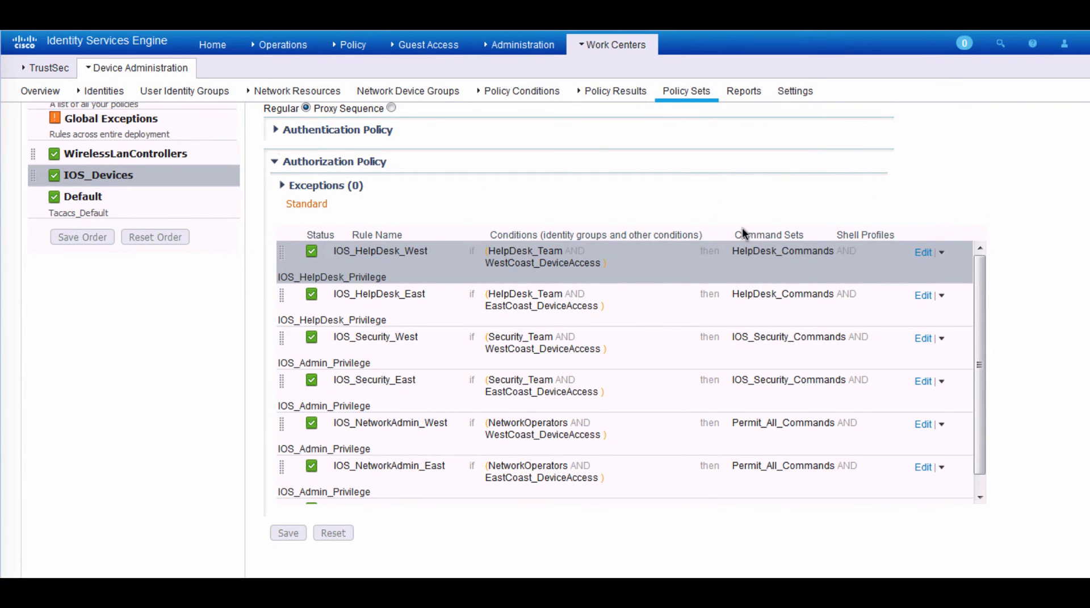
mouse_move(923, 226)
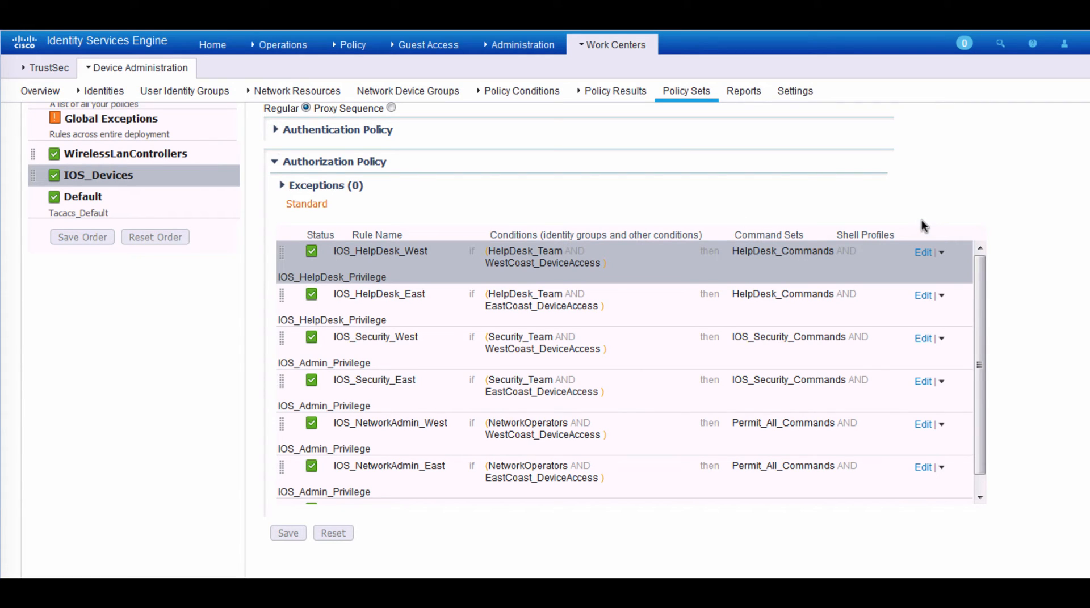
mouse_move(825, 221)
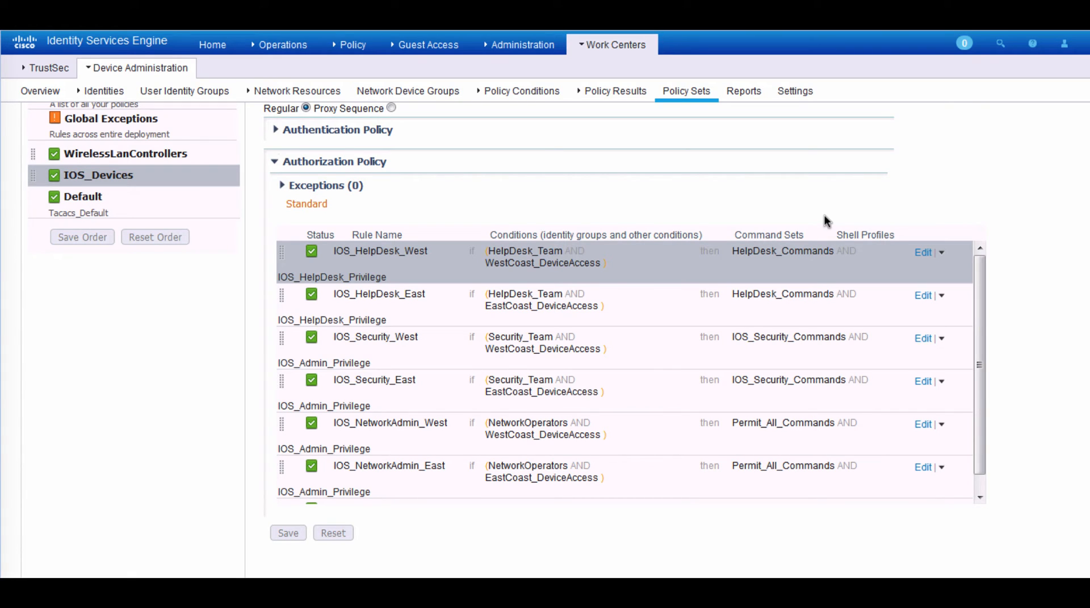
mouse_move(831, 219)
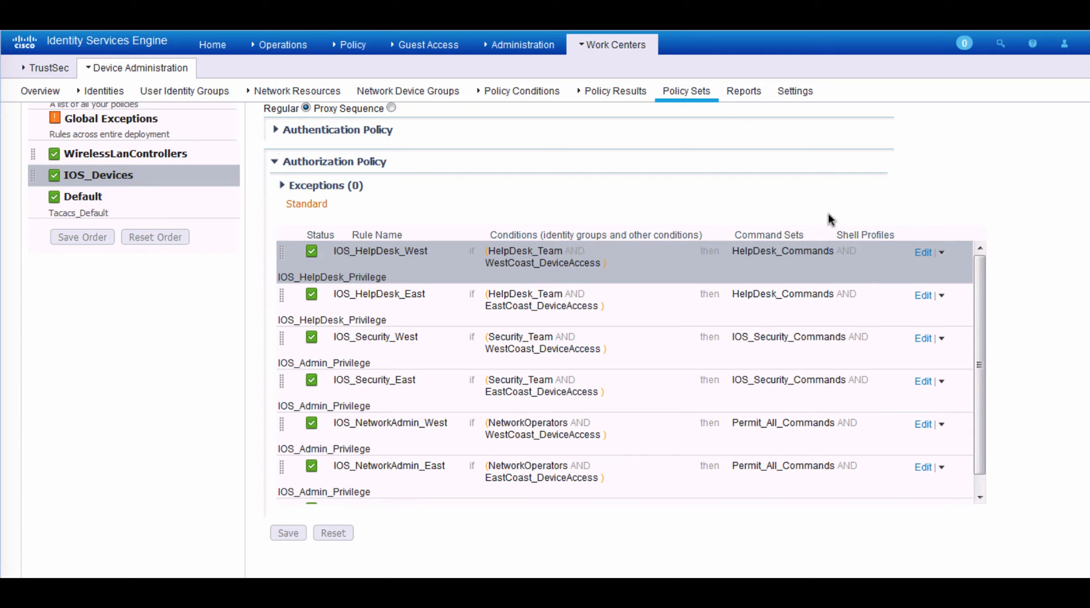
mouse_move(717, 237)
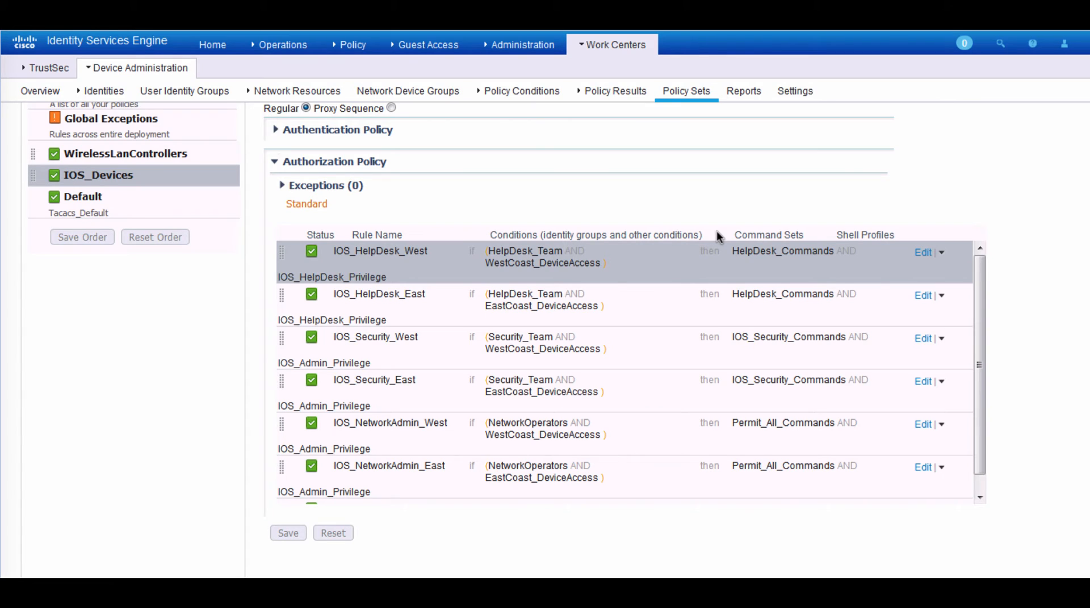
mouse_move(622, 101)
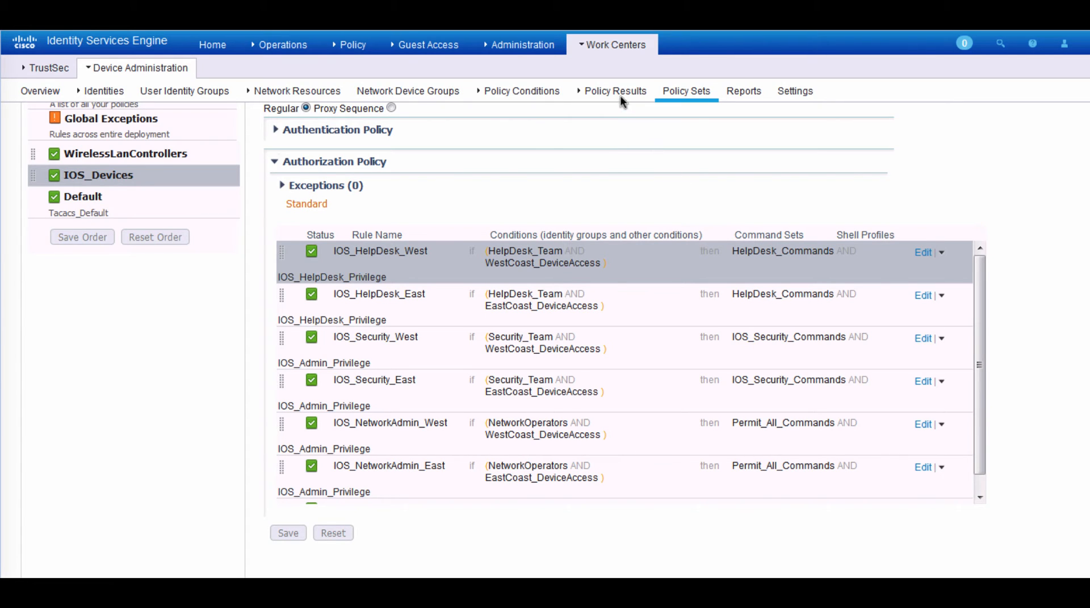
- Select HelpDesk_Commands in the TACACS Command Sets list under Policy Results
click(614, 90)
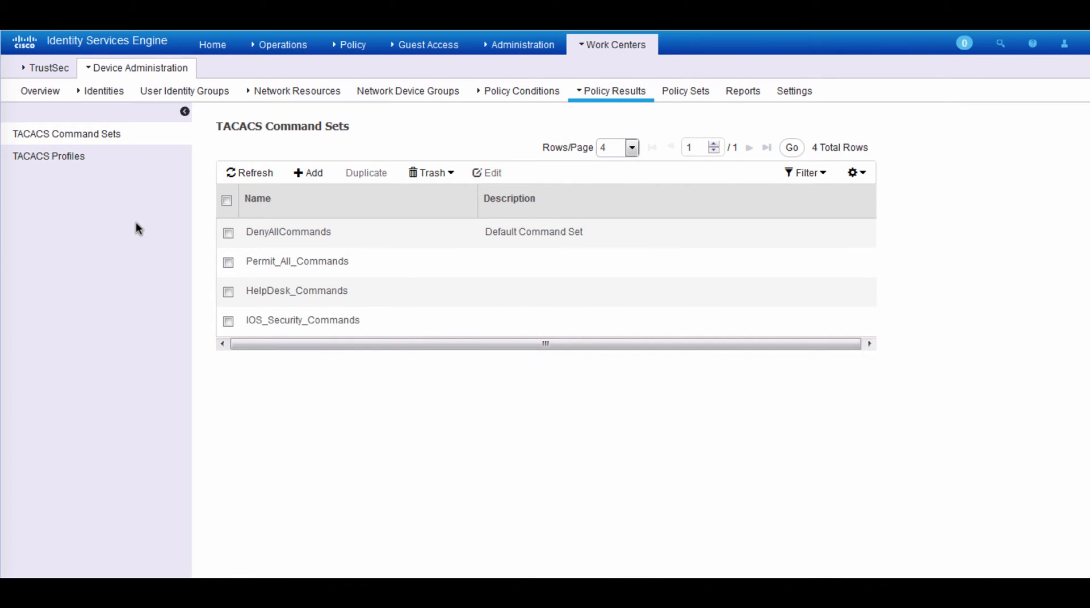
mouse_move(257, 291)
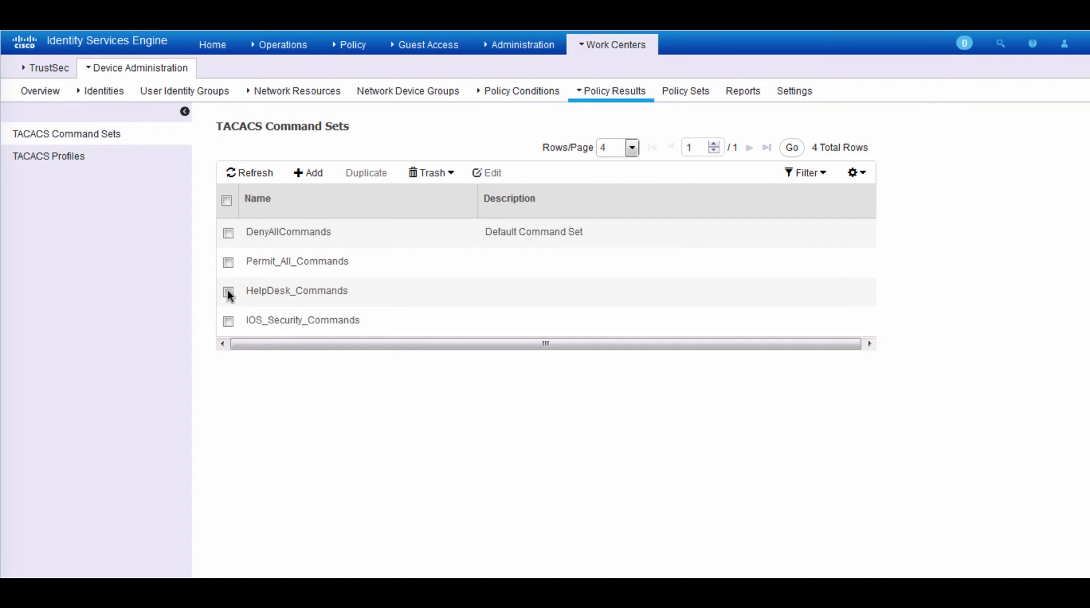
click(227, 290)
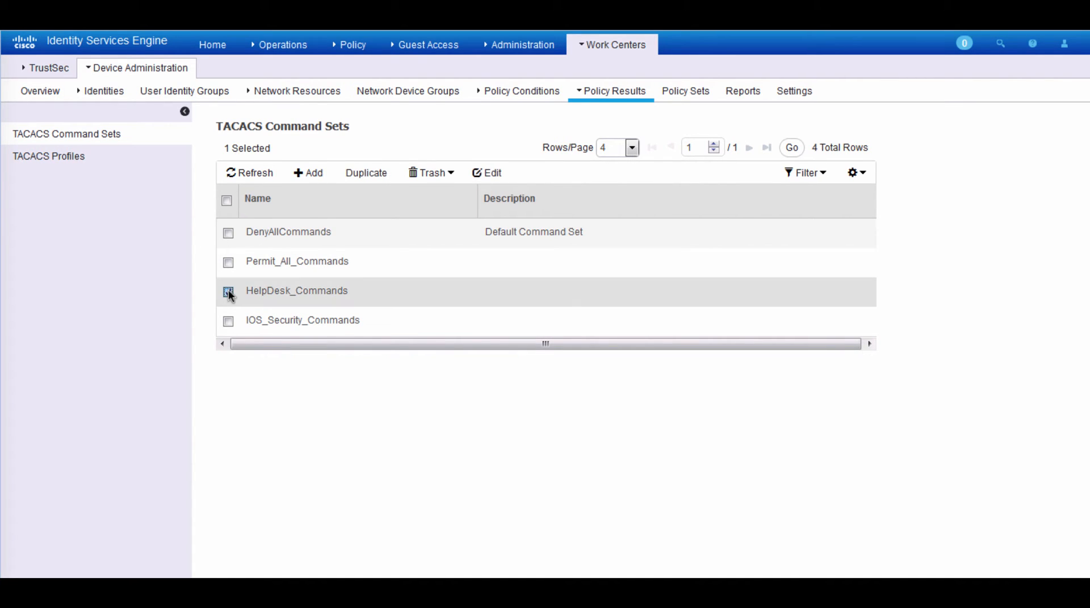
click(227, 291)
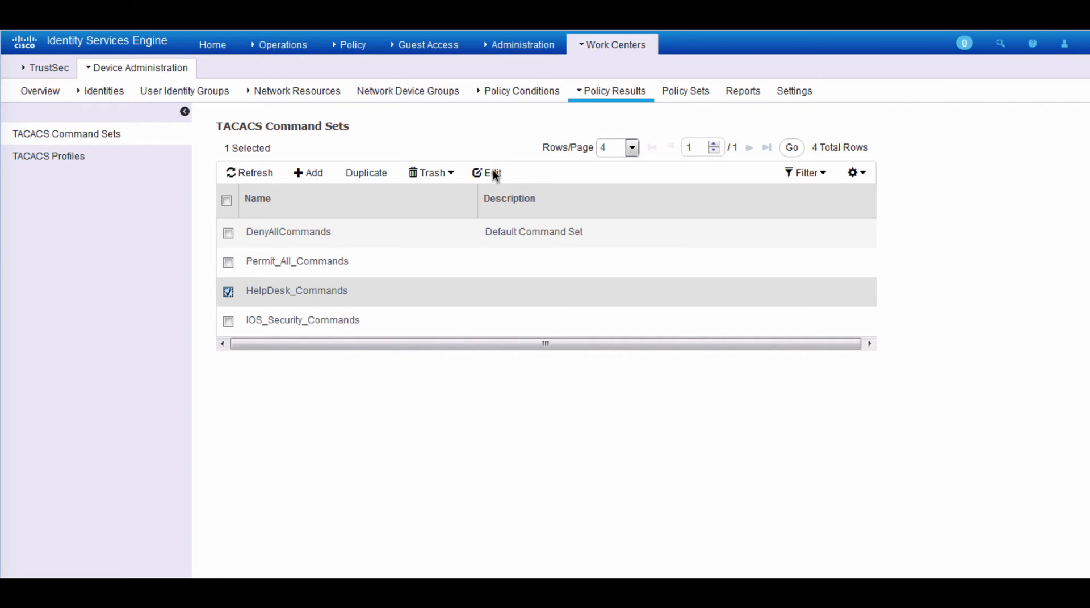
- Edit HelpDesk_Commands, showing debug, traceroute, ping and show permitted and config denied
click(487, 174)
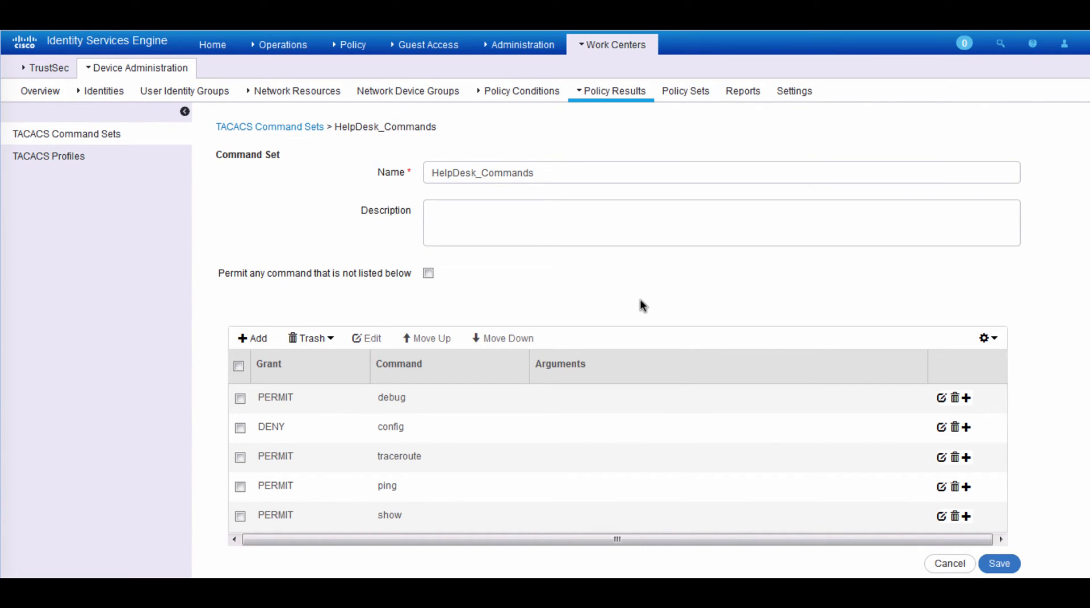
mouse_move(190, 436)
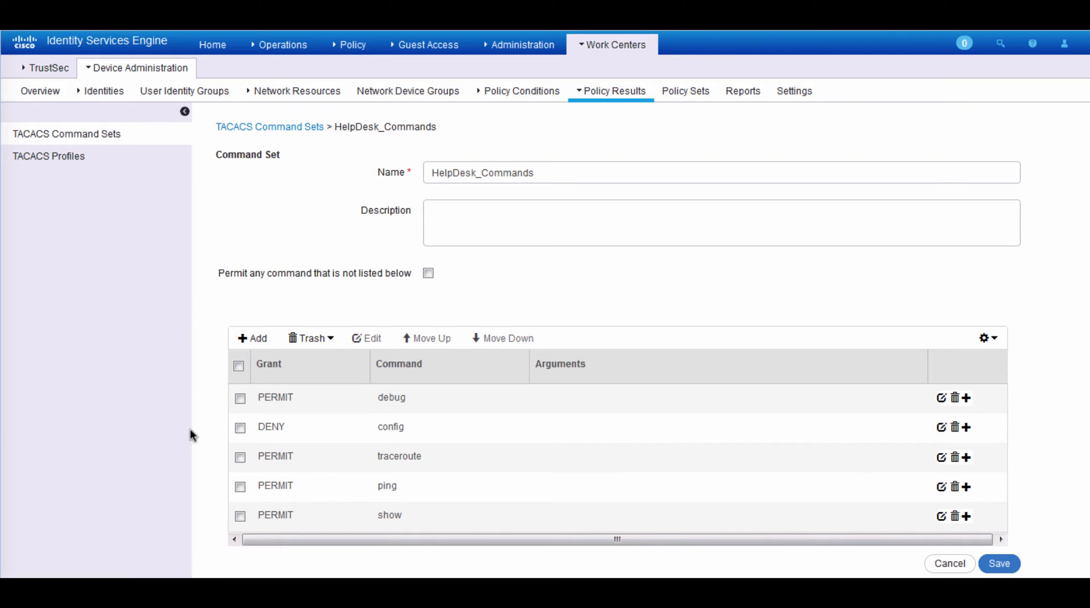
mouse_move(375, 555)
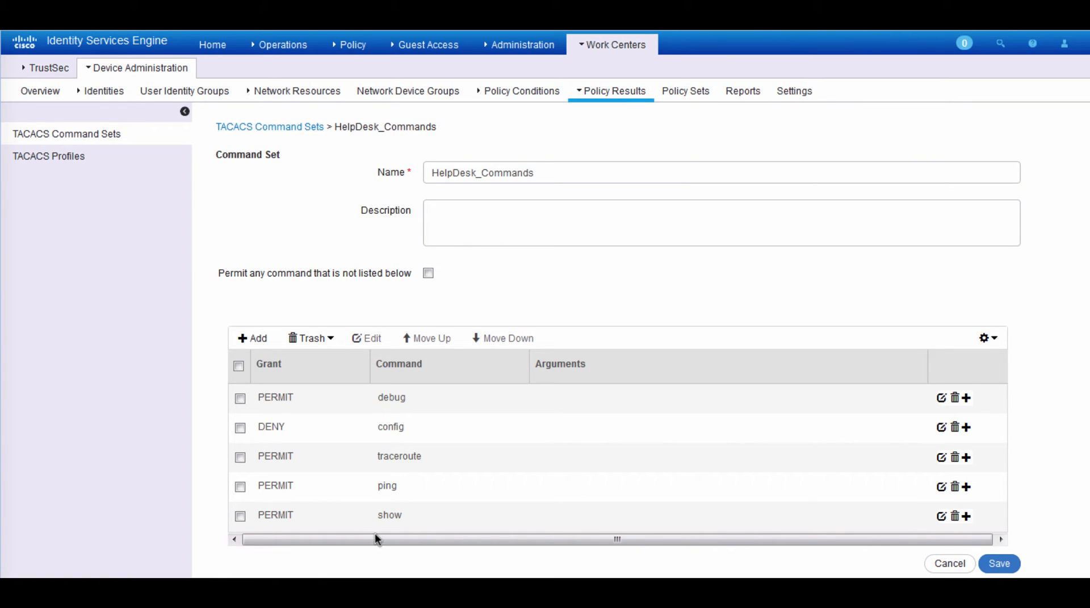
mouse_move(402, 483)
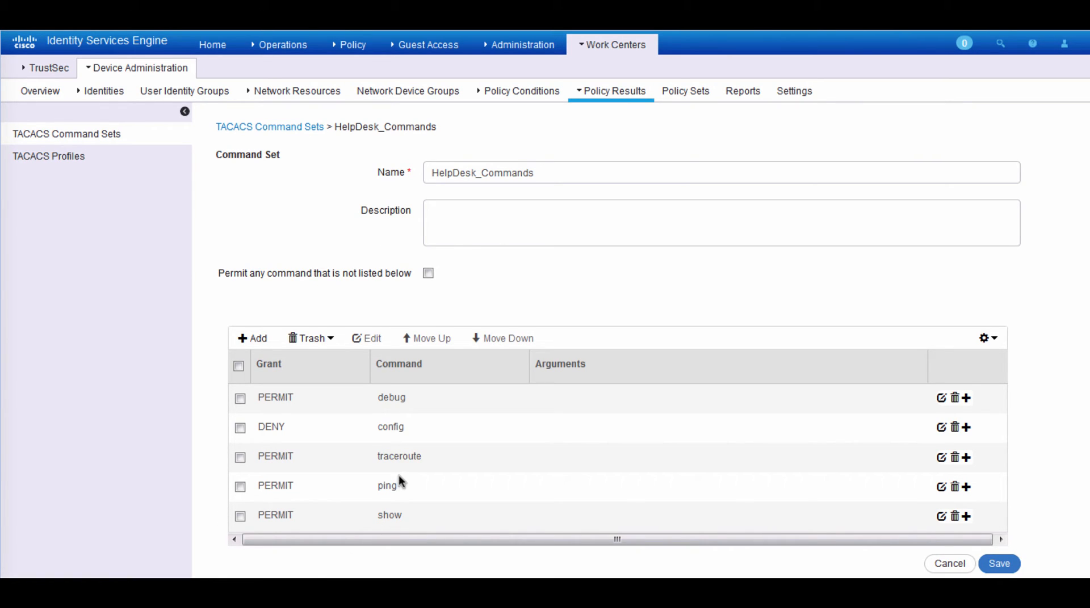
mouse_move(393, 501)
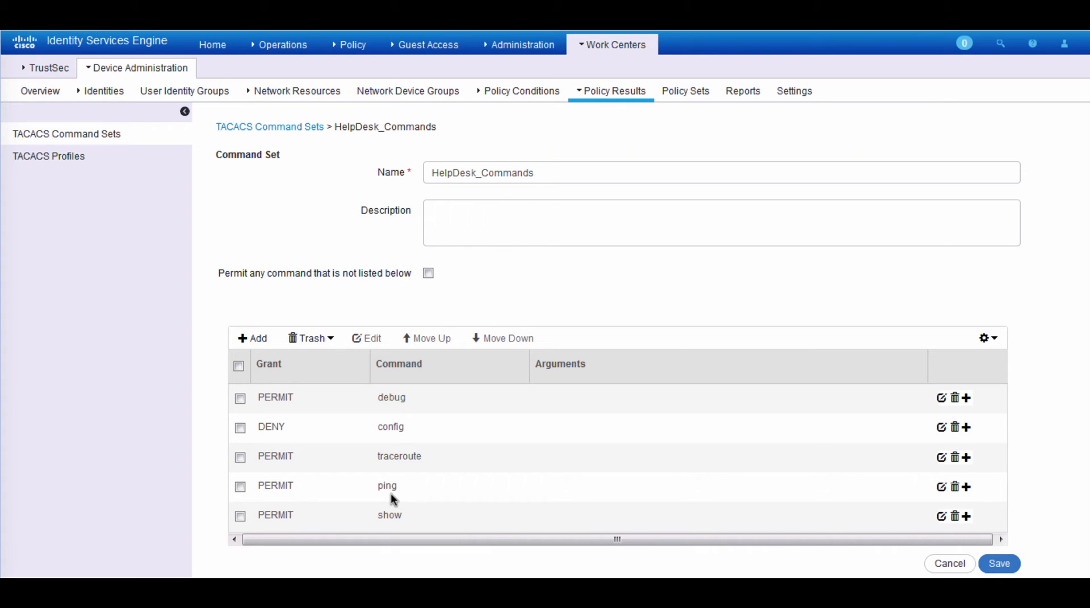
mouse_move(401, 411)
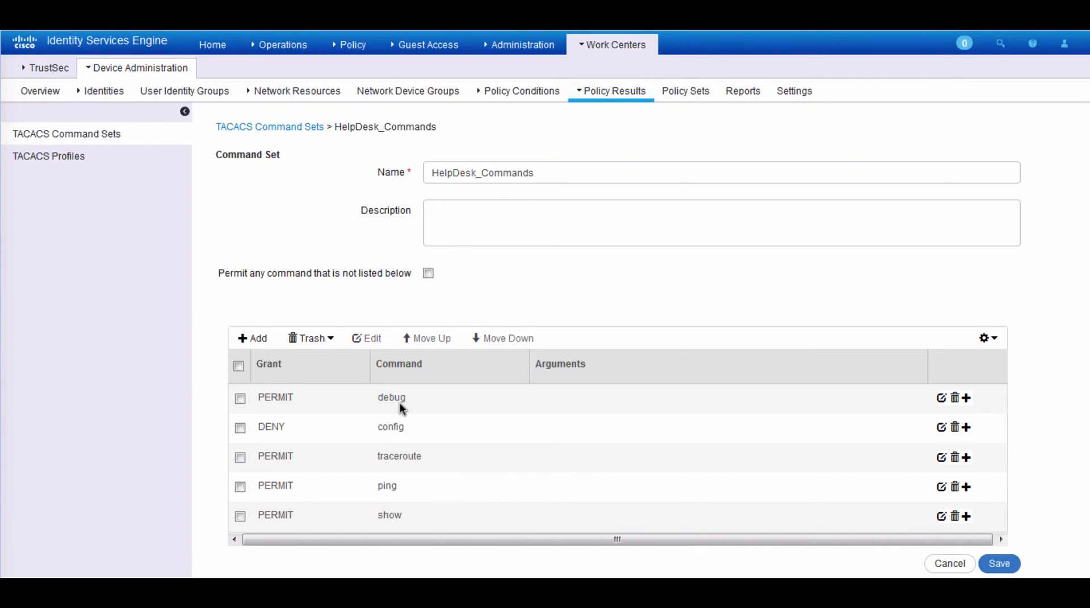
mouse_move(399, 442)
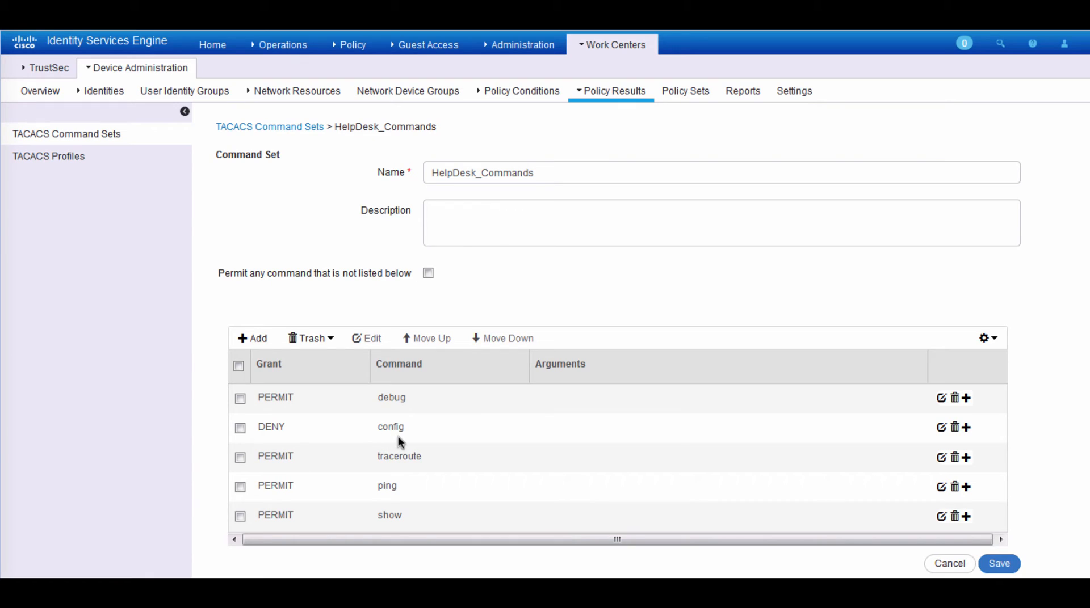
mouse_move(436, 430)
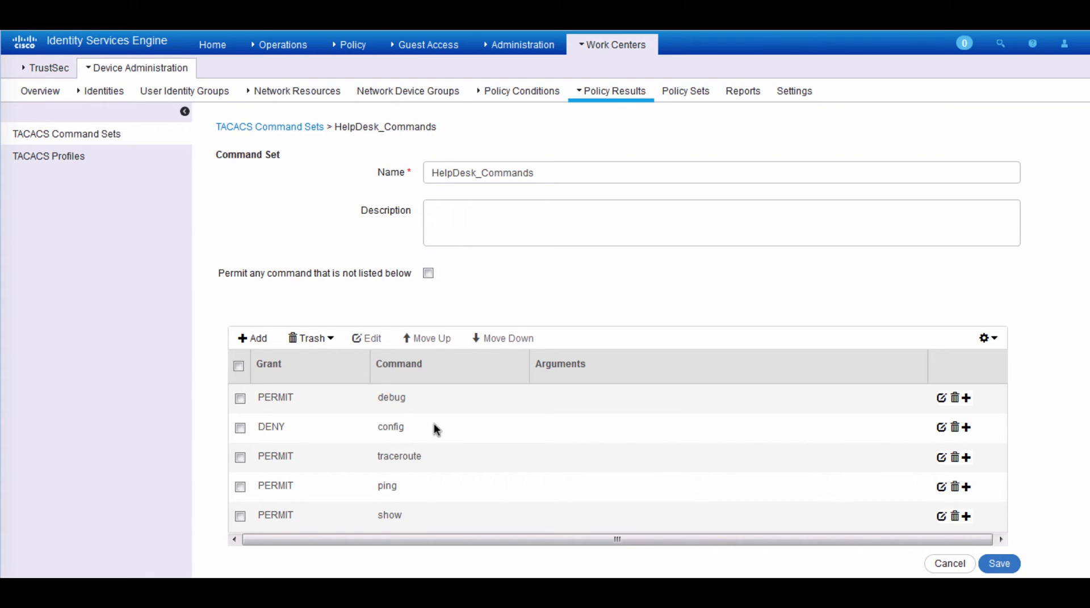
mouse_move(243, 298)
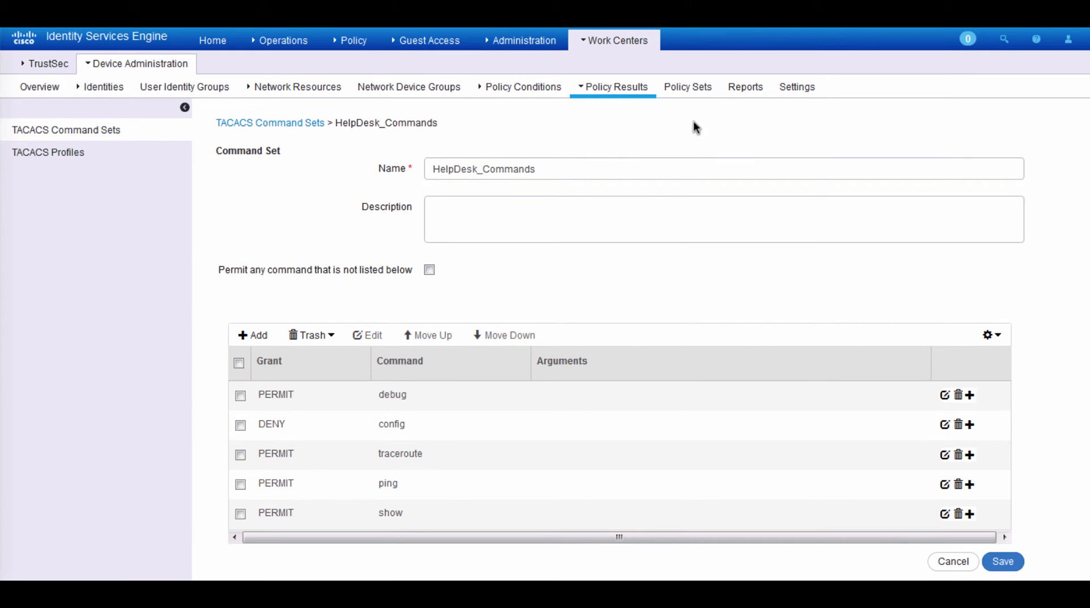
- Show the WirelessLanControllers policy set with its demoAD authentication policy collapsed
click(687, 88)
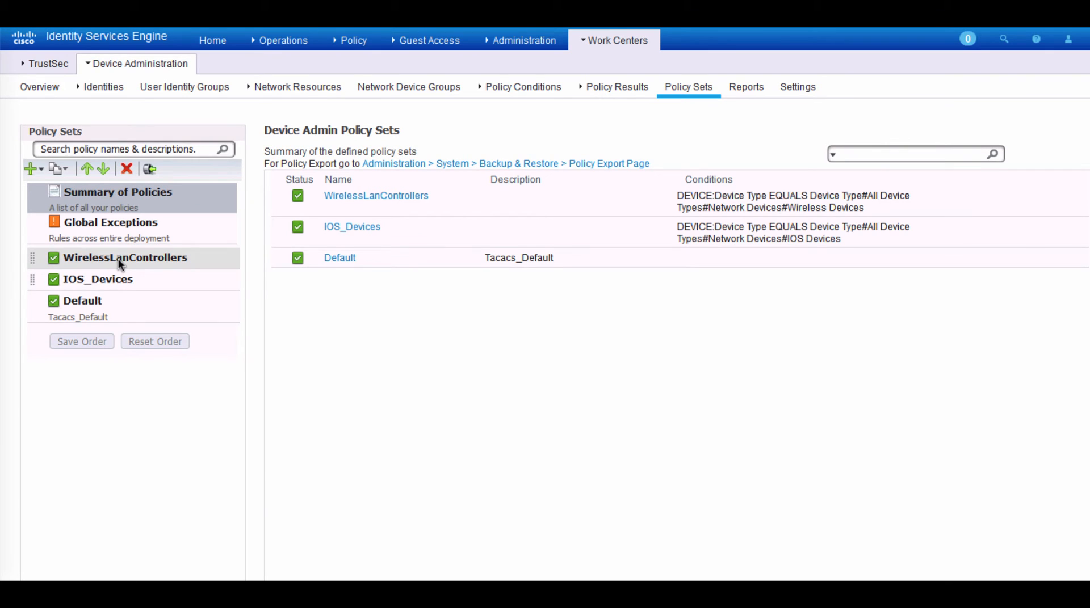
click(119, 258)
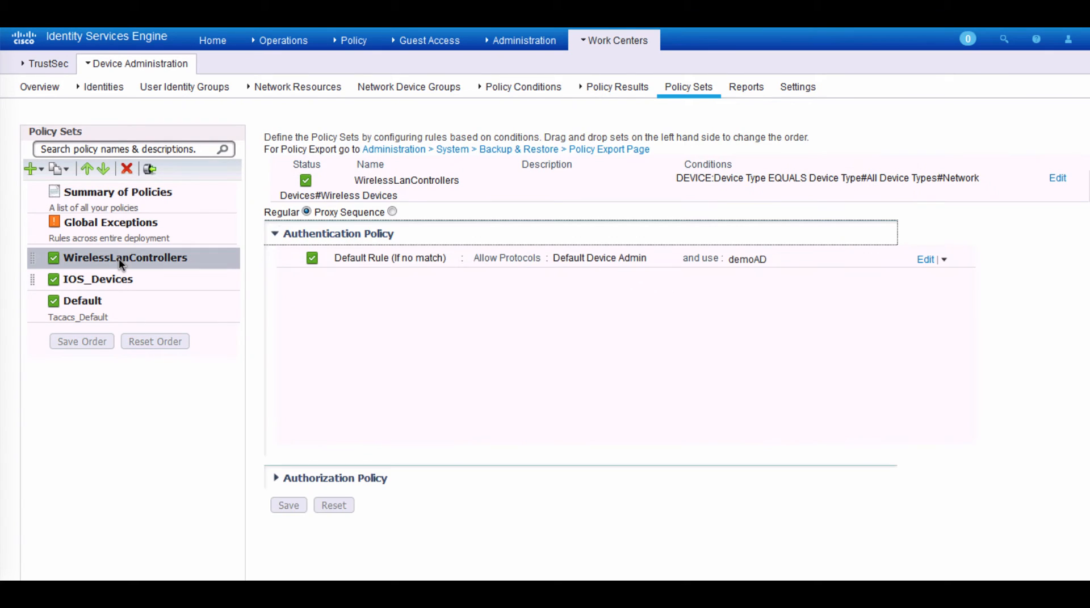
mouse_move(597, 245)
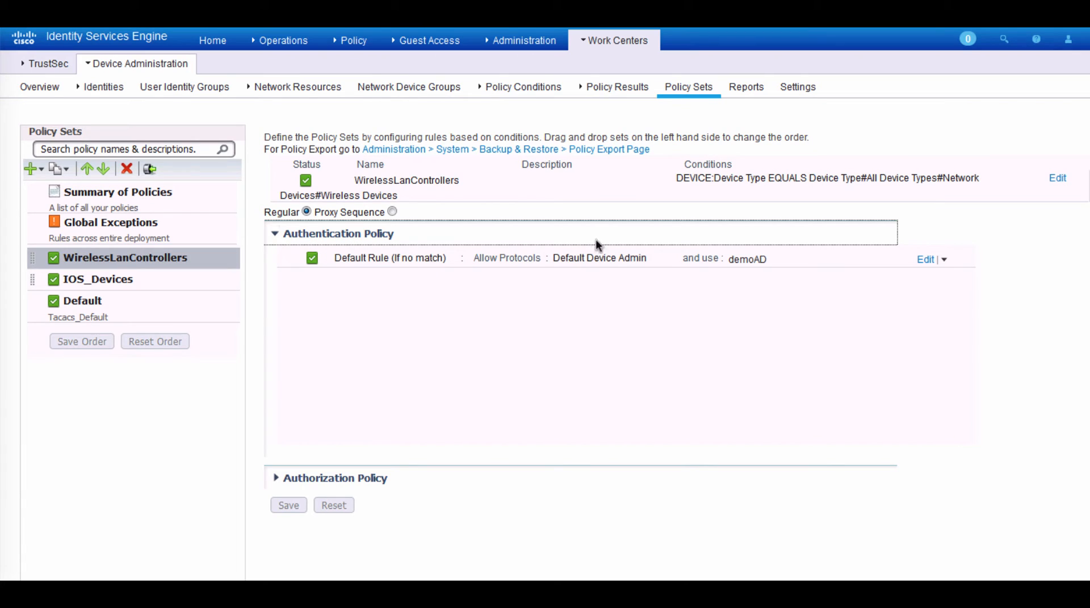
mouse_move(824, 194)
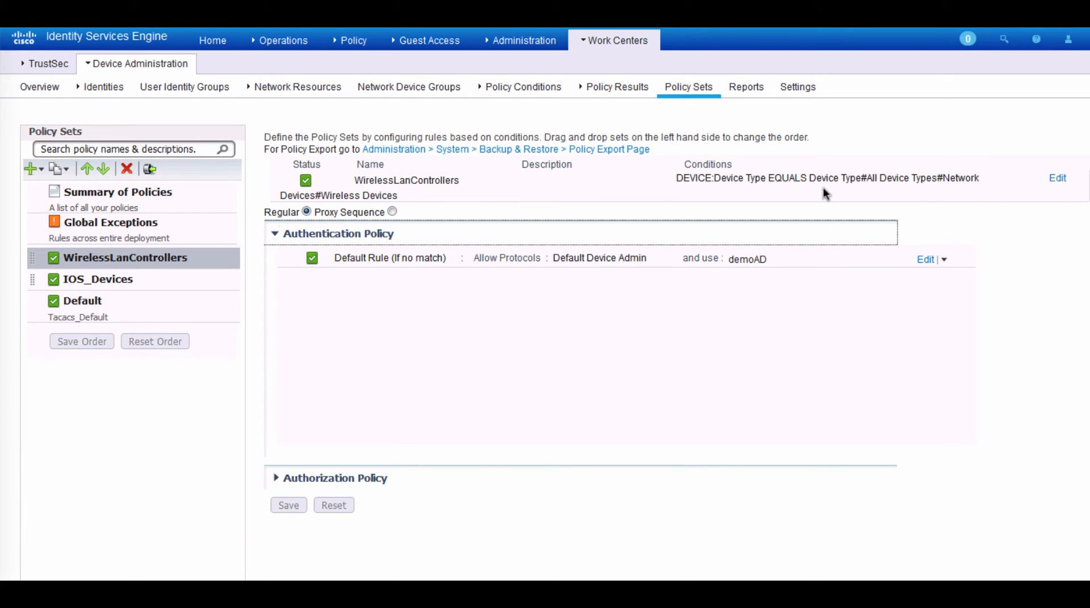
mouse_move(960, 192)
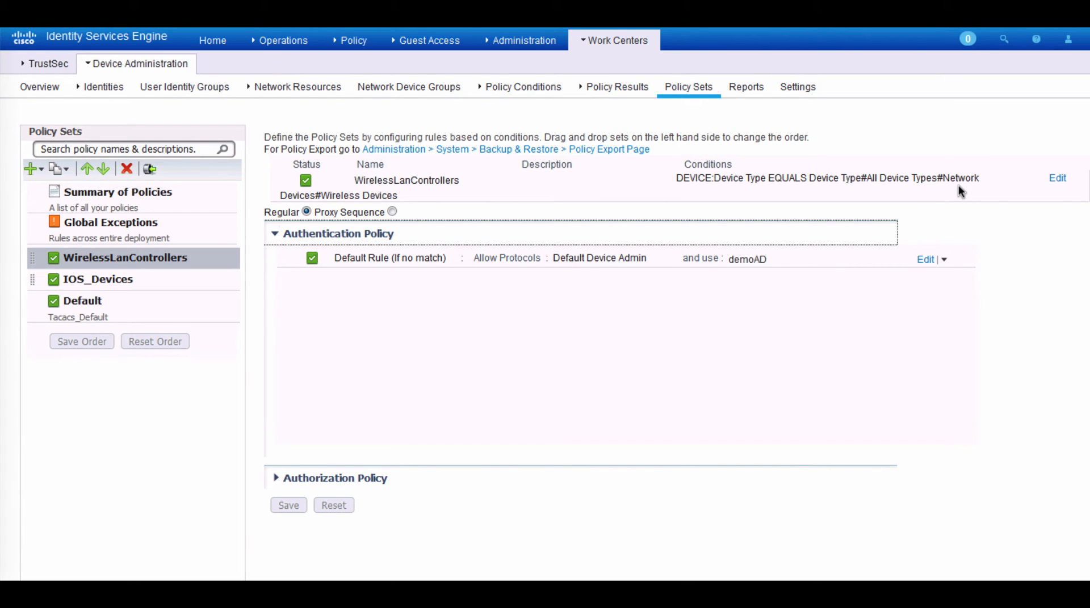
mouse_move(468, 258)
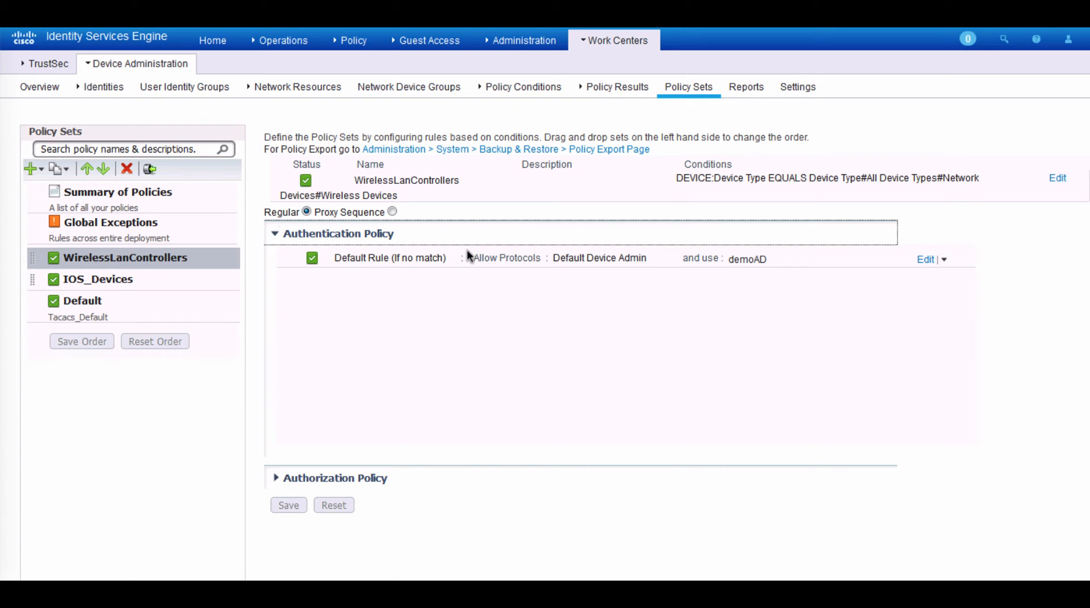
mouse_move(277, 236)
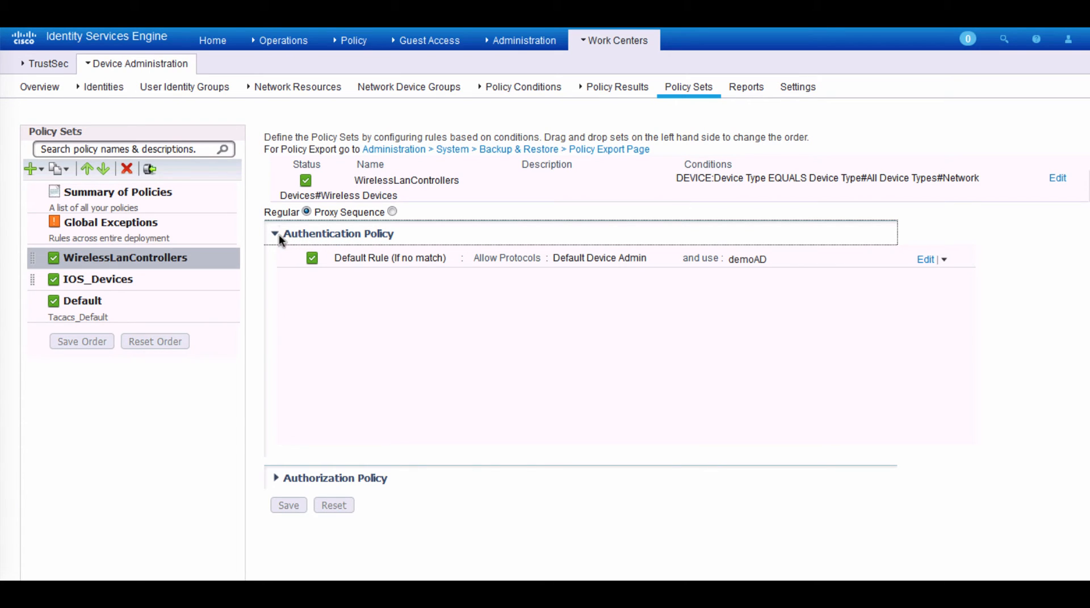
mouse_move(273, 325)
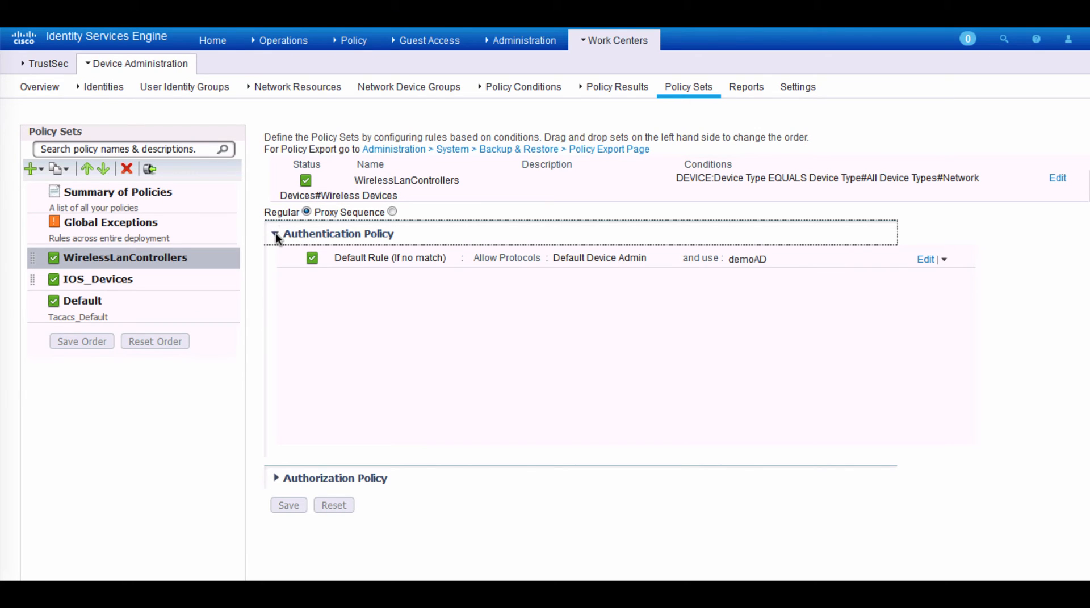
click(277, 234)
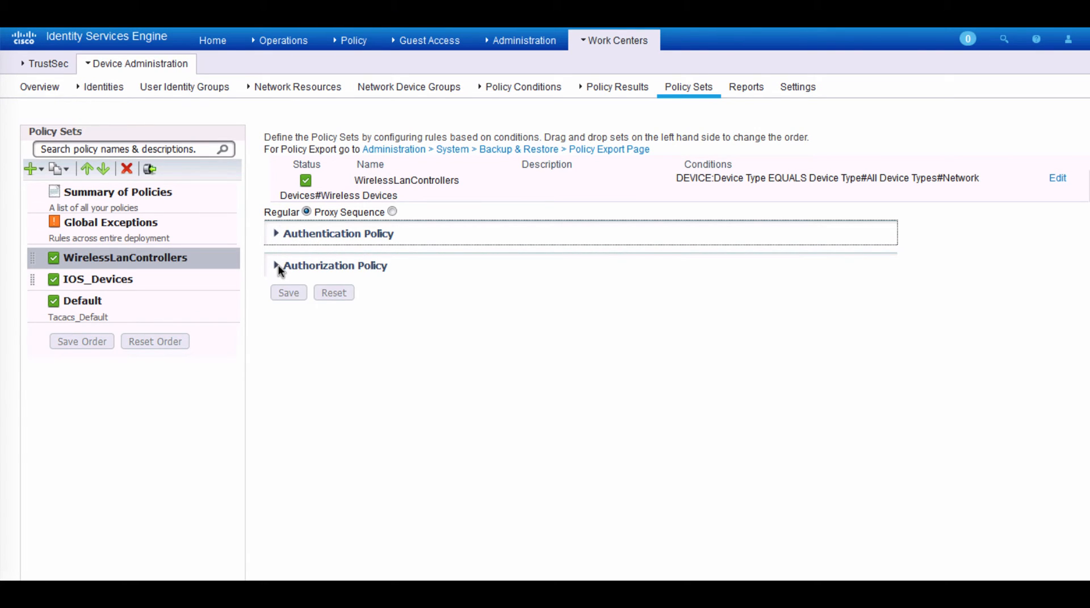
click(276, 265)
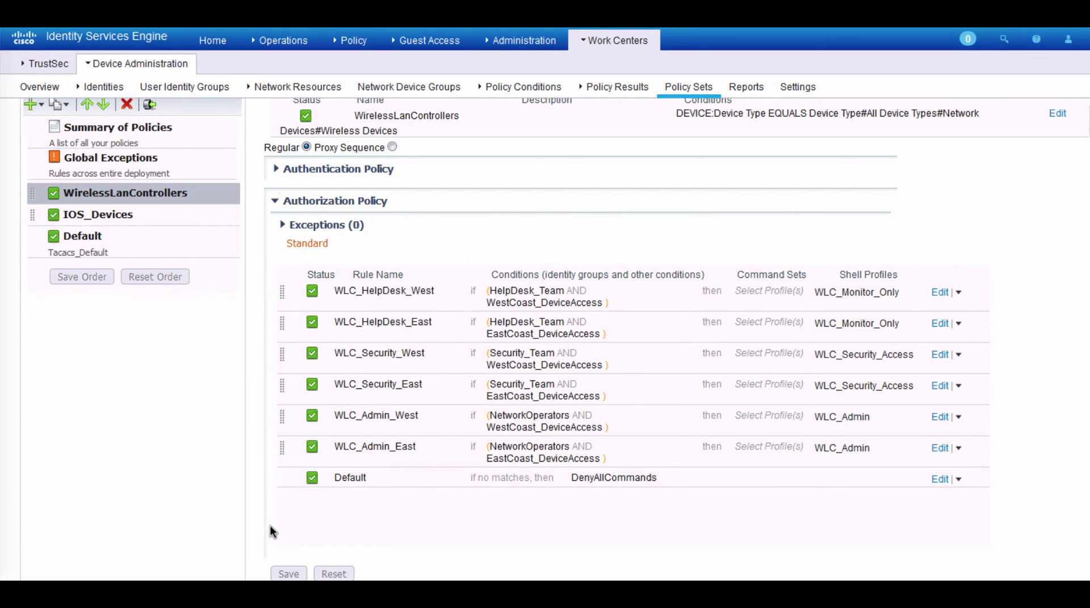
mouse_move(577, 269)
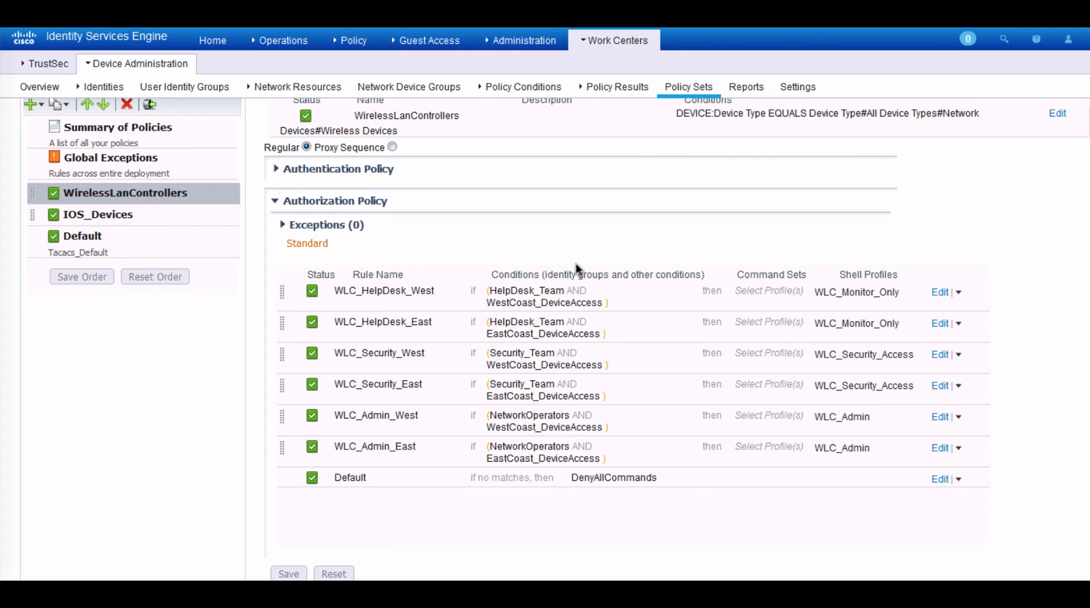
mouse_move(722, 271)
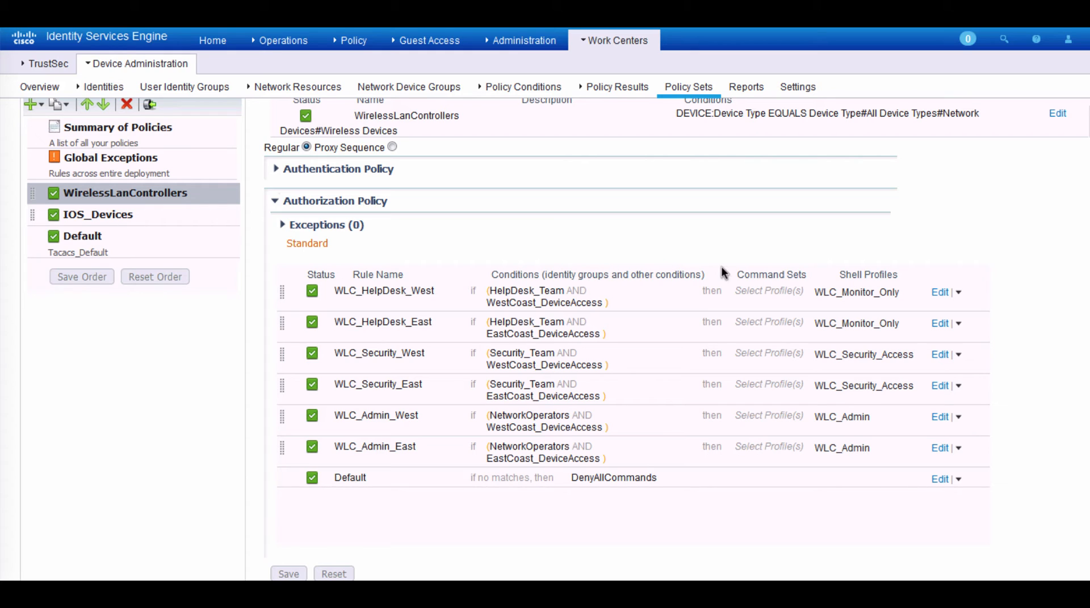
mouse_move(771, 238)
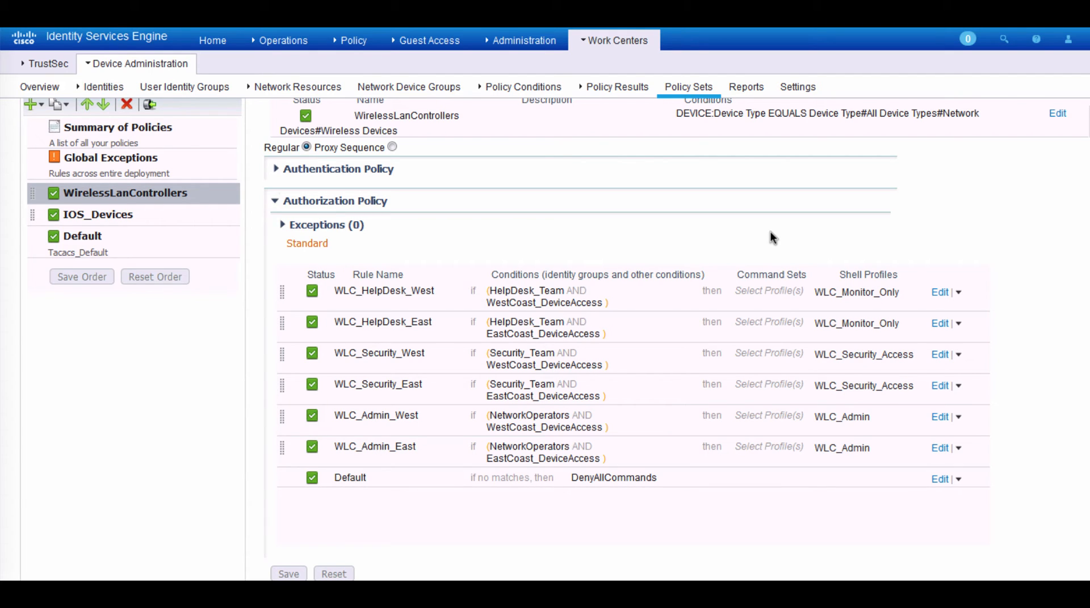
mouse_move(843, 243)
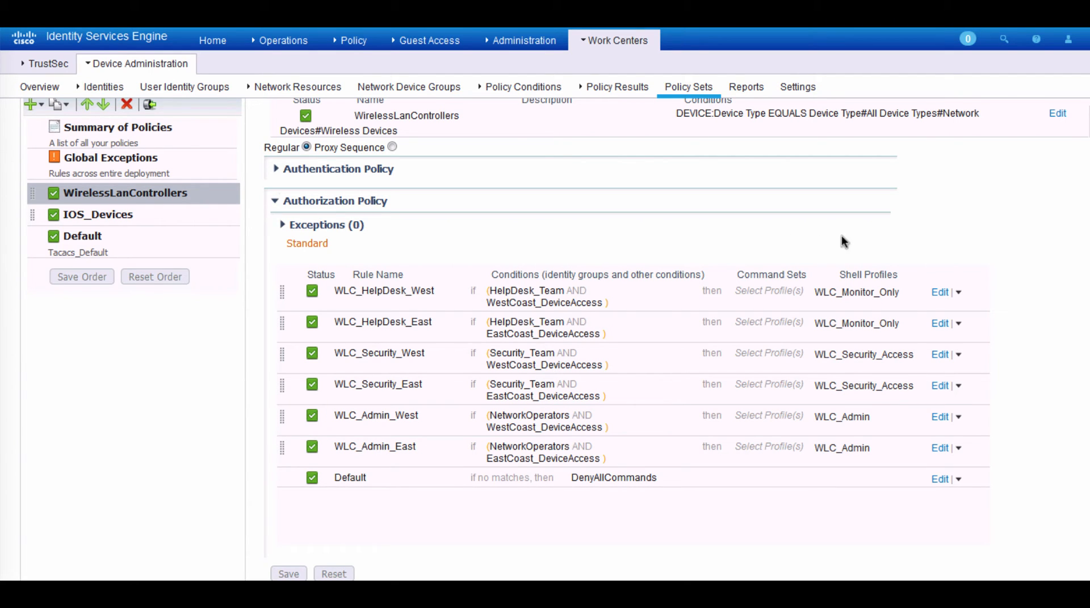
mouse_move(908, 246)
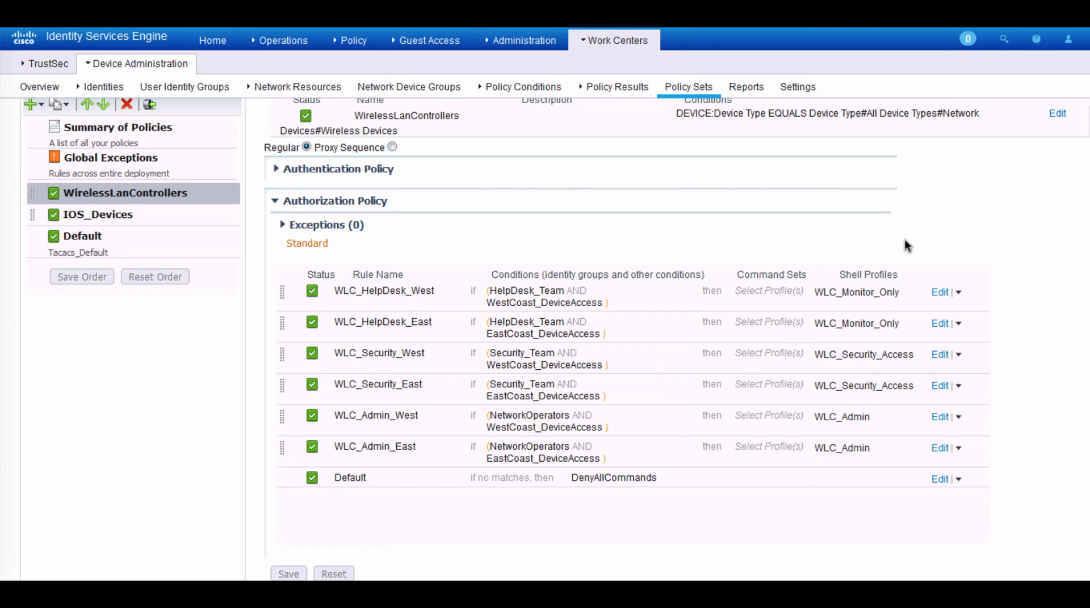
mouse_move(854, 520)
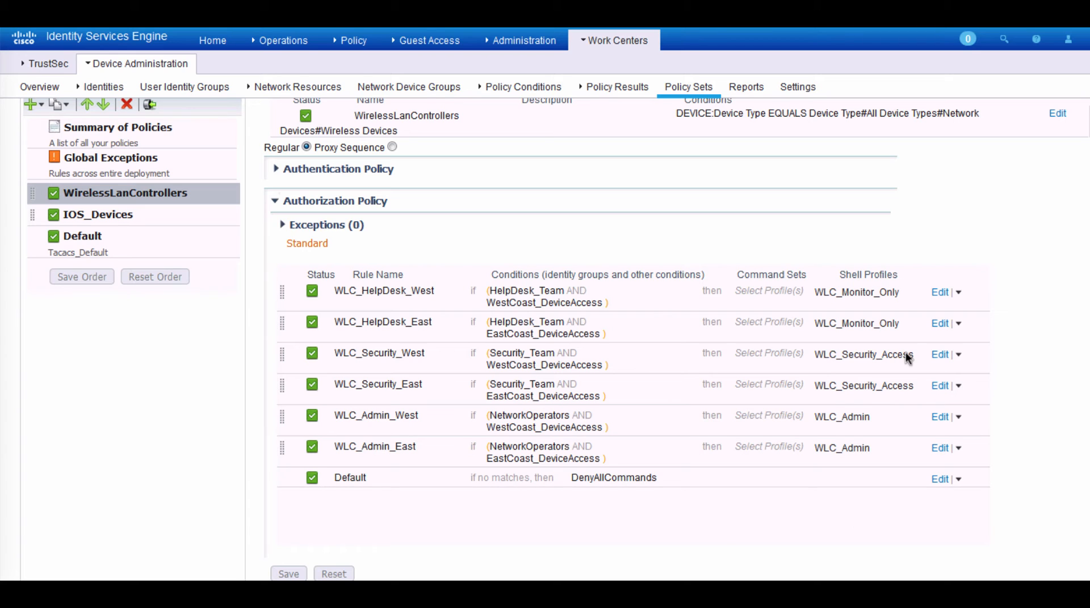
mouse_move(860, 299)
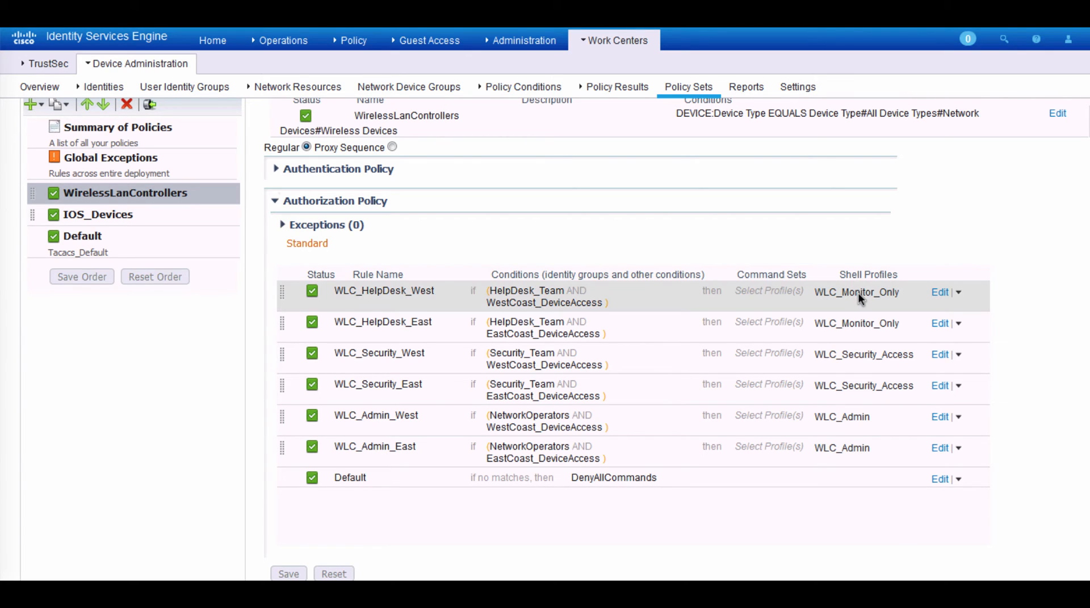
mouse_move(874, 305)
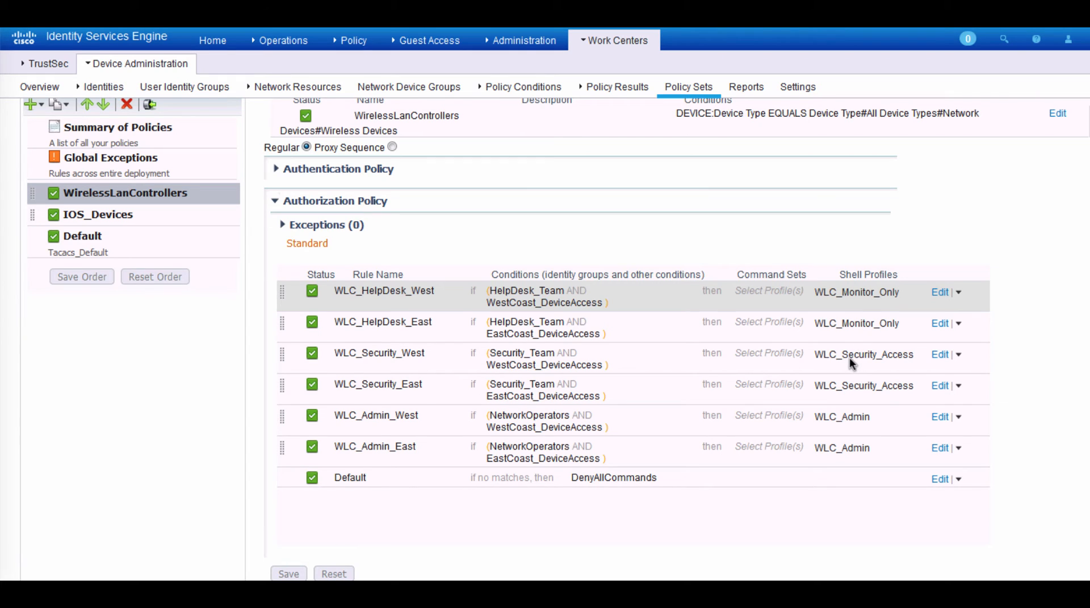
mouse_move(852, 364)
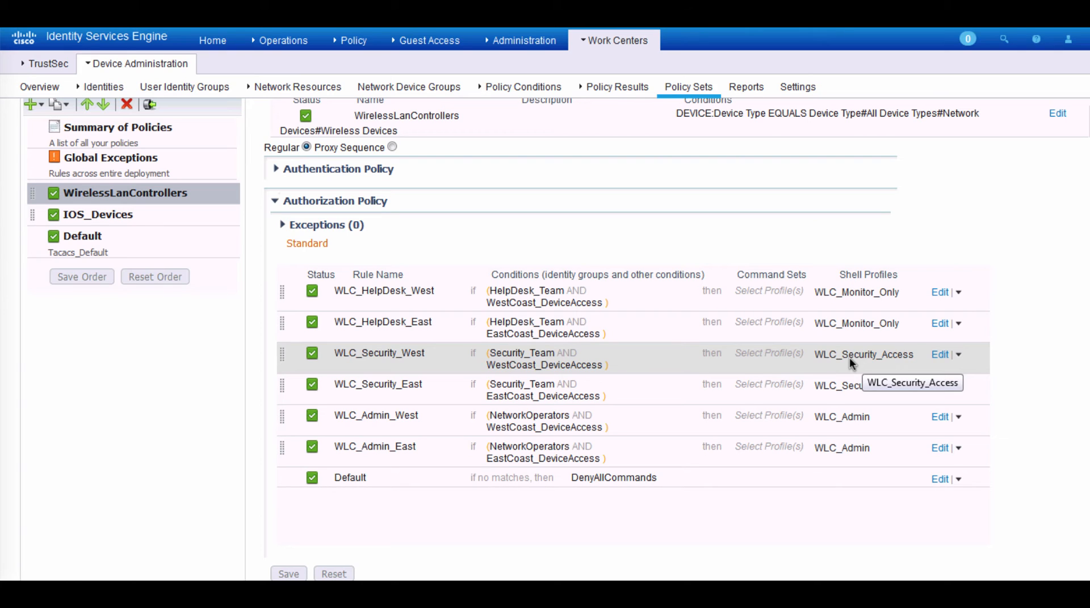
mouse_move(679, 152)
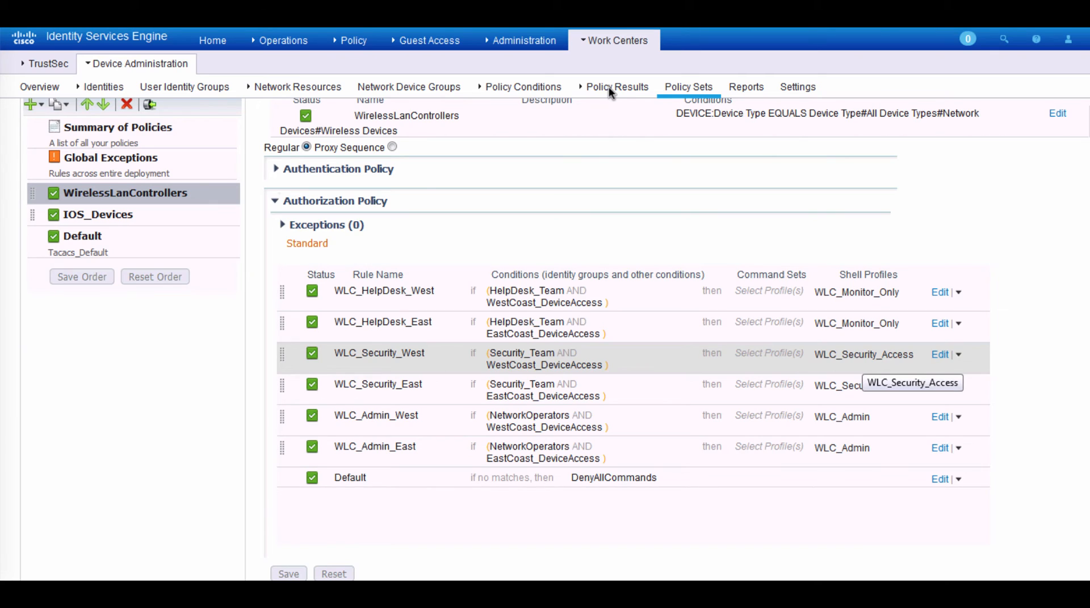
- Edit the WLC_Monitor_Only TACACS profile and reveal its custom attribute role1 = MONITOR
click(617, 86)
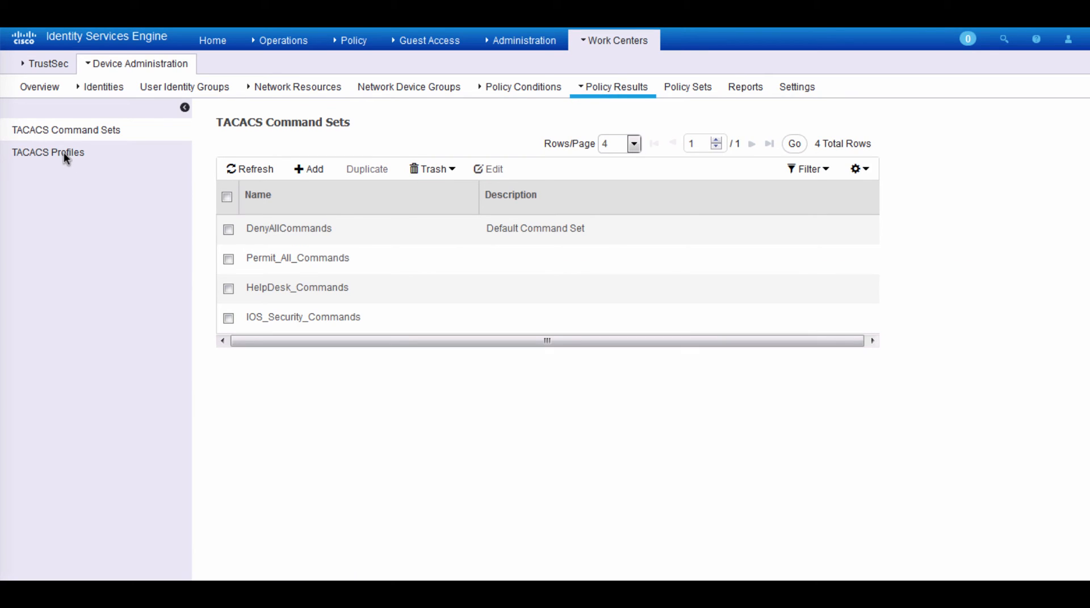
click(48, 154)
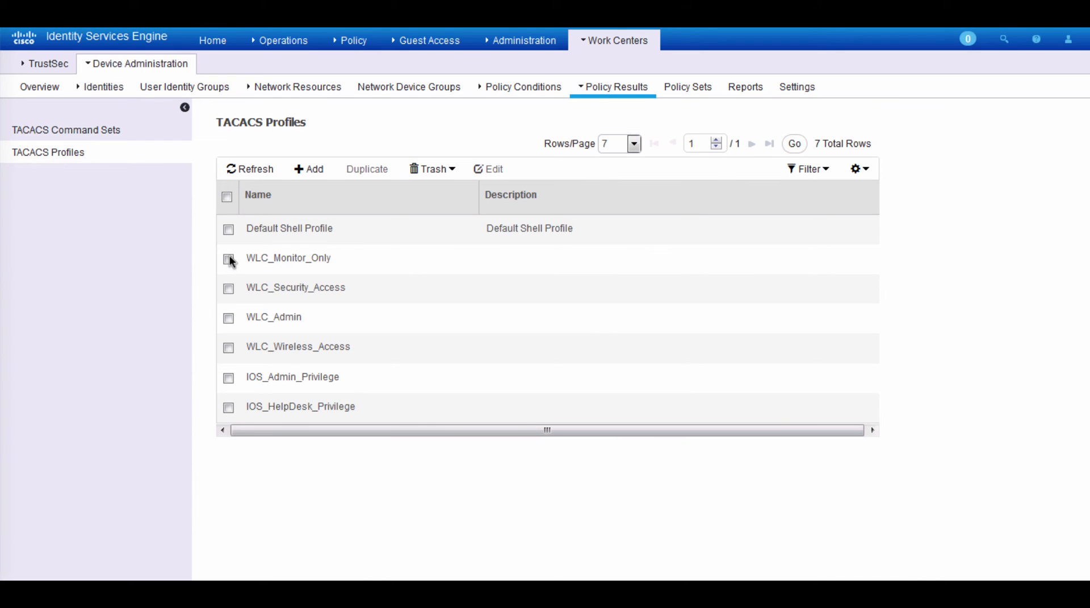
click(227, 259)
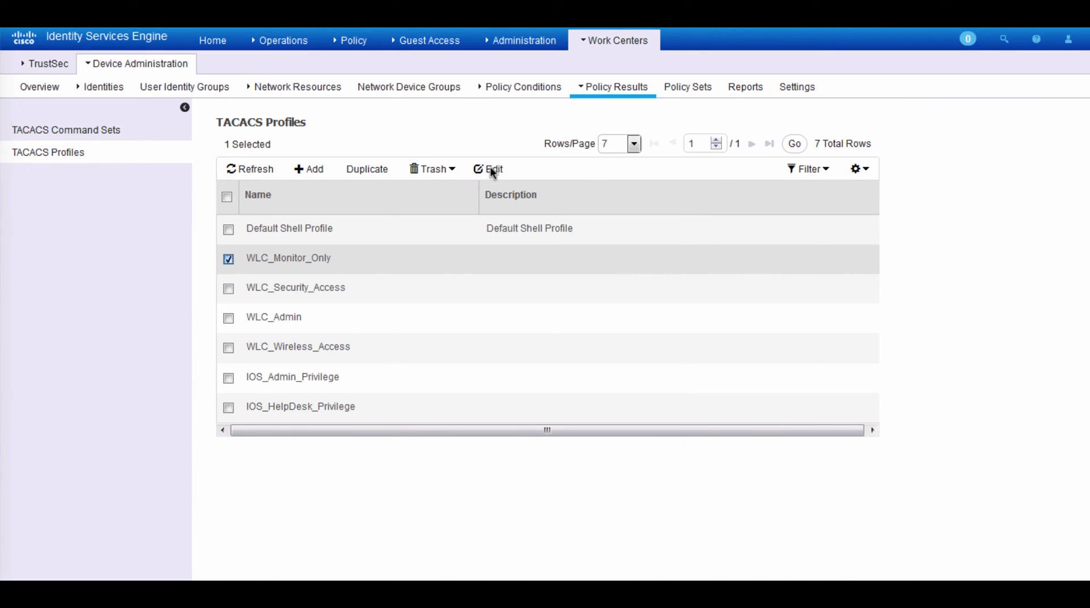
click(491, 169)
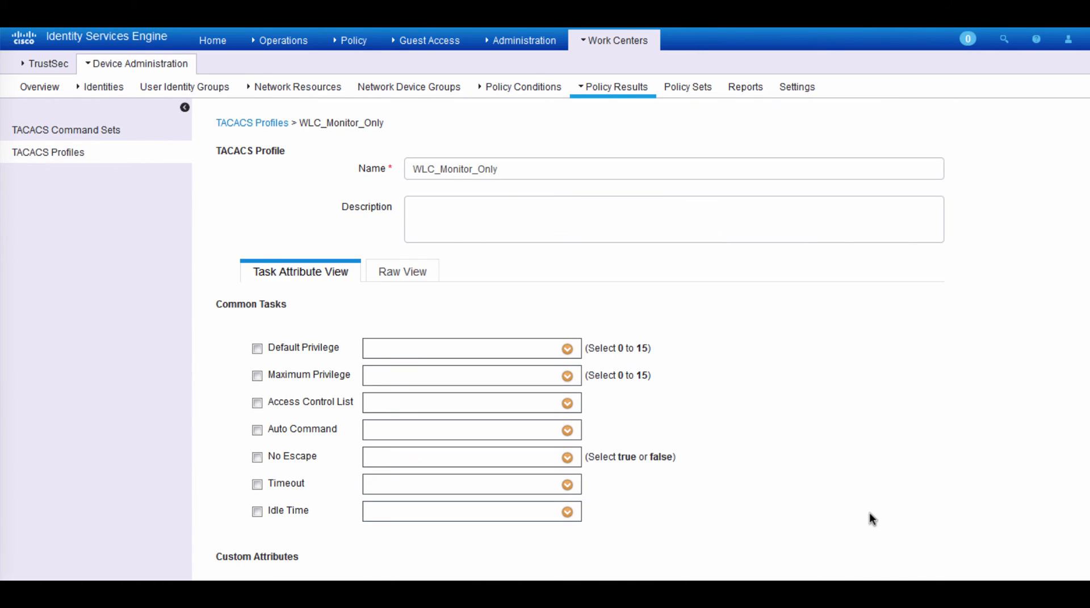
mouse_move(890, 565)
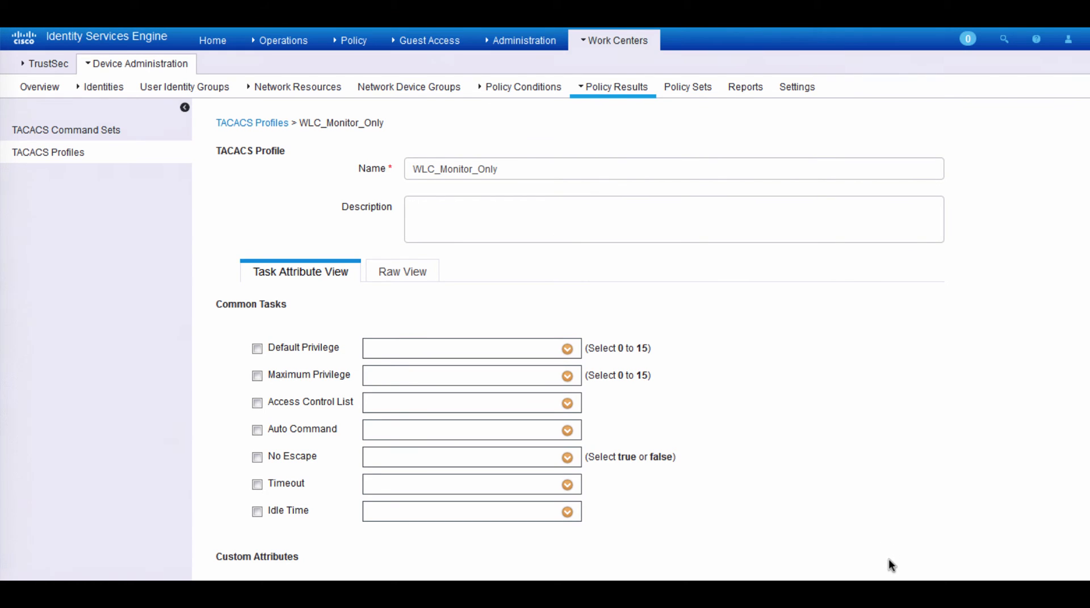
scroll(down, 3)
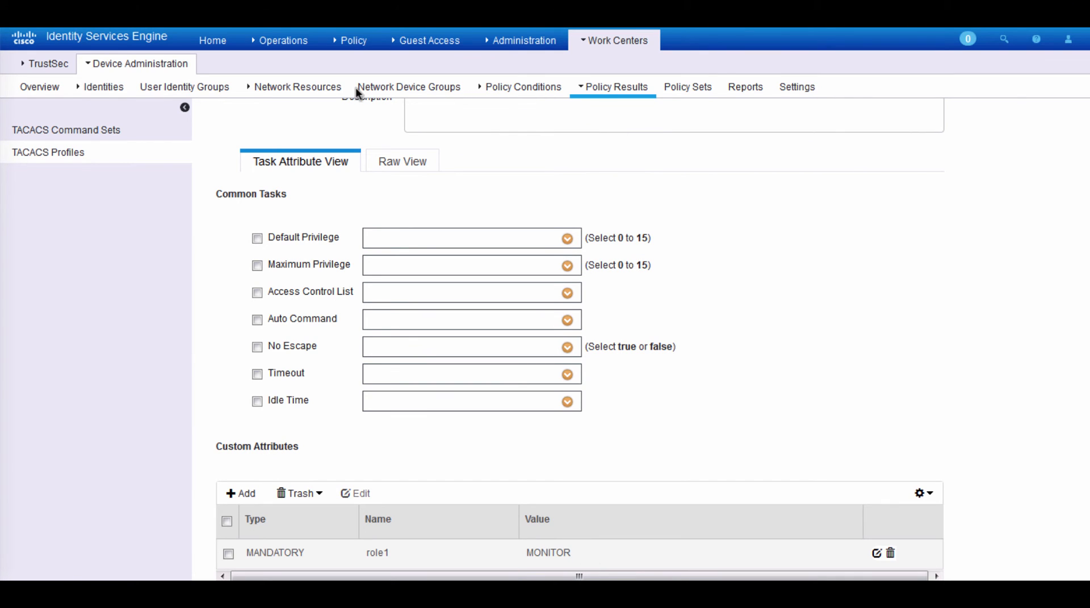
- Edit the WLC_Security_Access profile and reveal role1 = SECURITY and role2 = COMMANDS
click(47, 152)
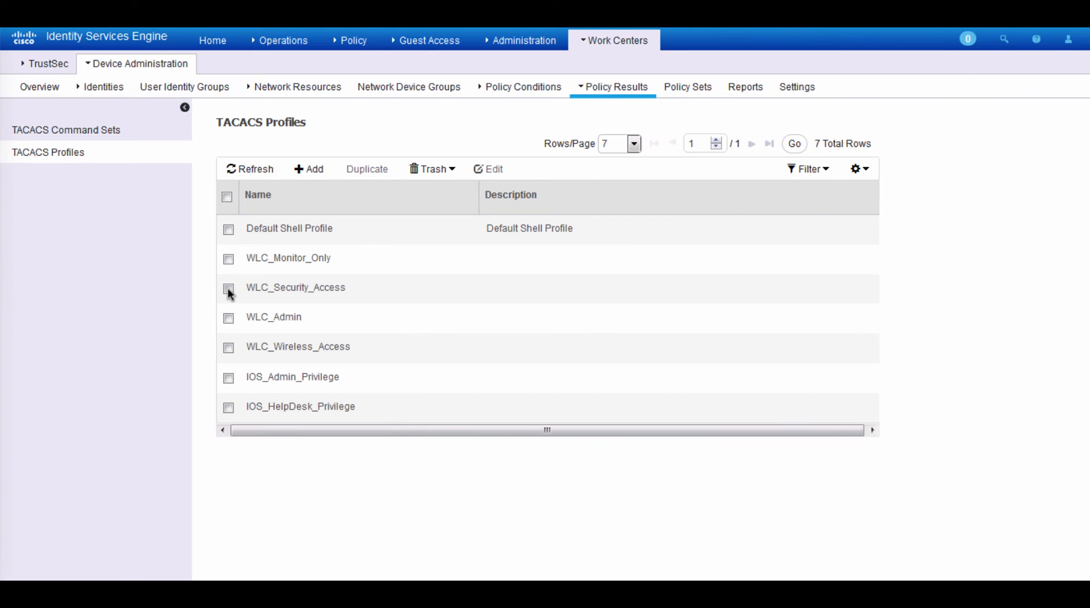
click(227, 288)
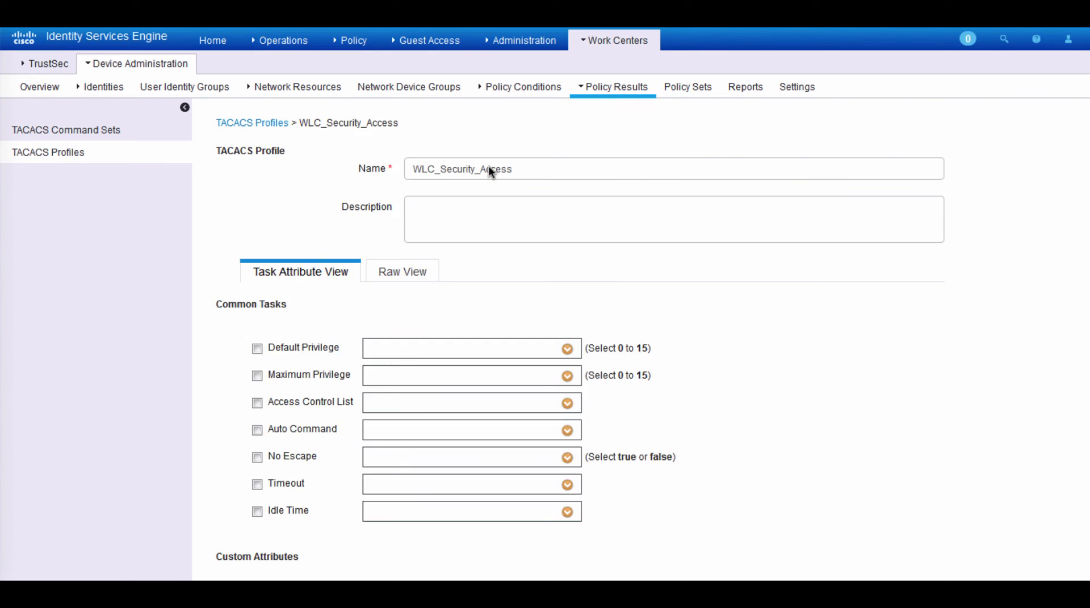
mouse_move(844, 525)
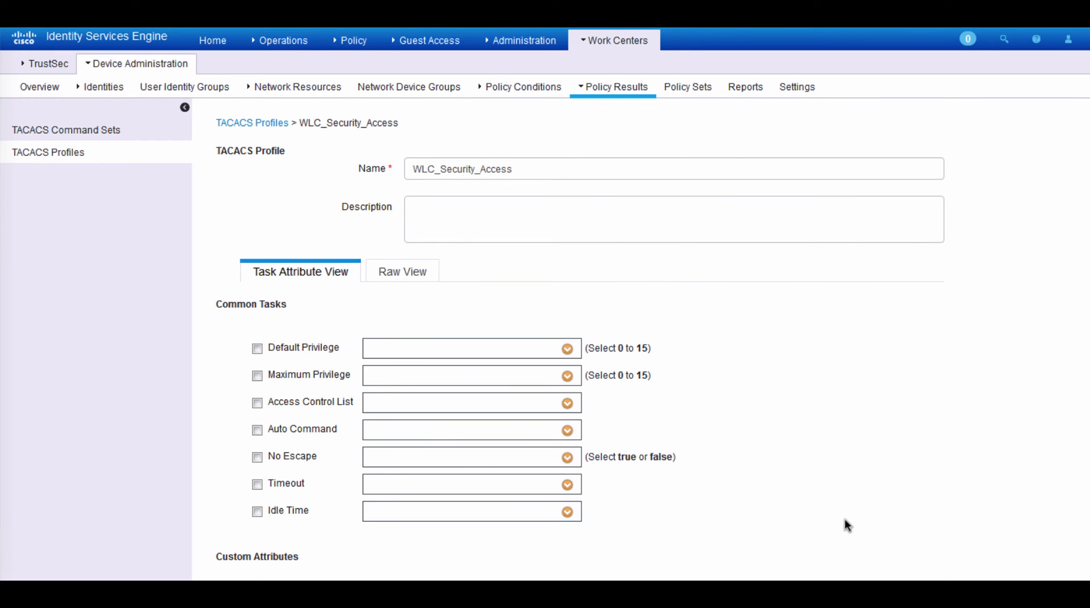
scroll(down, 3)
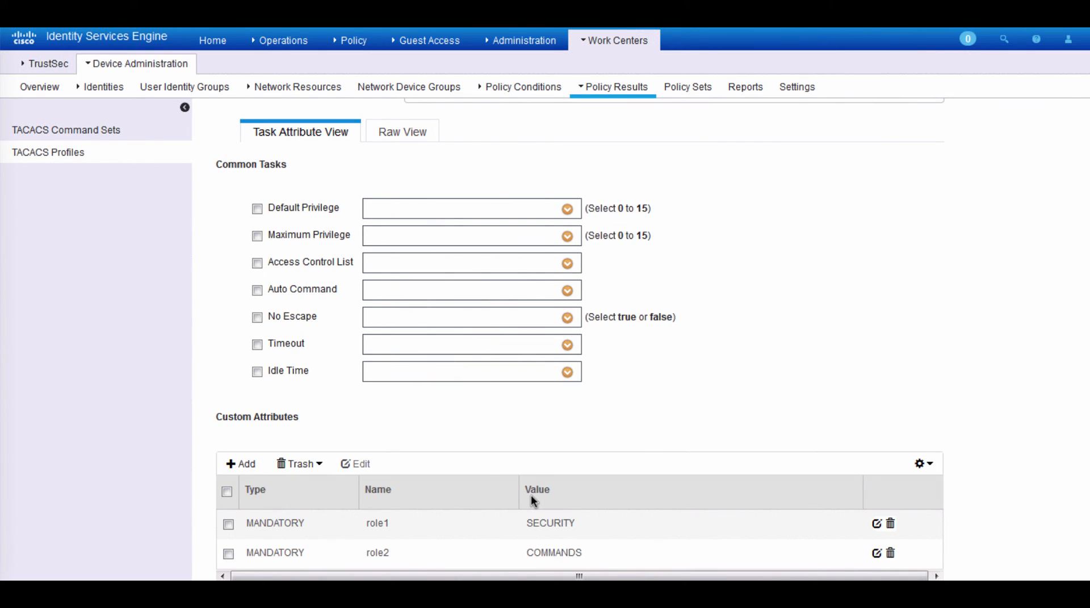
mouse_move(592, 572)
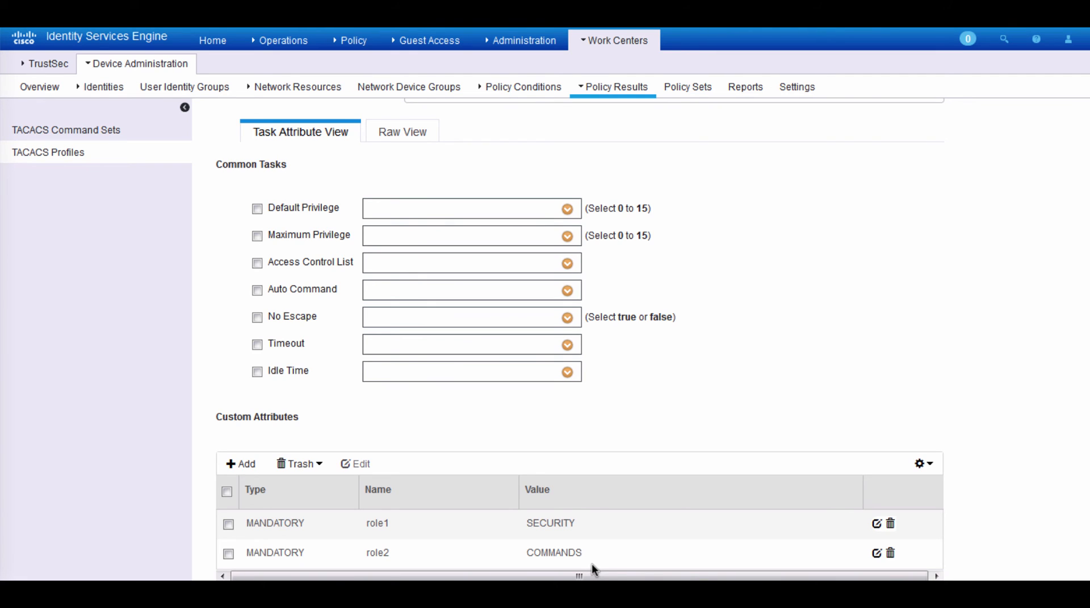
mouse_move(577, 548)
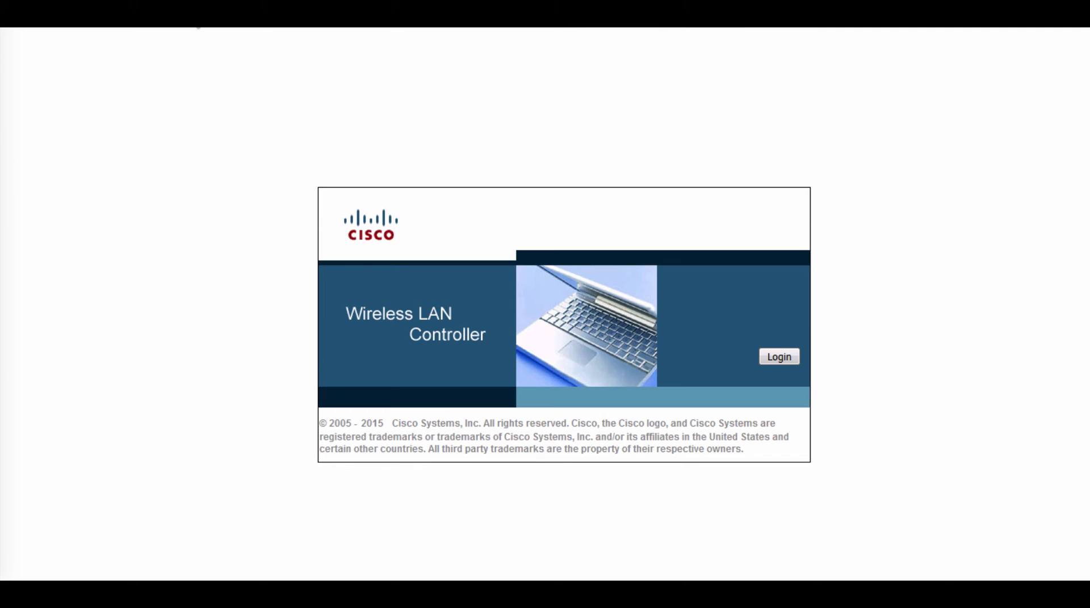
mouse_move(780, 357)
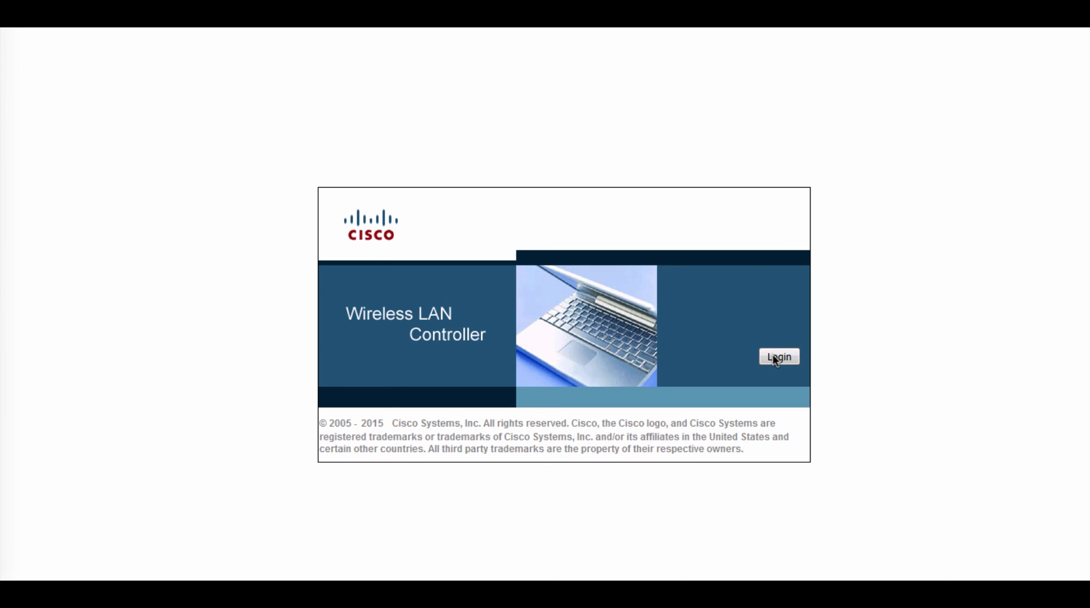
- Log in to the WLC web interface as bjones, landing on the Monitor Summary
click(778, 357)
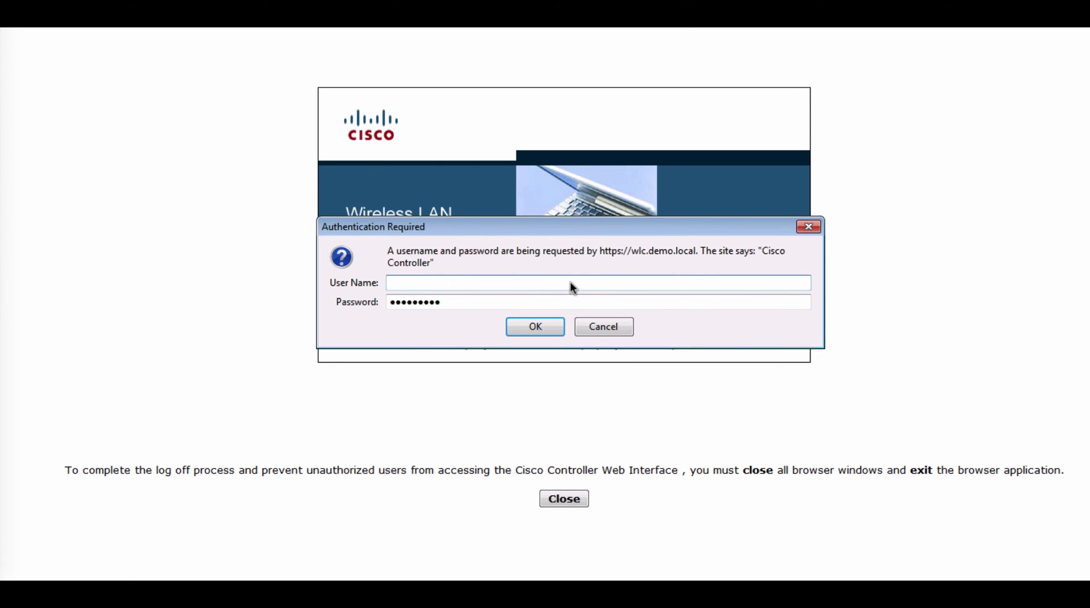
mouse_move(477, 283)
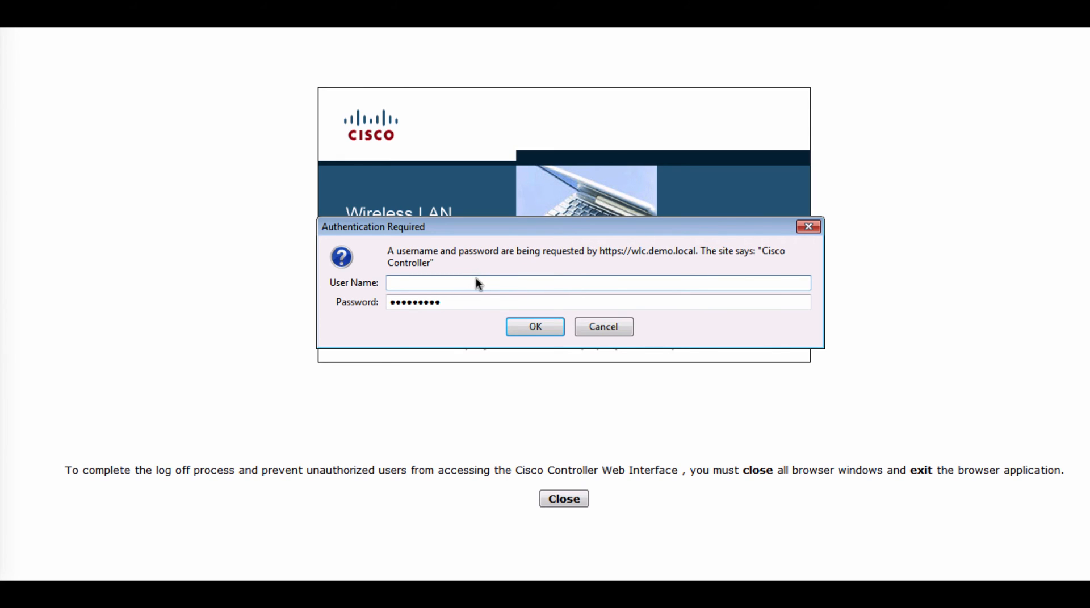
text(bj)
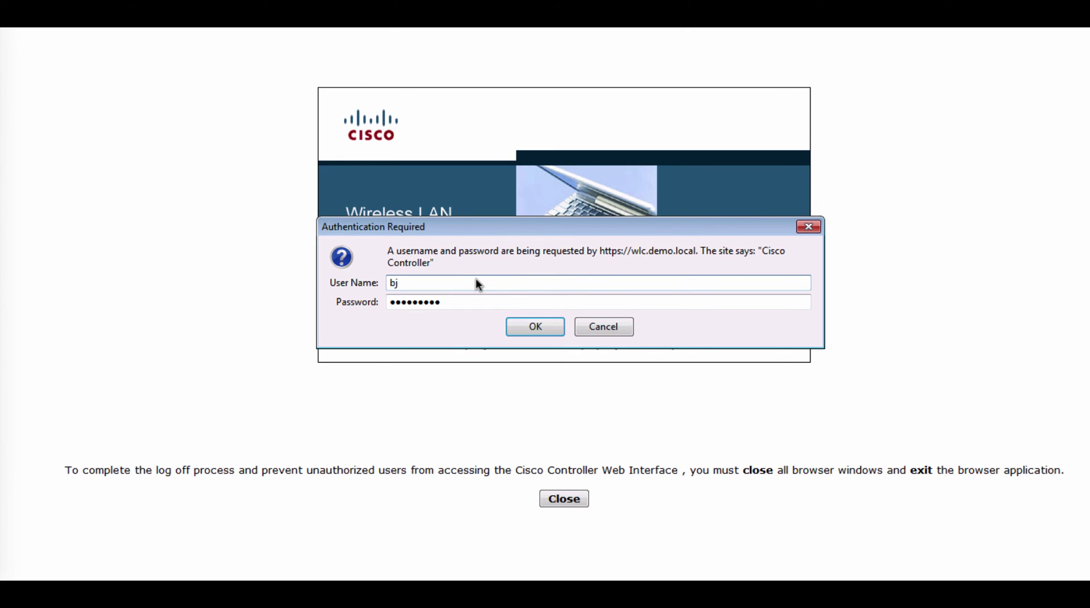
text(ones)
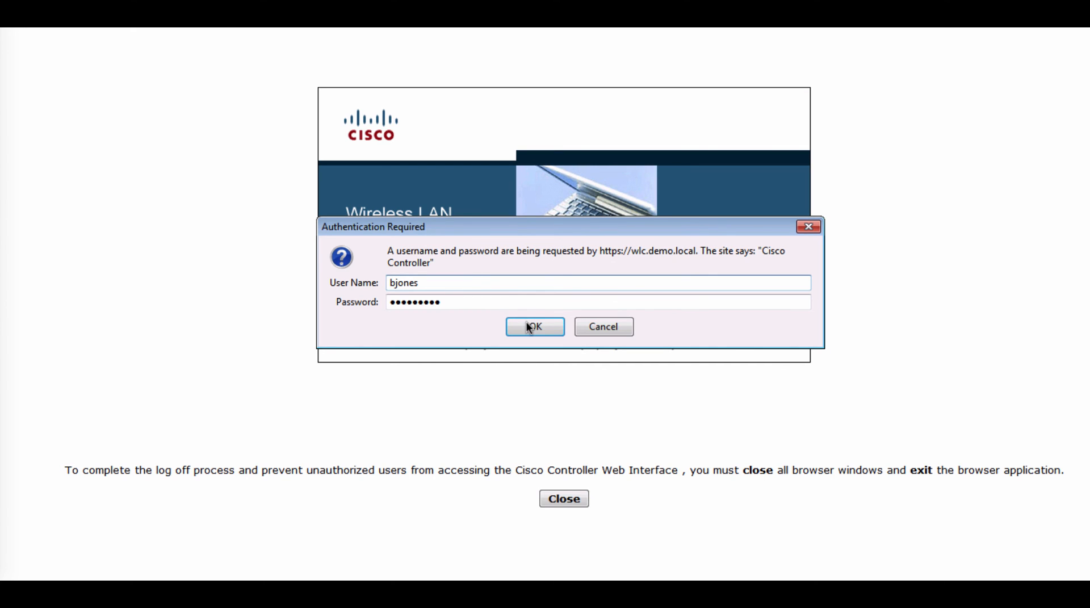
click(533, 327)
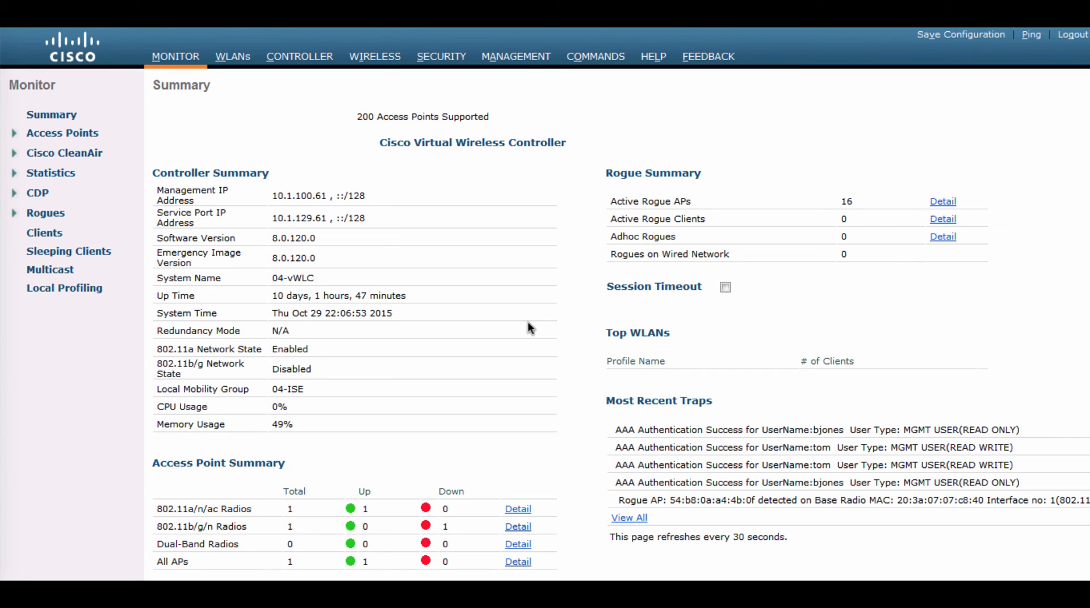
mouse_move(481, 258)
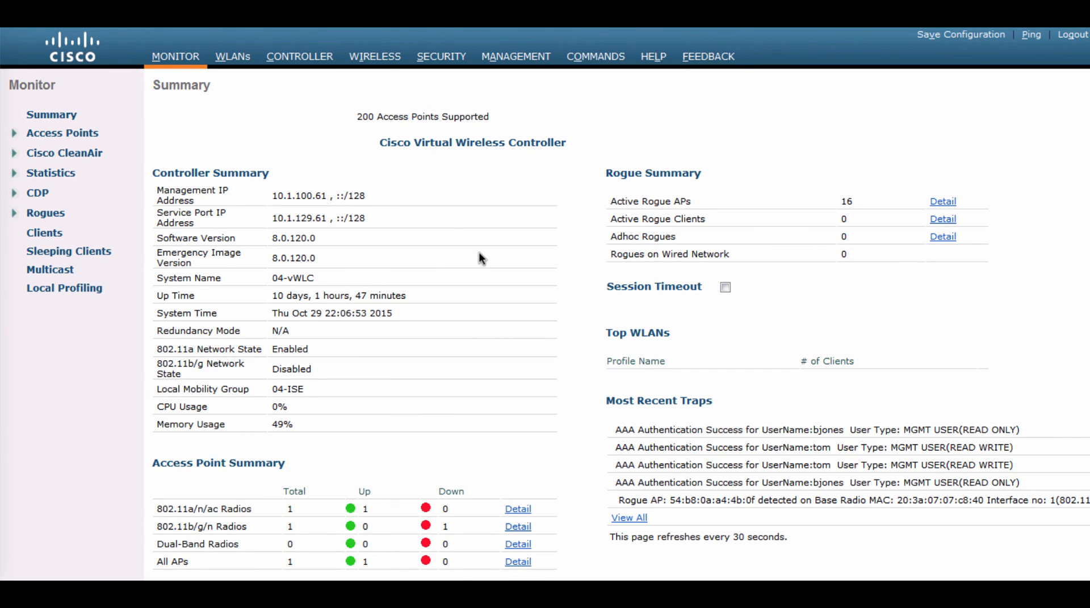
mouse_move(517, 142)
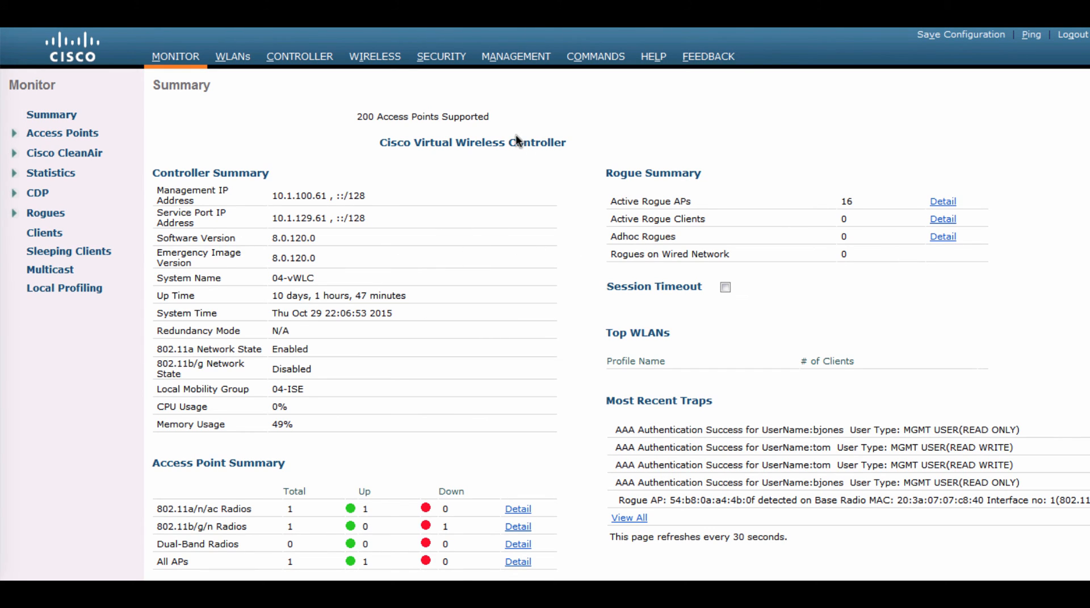
- Fill a new RADIUS authentication server entry with address 10.1.1.23 and its shared secret
click(441, 57)
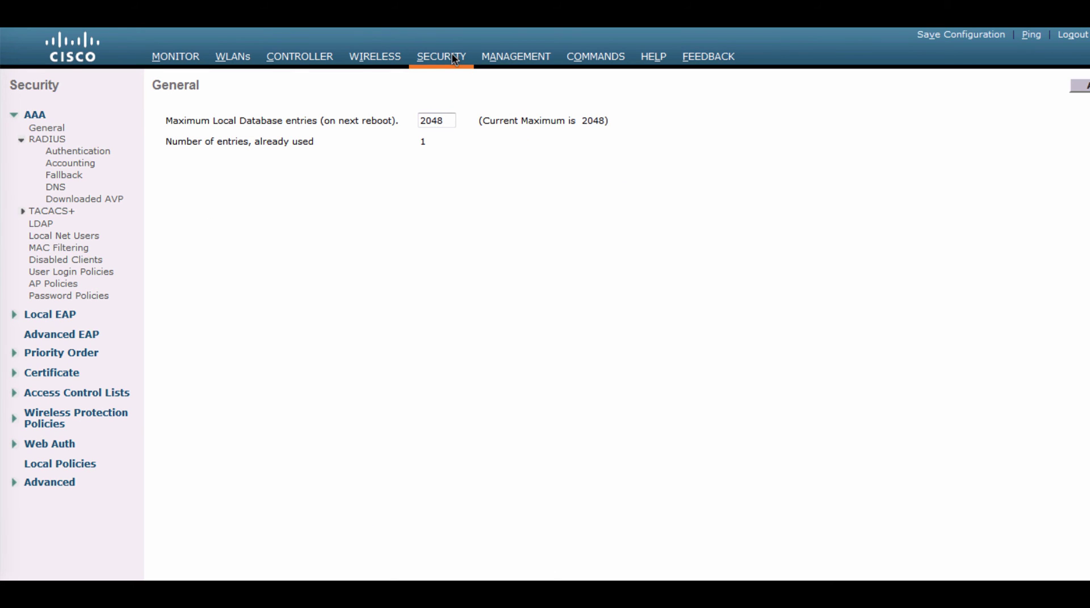
click(77, 151)
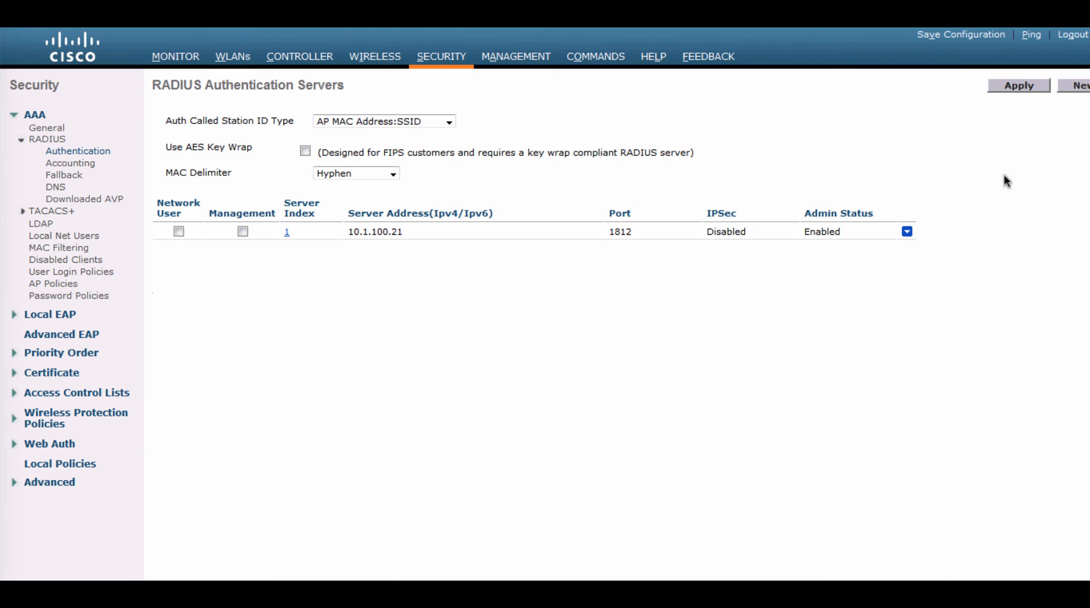
click(1079, 85)
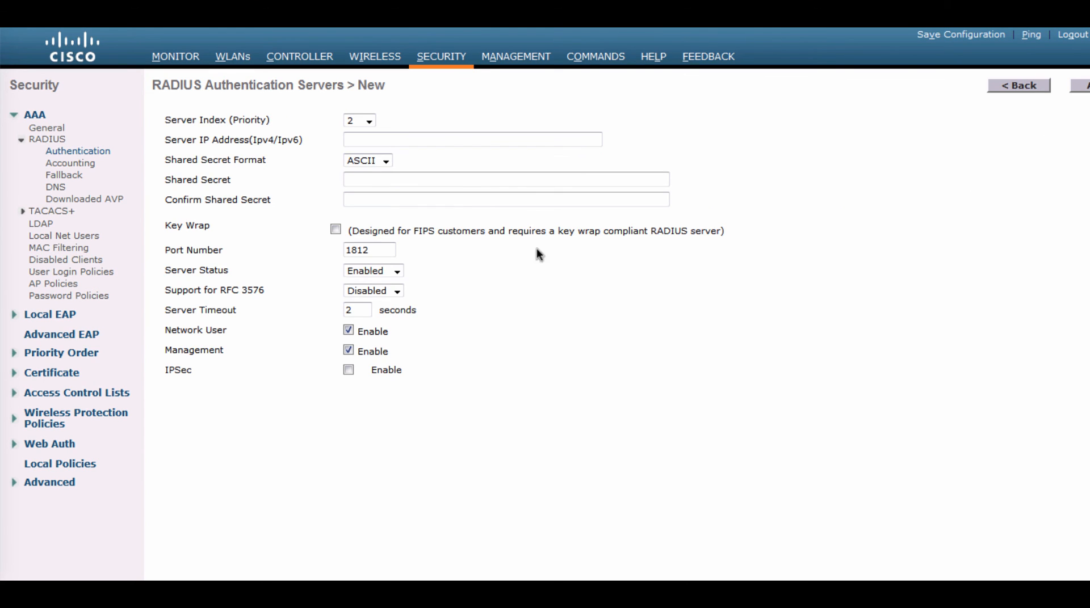
text(1)
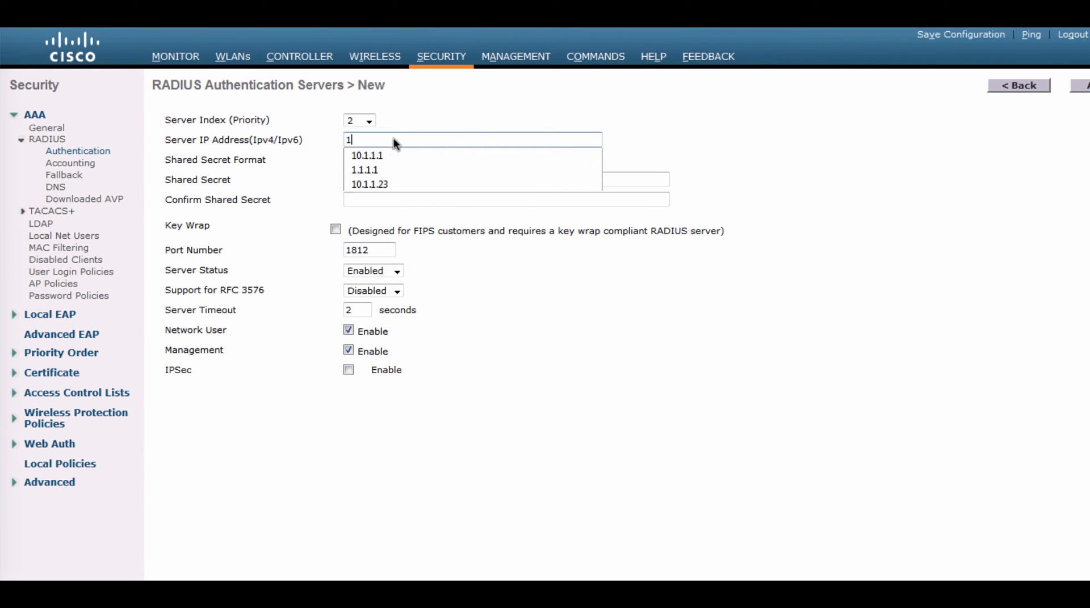
click(367, 184)
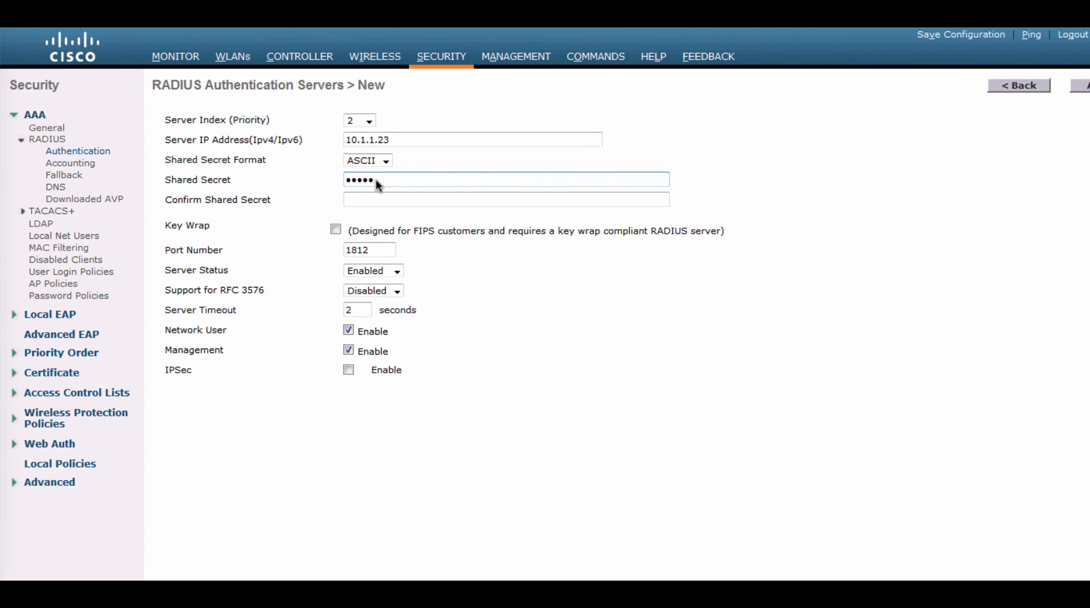
text(•••••)
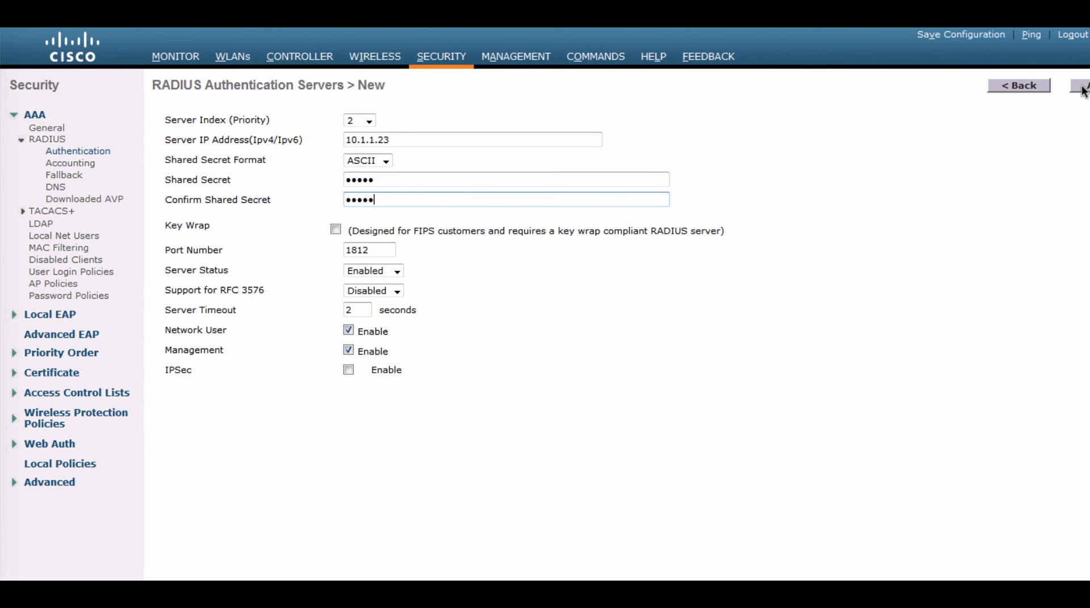
- Apply the entry and acknowledge the 'Authorization Failed. No sufficient privileges' refusal
click(1084, 88)
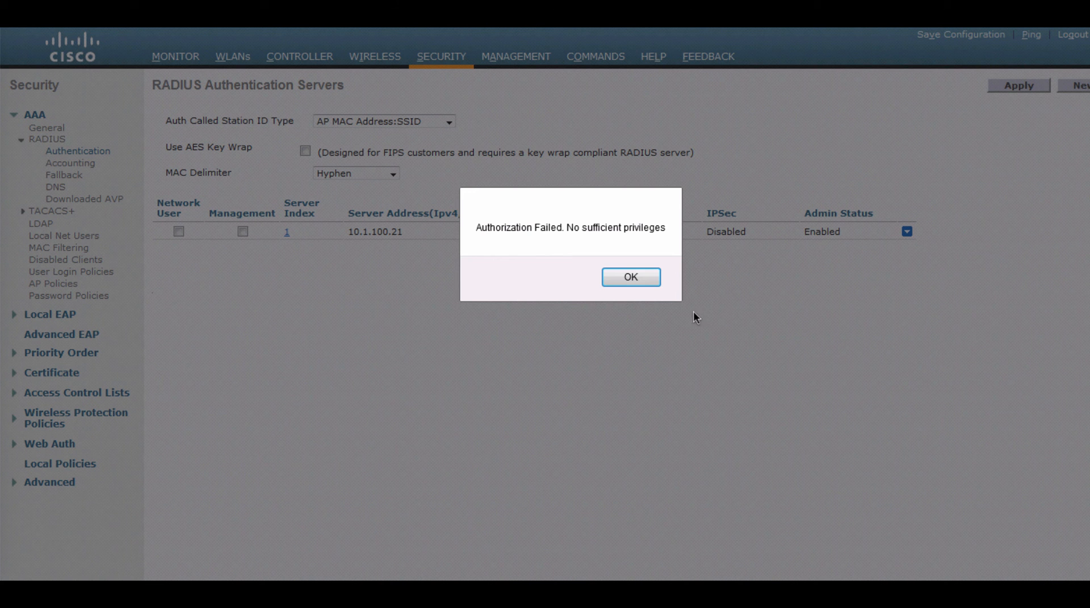
click(632, 277)
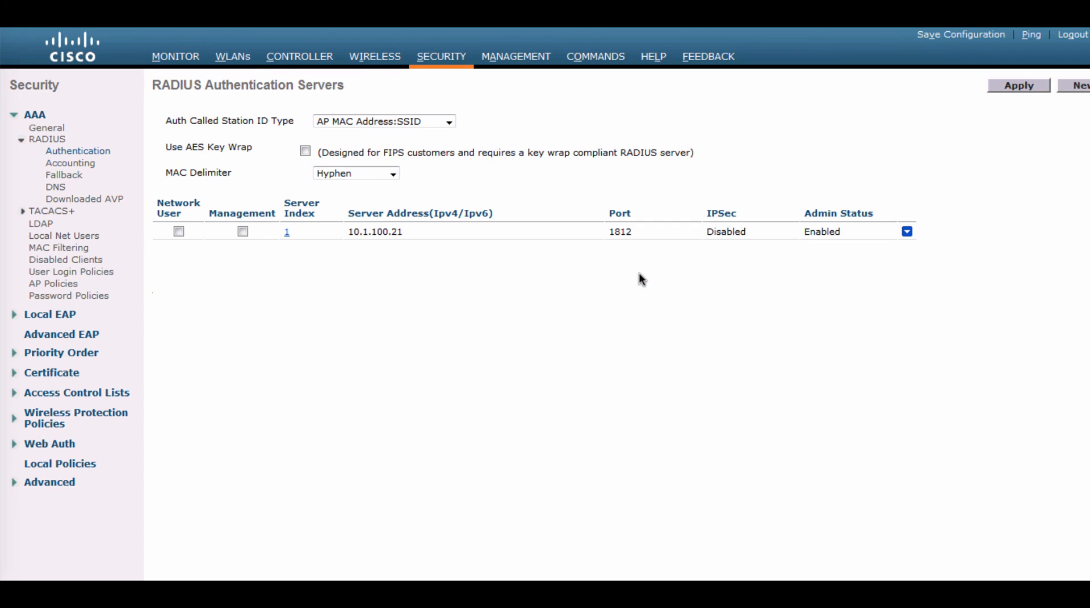
- Log out of the controller and sign back in as administrator tom
click(1076, 34)
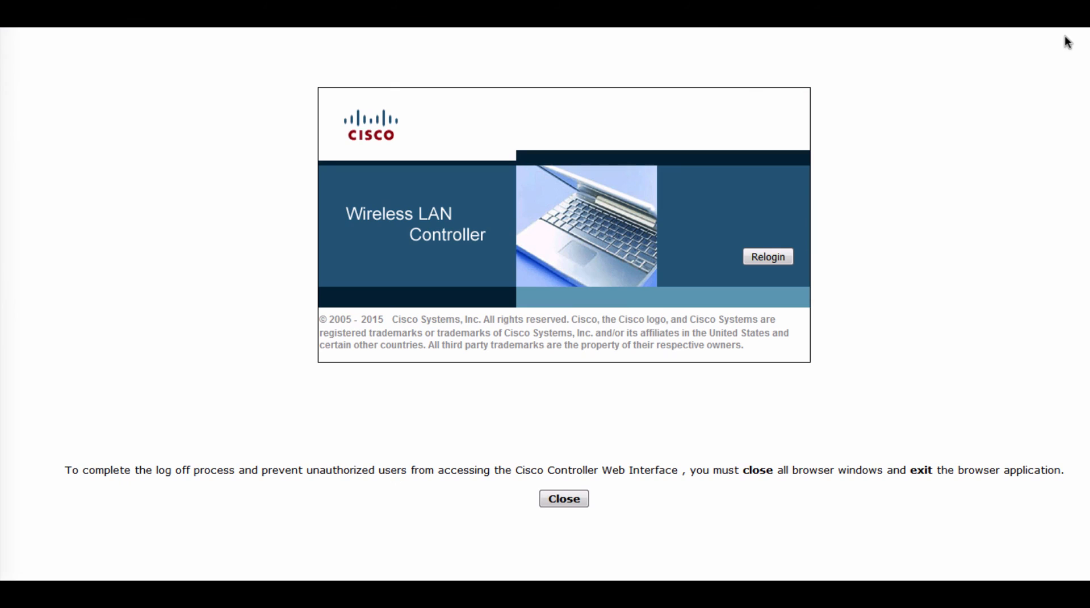
mouse_move(763, 264)
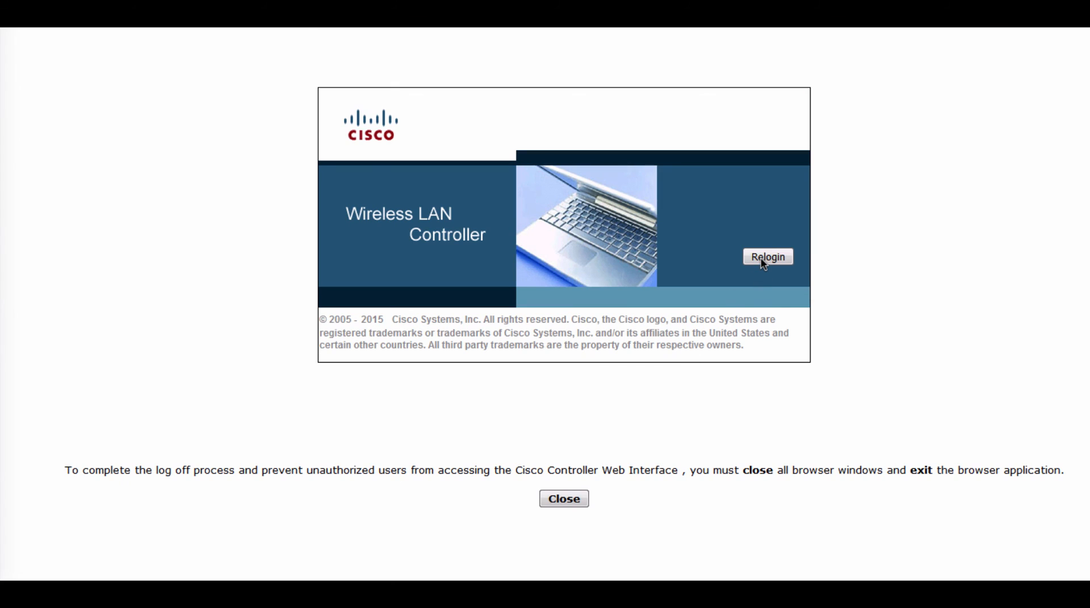
click(767, 256)
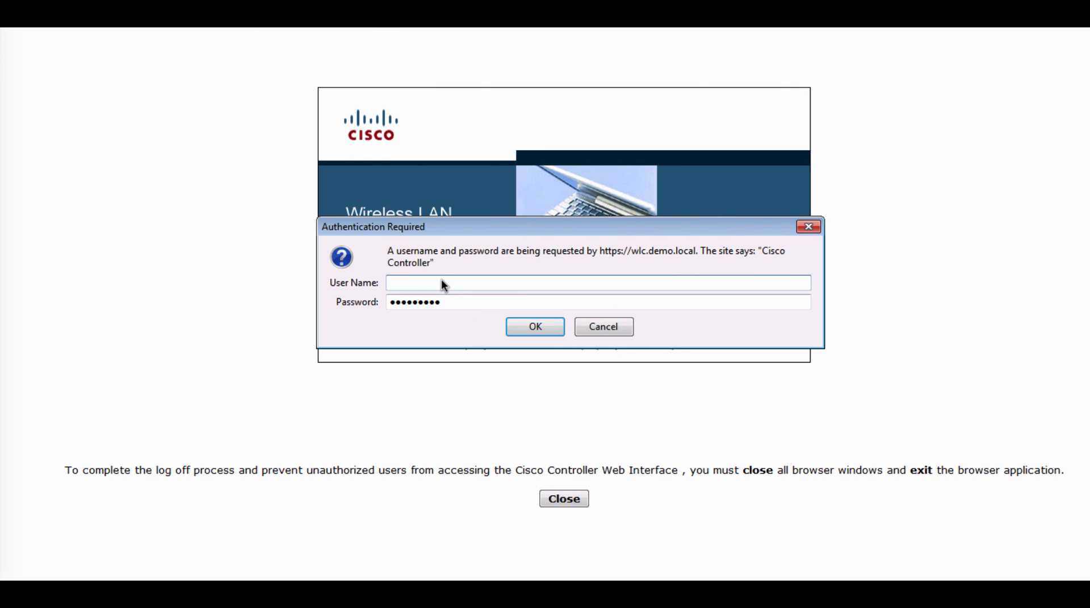
text(t)
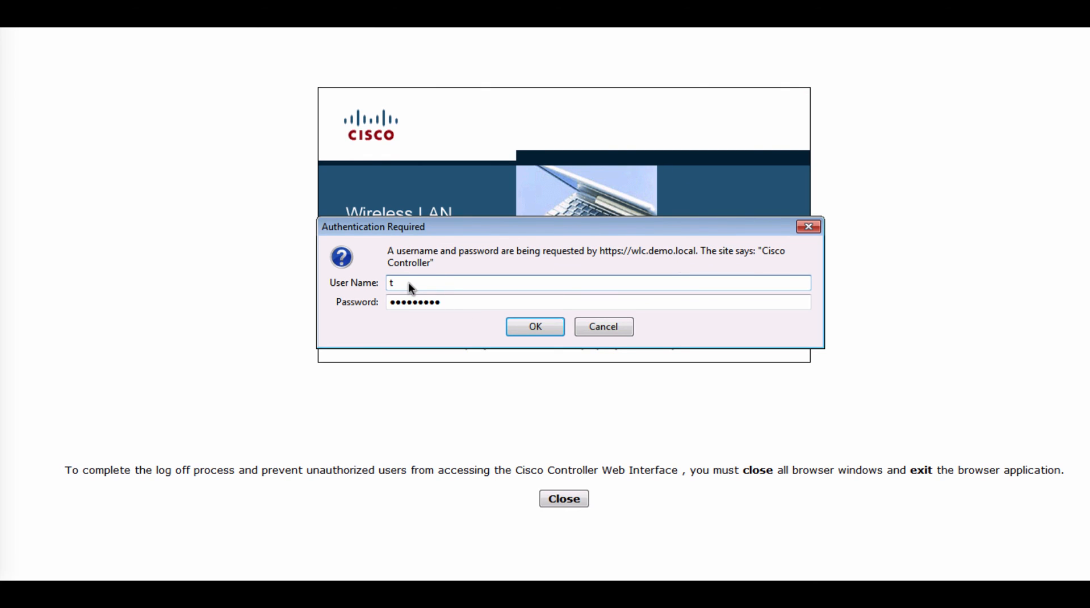
text(om)
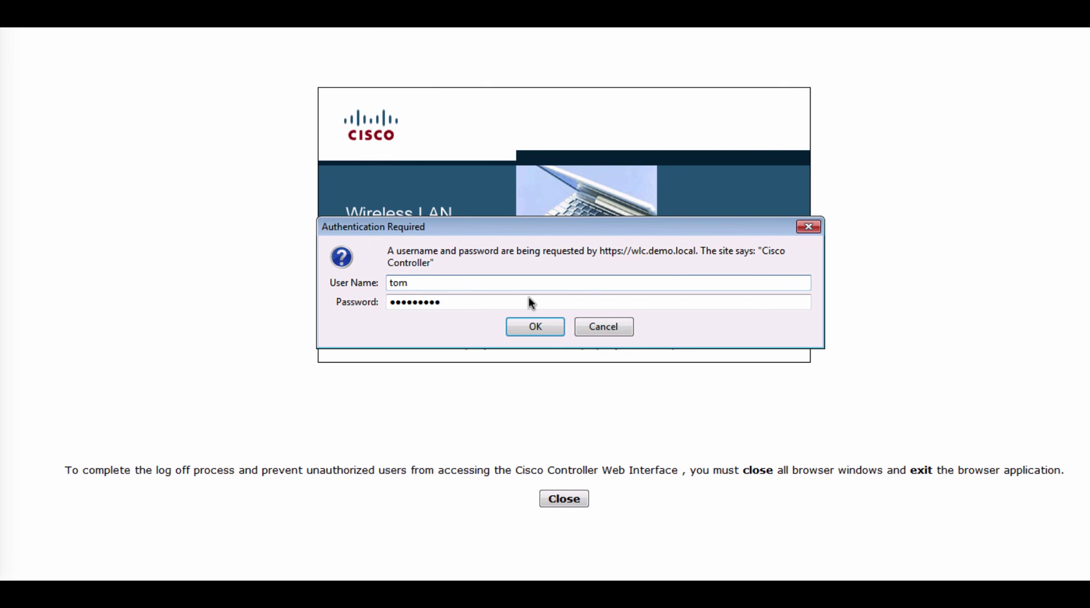
click(534, 327)
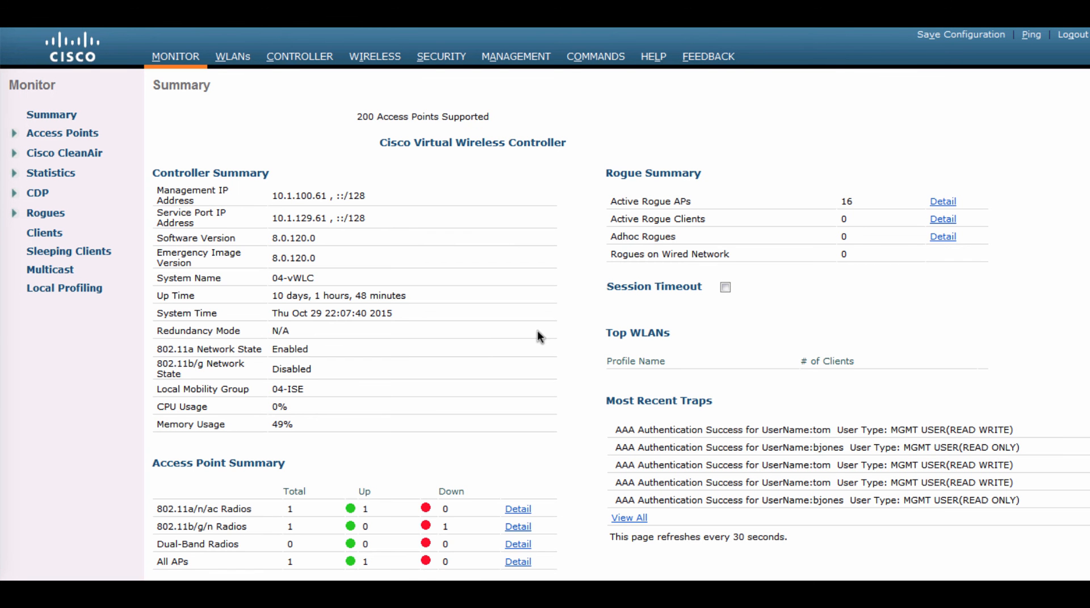
mouse_move(447, 66)
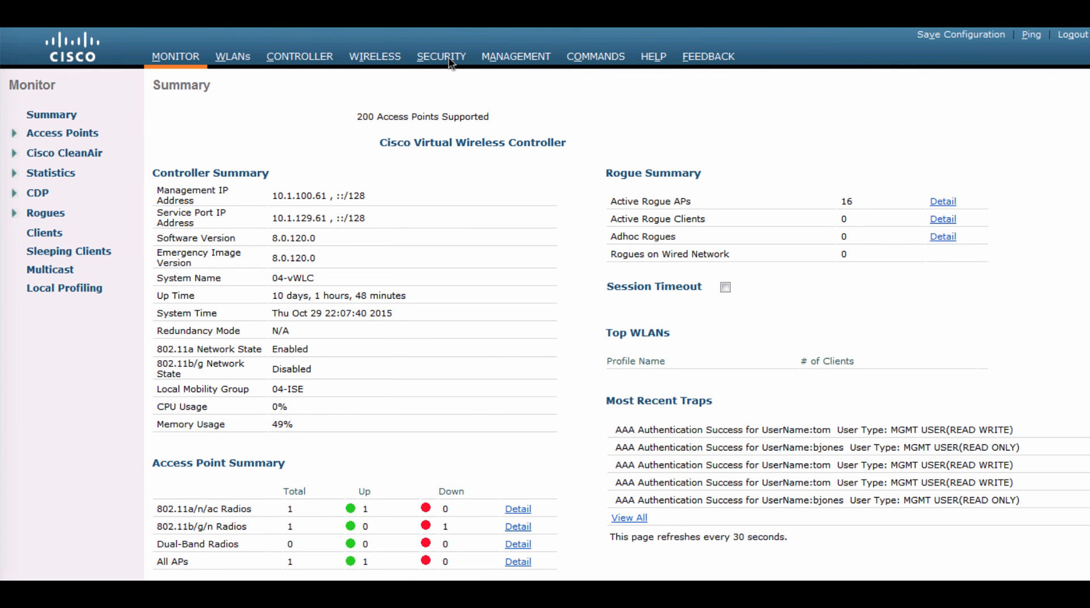
- Create a new RADIUS authentication server with address 10.1.1.23 under Security > AAA
click(441, 57)
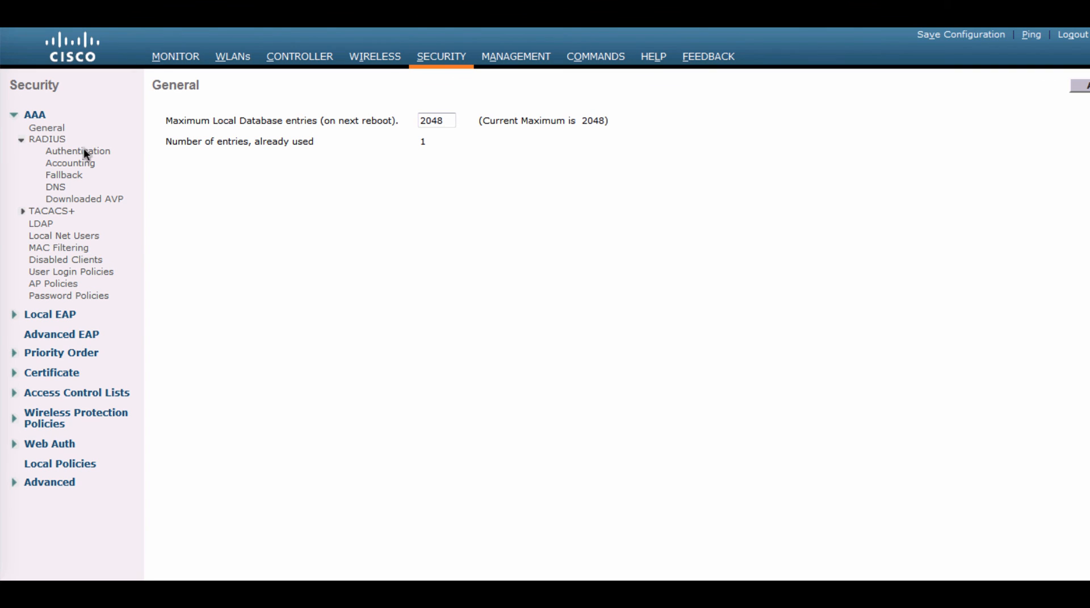
click(78, 151)
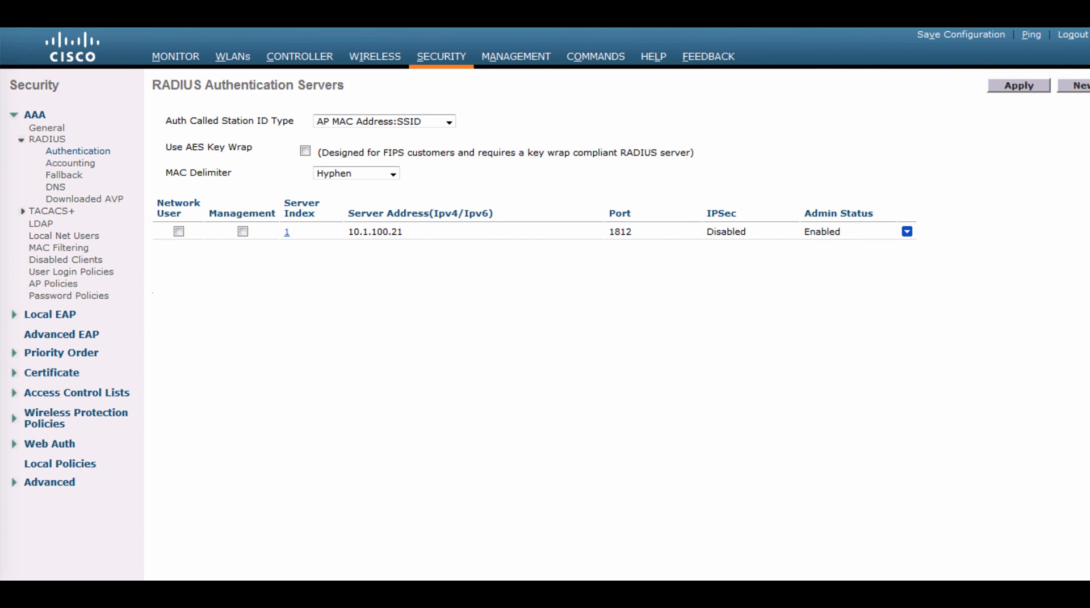
click(1078, 85)
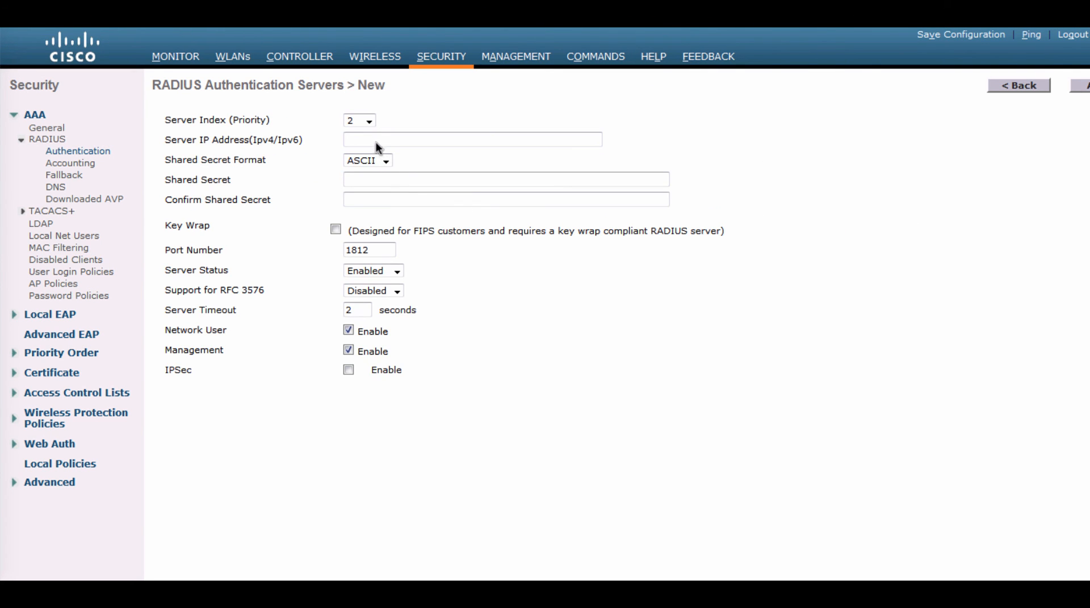
text(10)
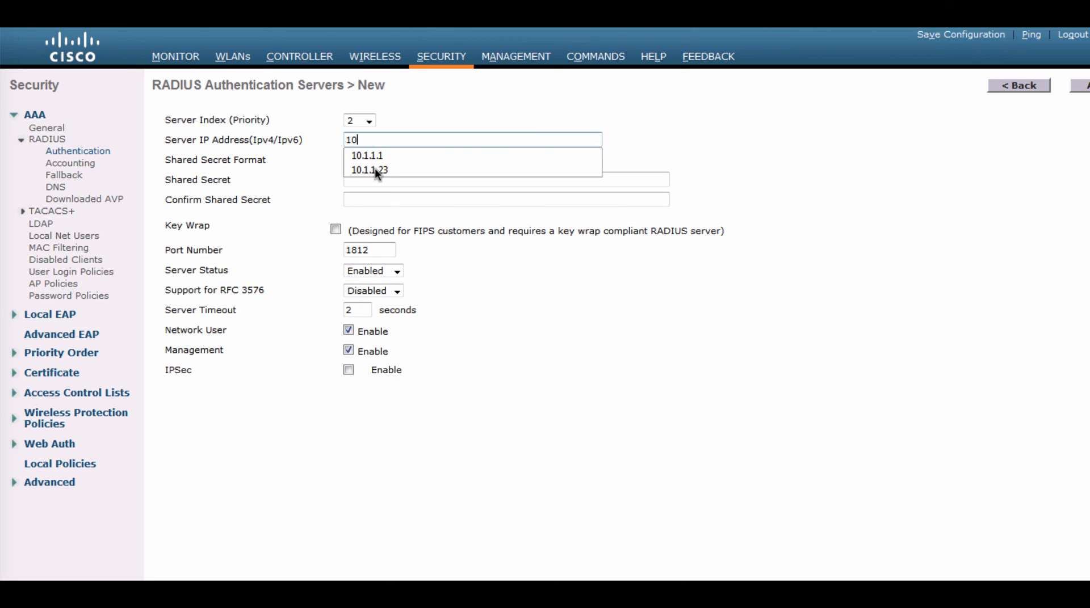
click(367, 170)
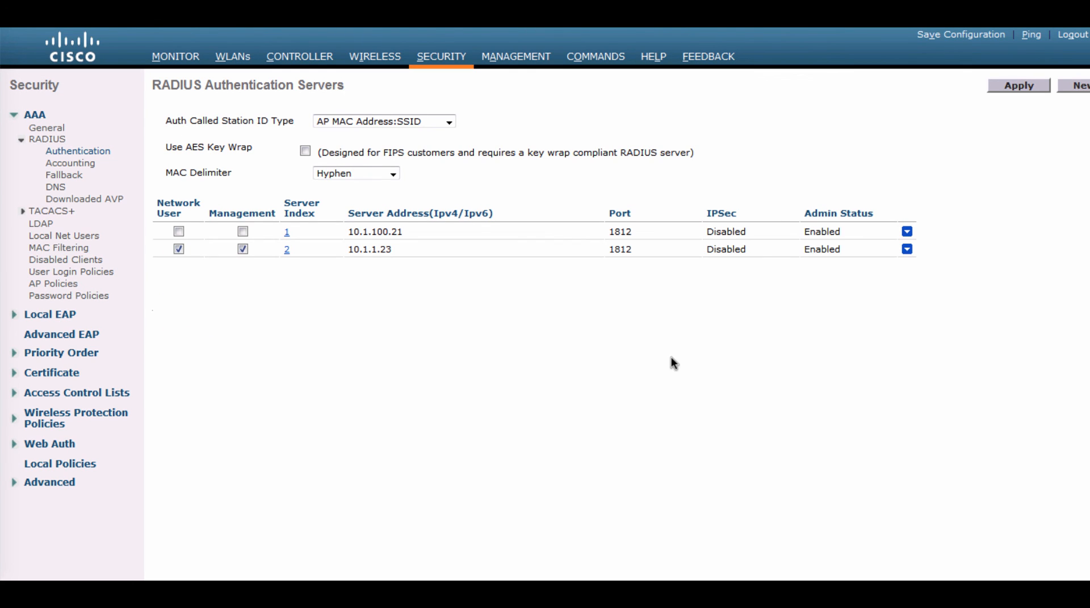
mouse_move(809, 297)
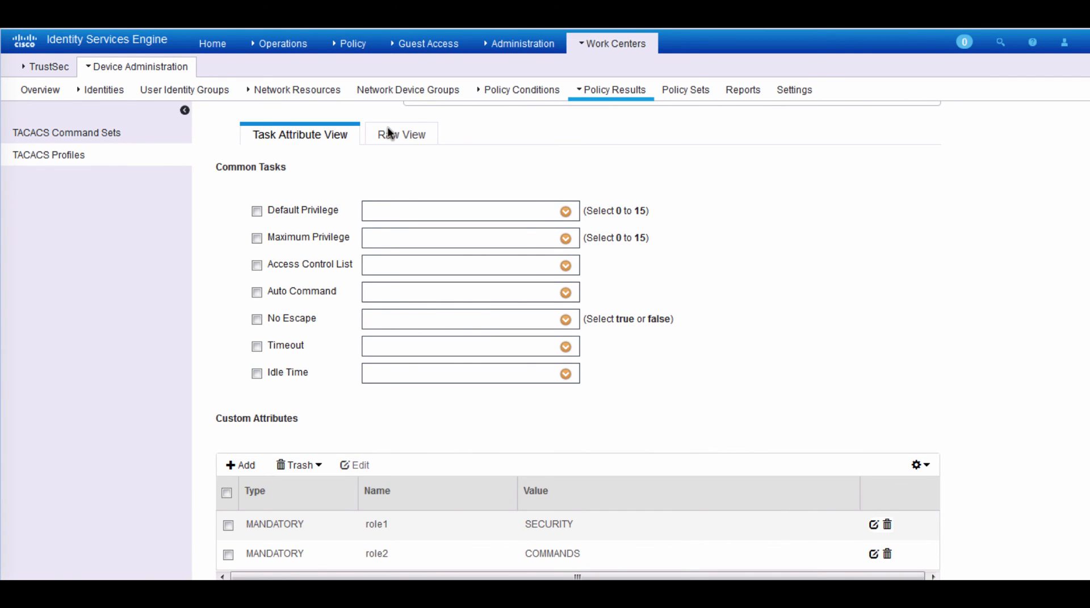
mouse_move(292, 97)
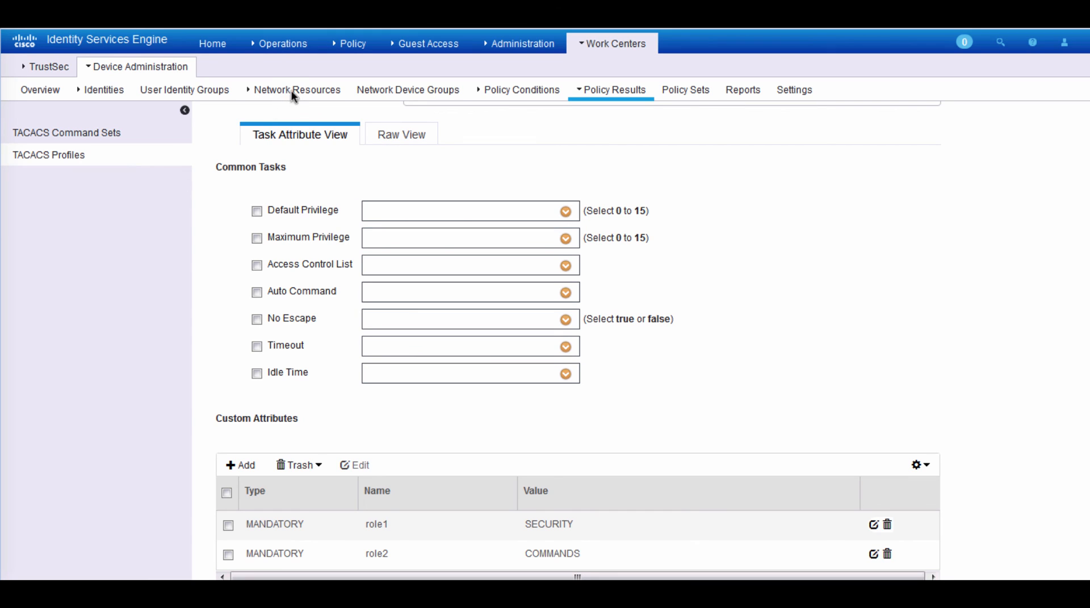
mouse_move(288, 51)
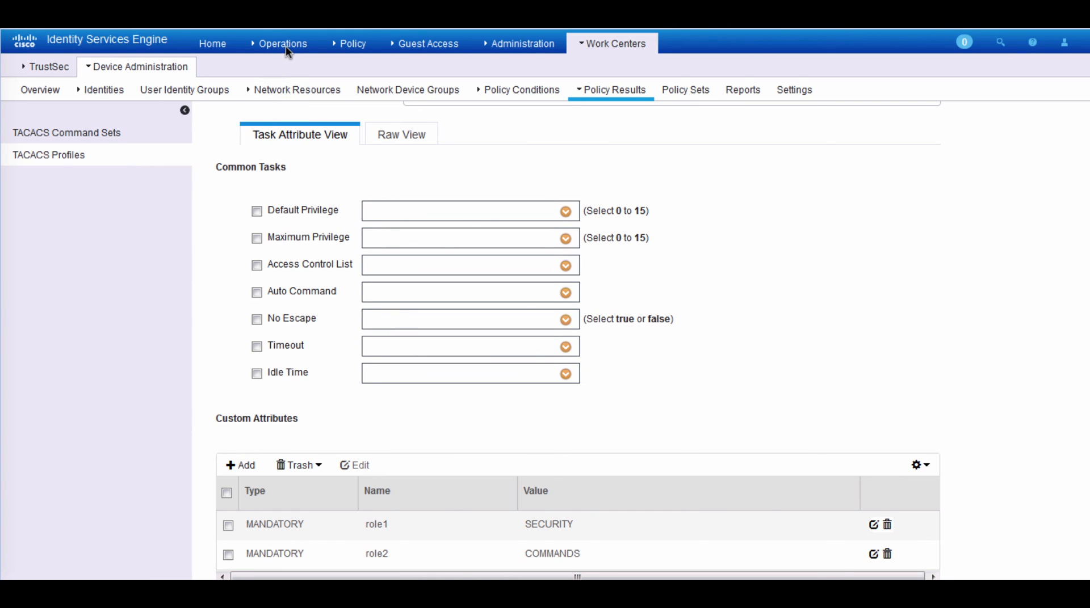
- From the Operations menu, show the TACACS Livelog with tom and bjones entries
click(282, 45)
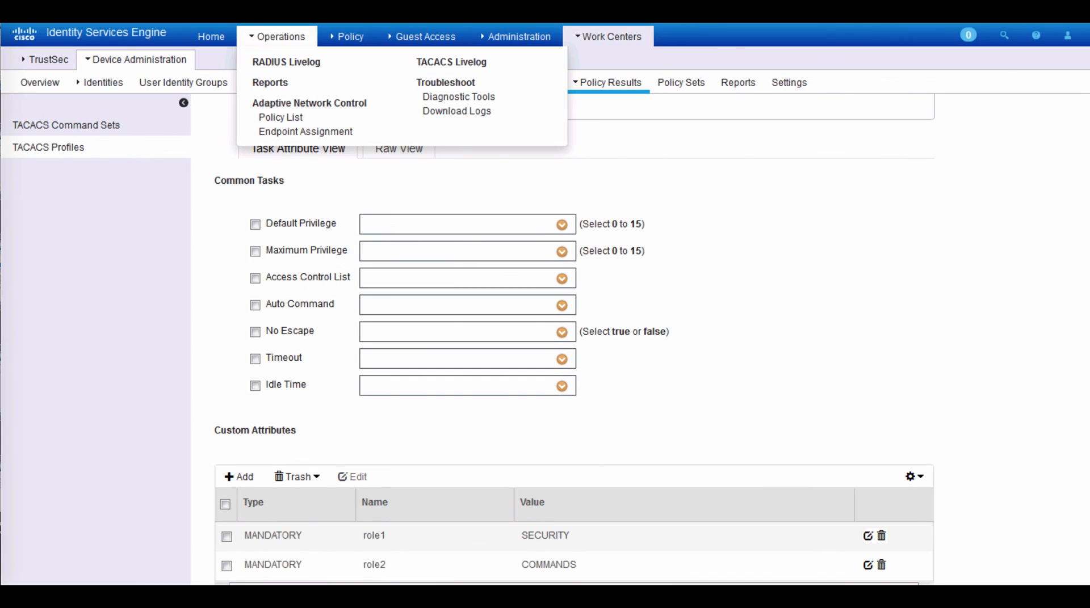
mouse_move(316, 95)
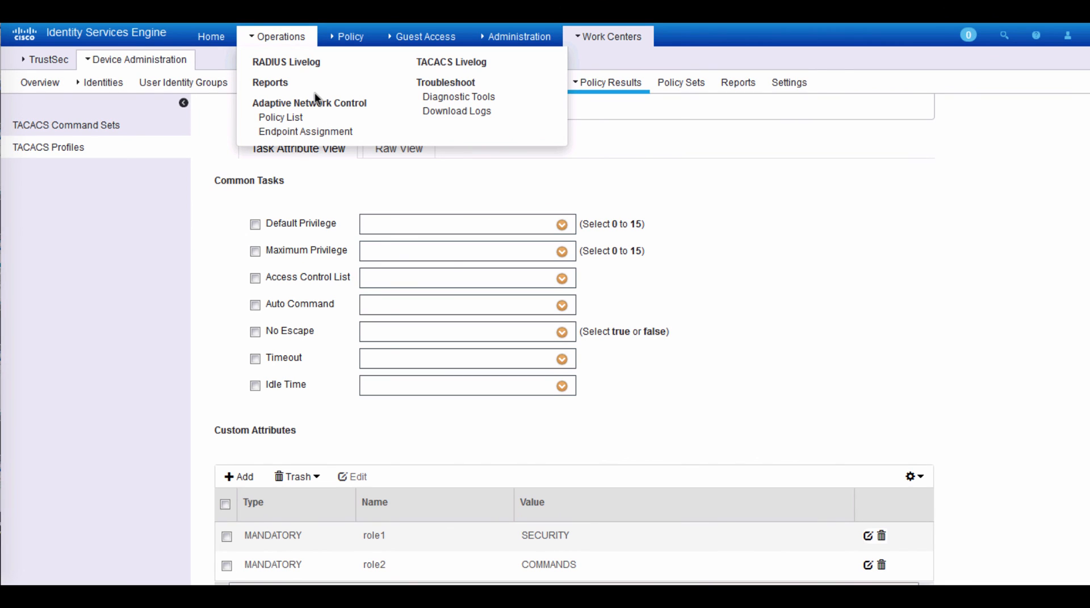
mouse_move(417, 68)
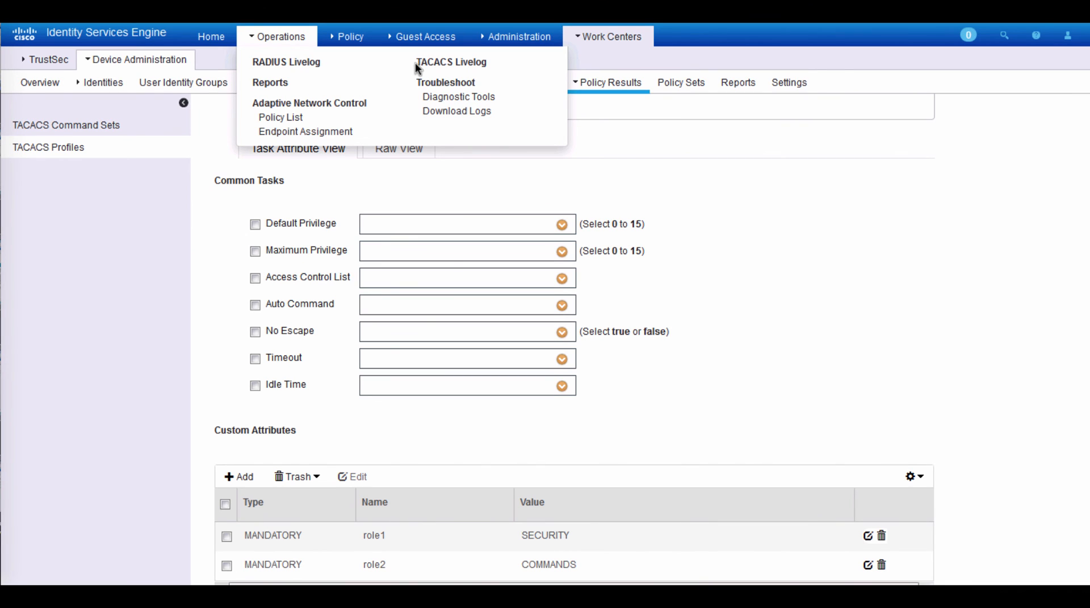
click(451, 63)
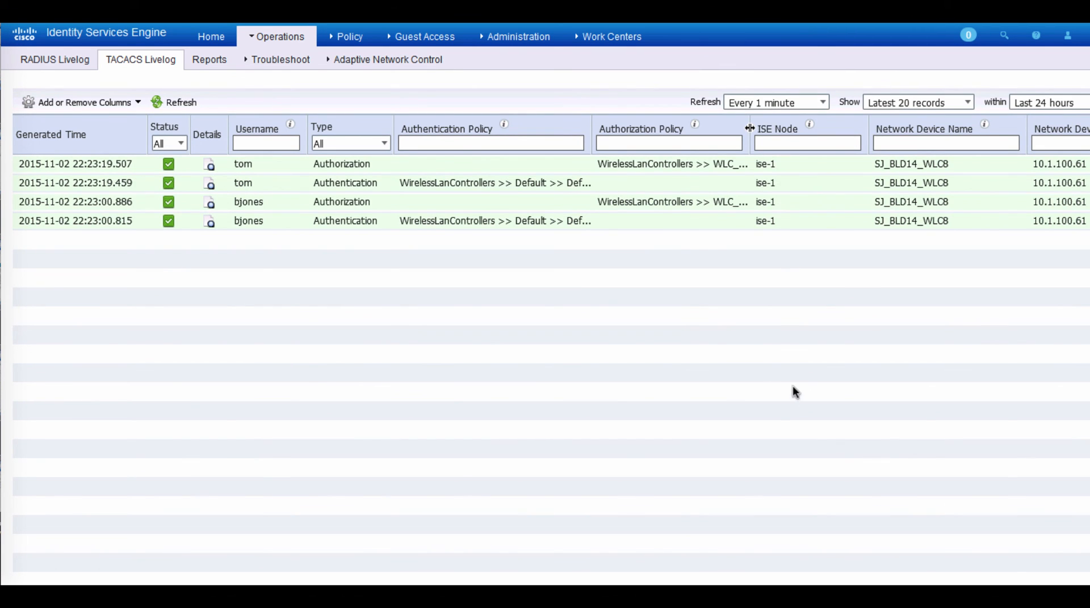
mouse_move(746, 130)
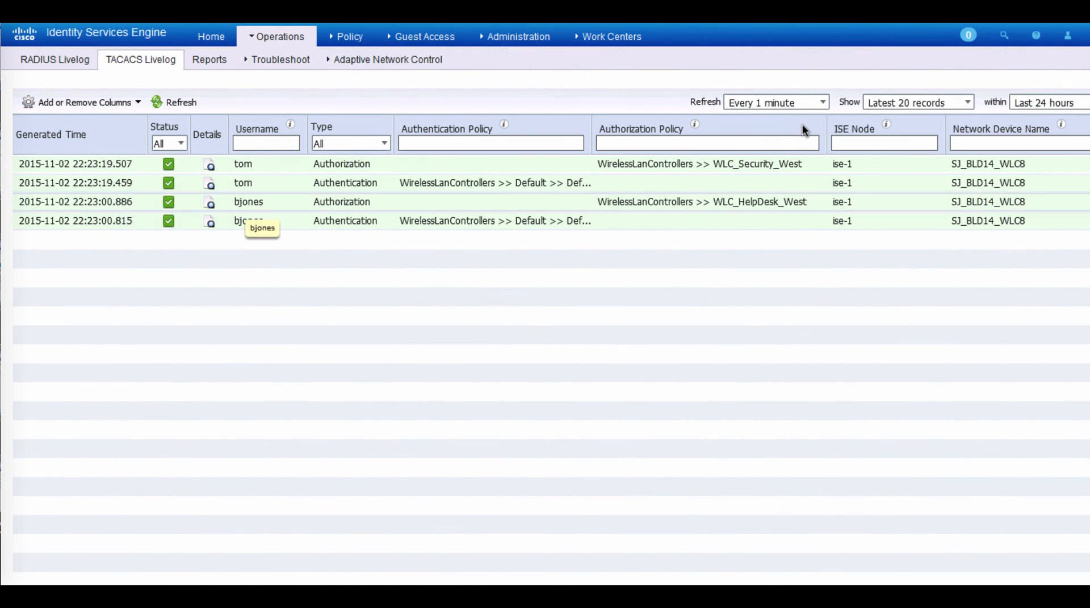
mouse_move(752, 303)
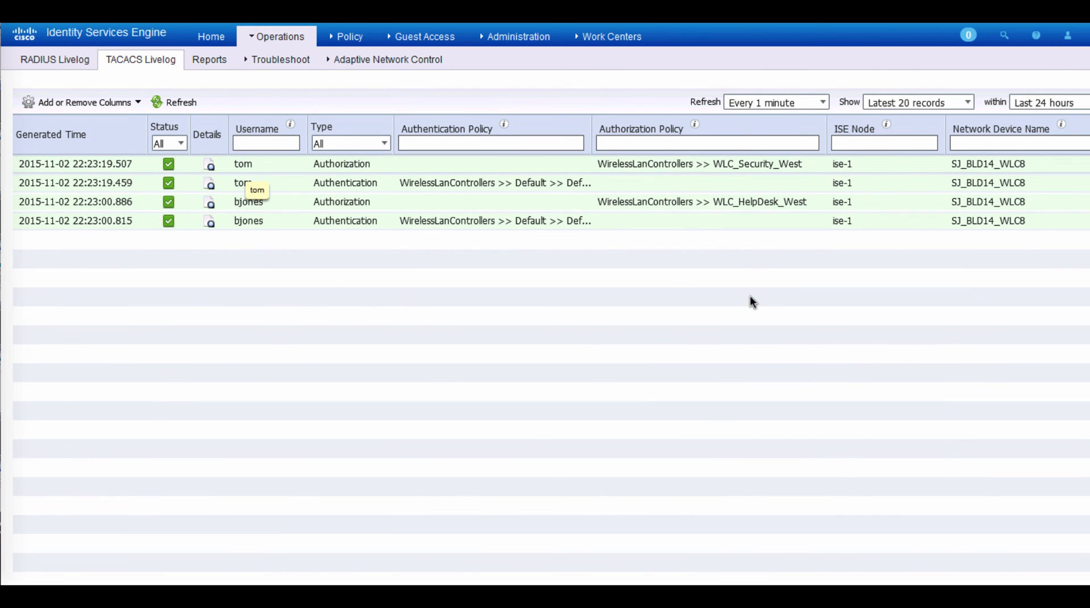
mouse_move(745, 260)
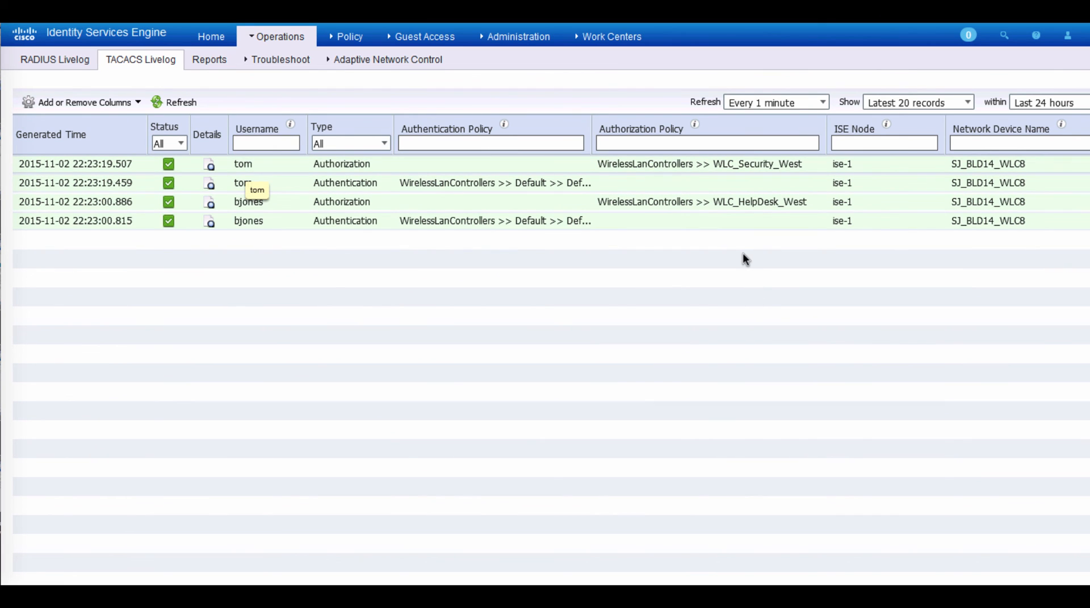